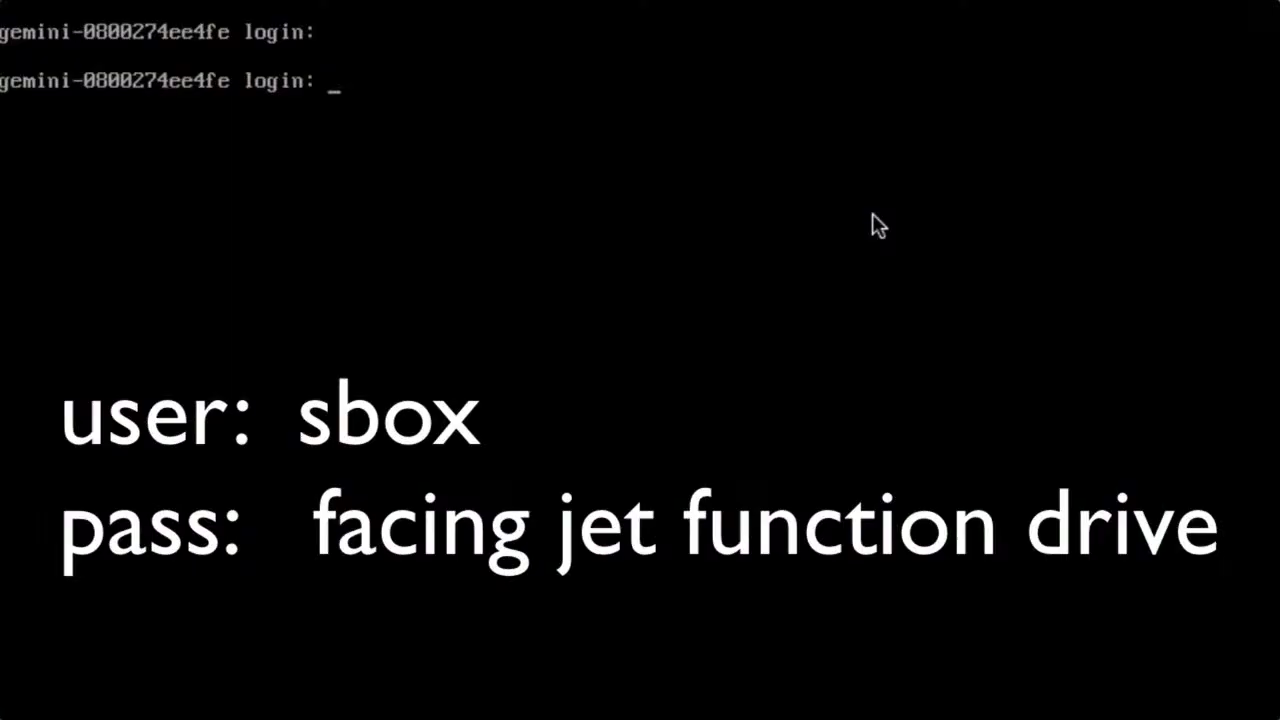
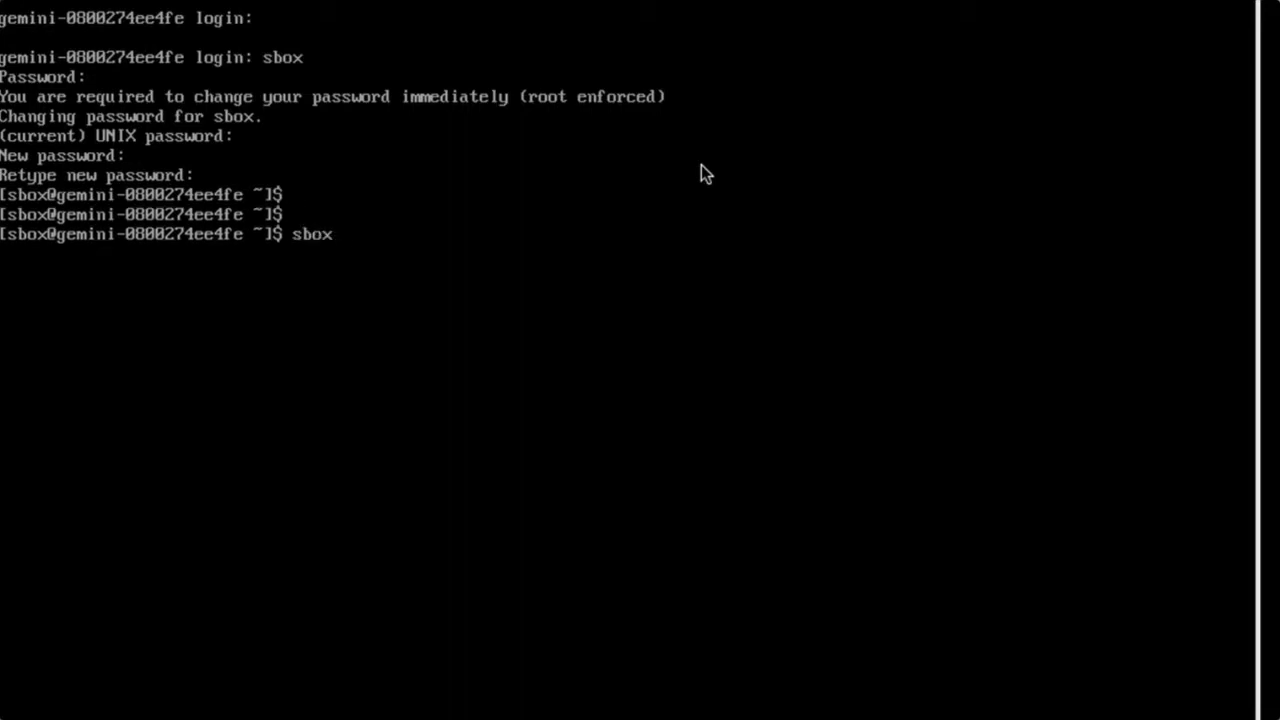
# - Log in as sbox, enter the new password, and launch the setup command to reach the Network page
pyautogui.write('setup')
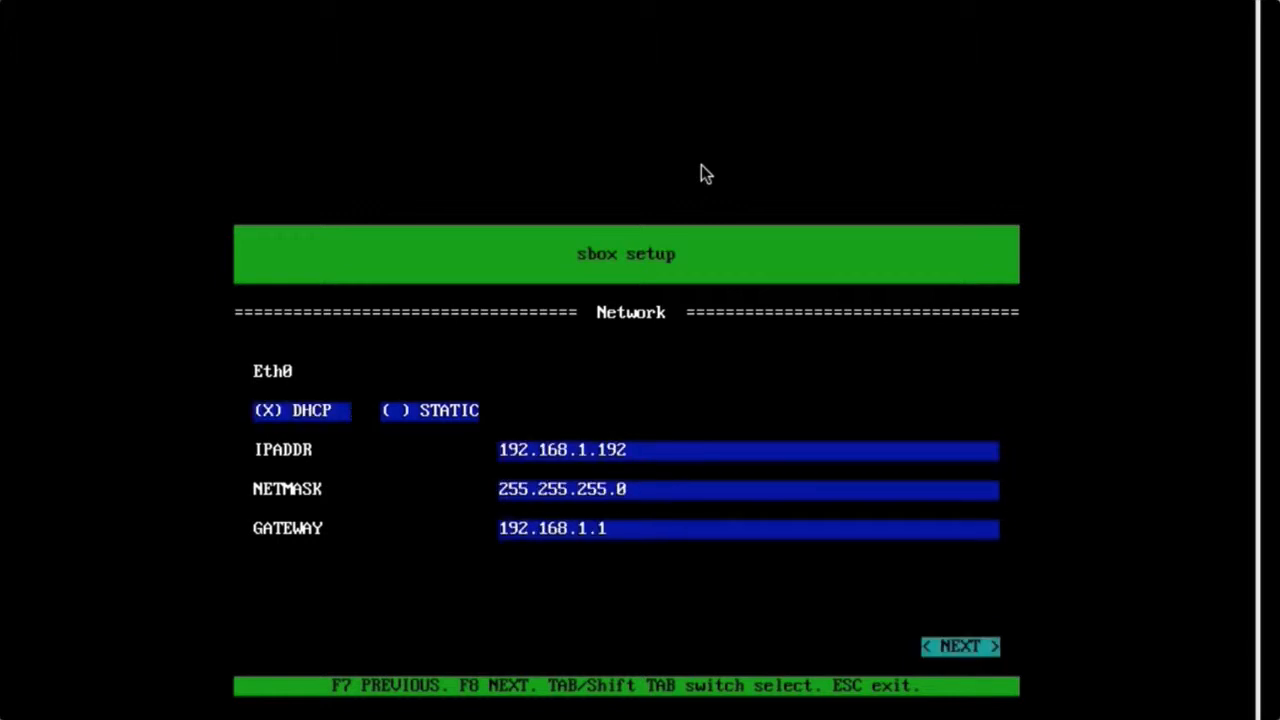
# - Change the hostname to gemini-node3, keep the current timezone, and finish the setup wizard
pyautogui.click(960, 646)
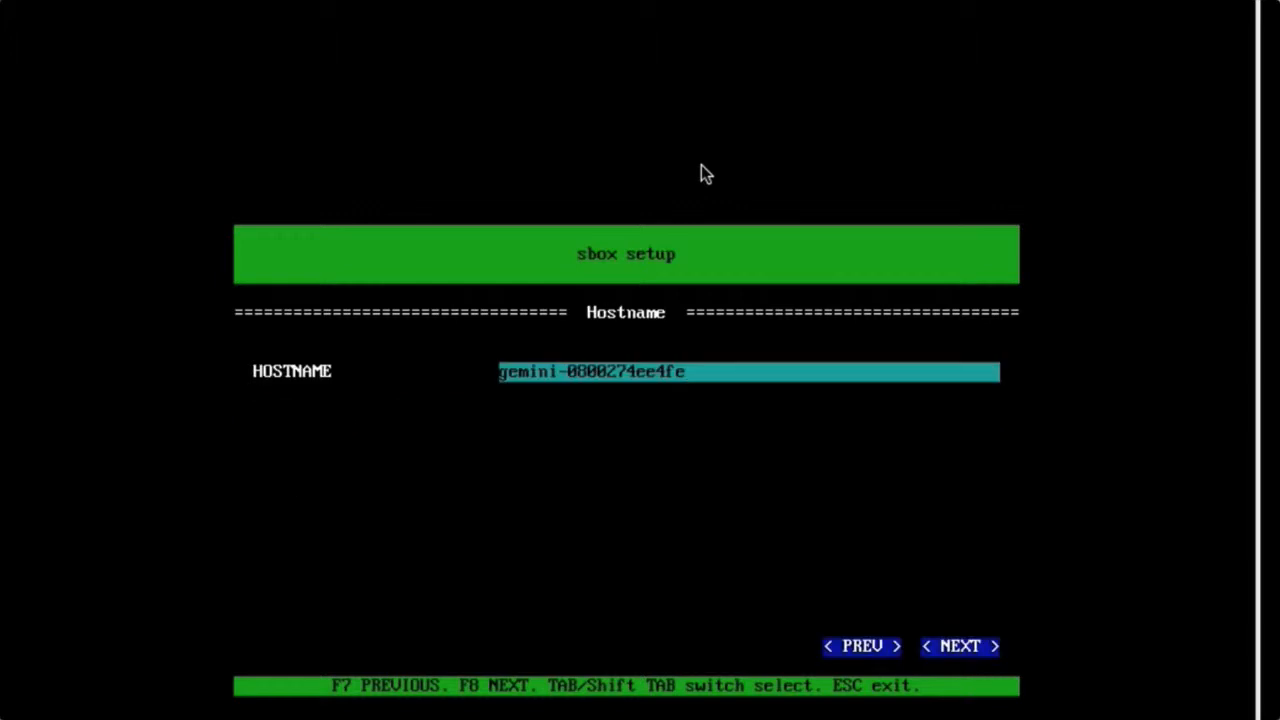
pyautogui.press('BackSpace')
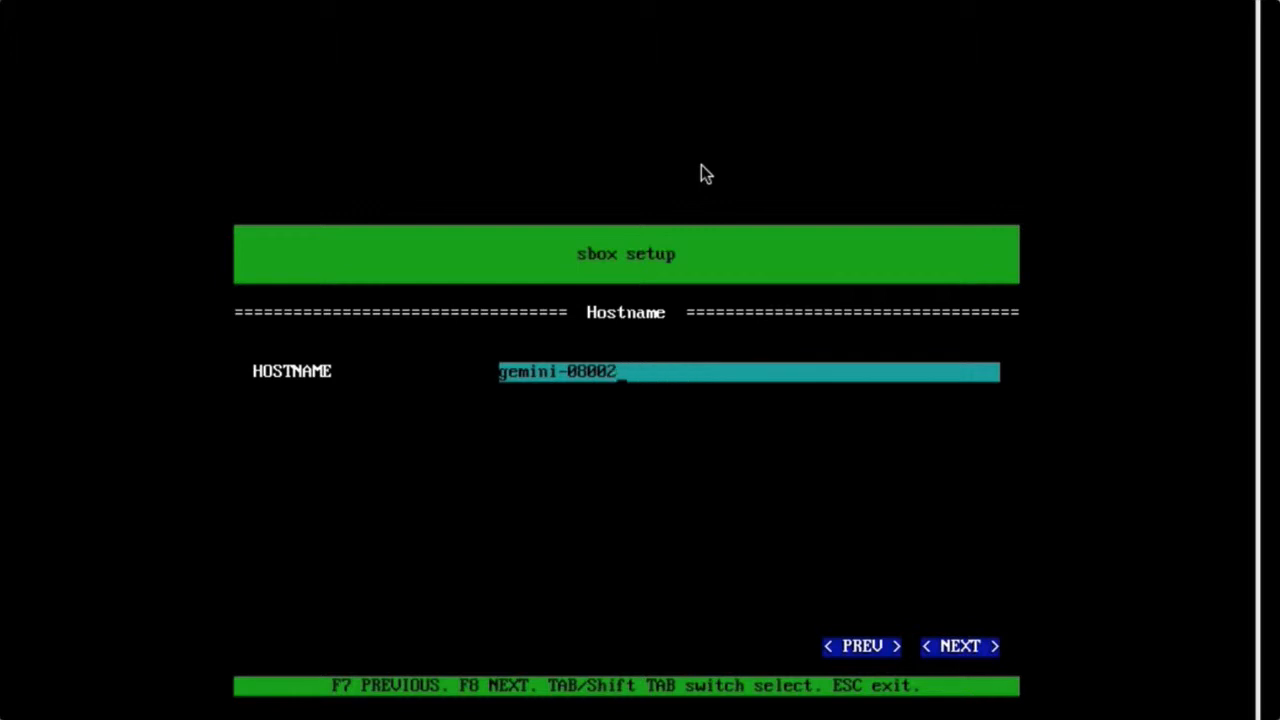
pyautogui.press('Backspace')
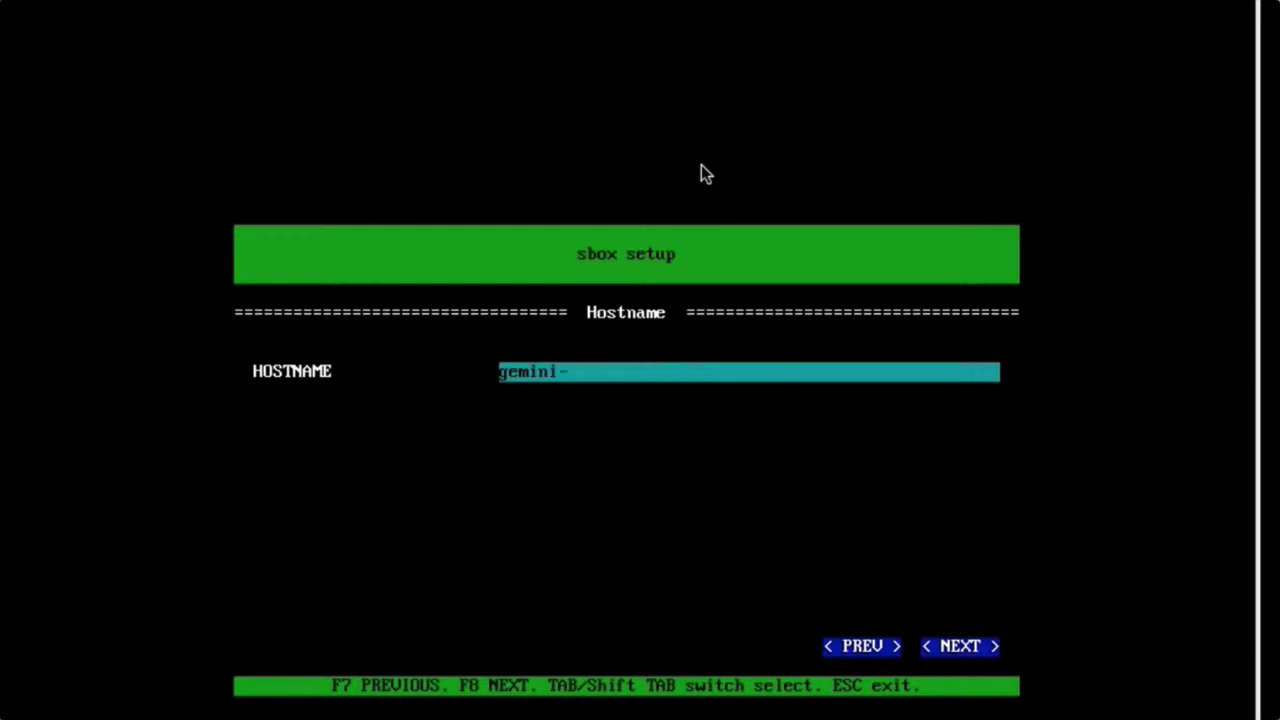
pyautogui.write('node3')
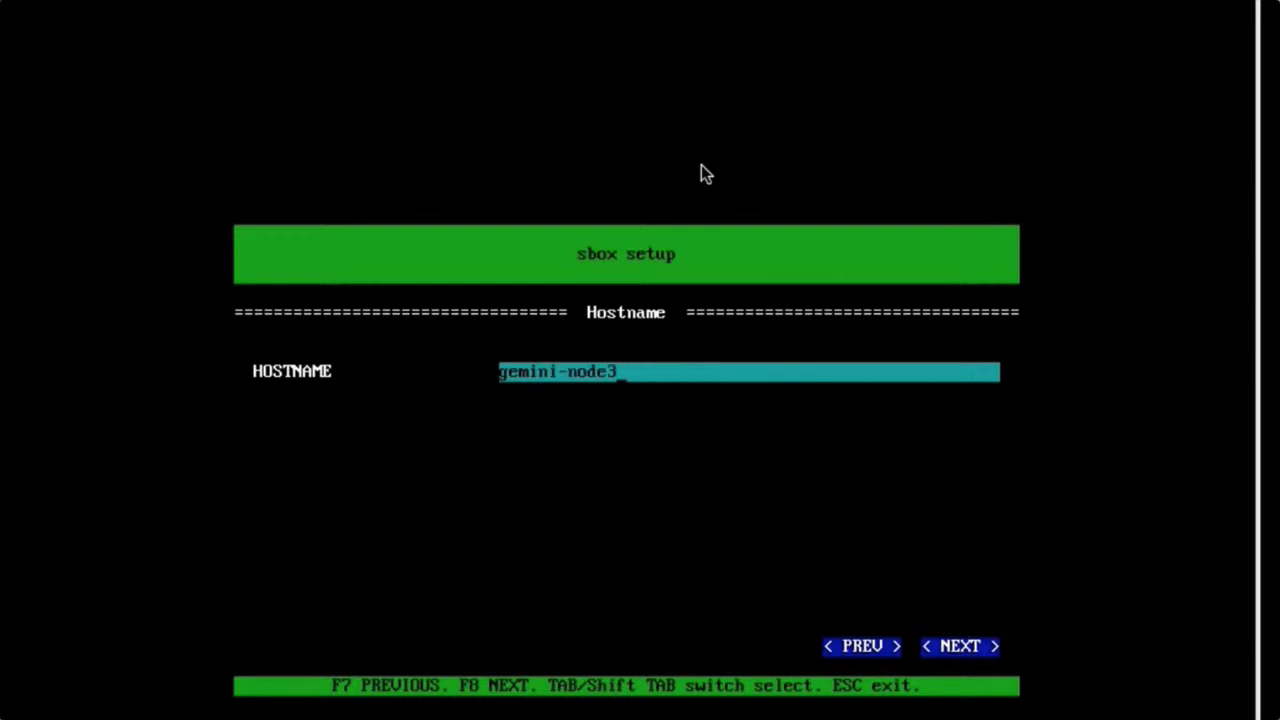
pyautogui.click(958, 644)
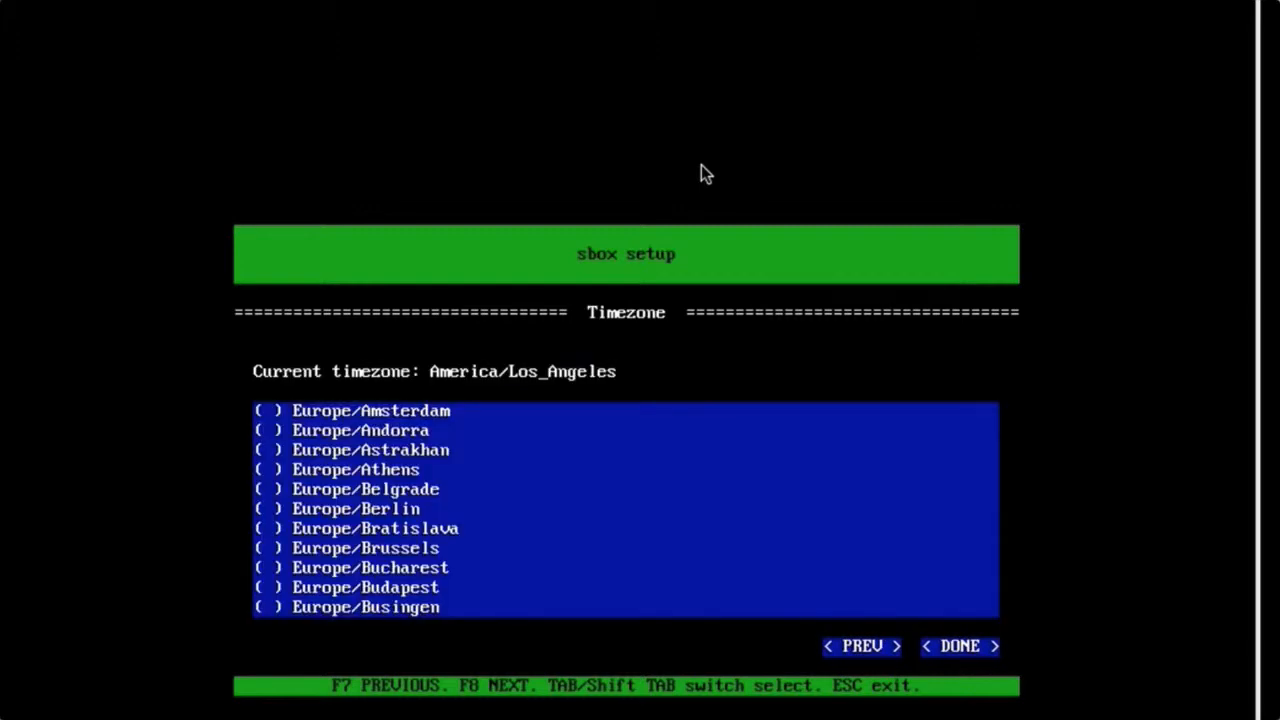
pyautogui.click(960, 644)
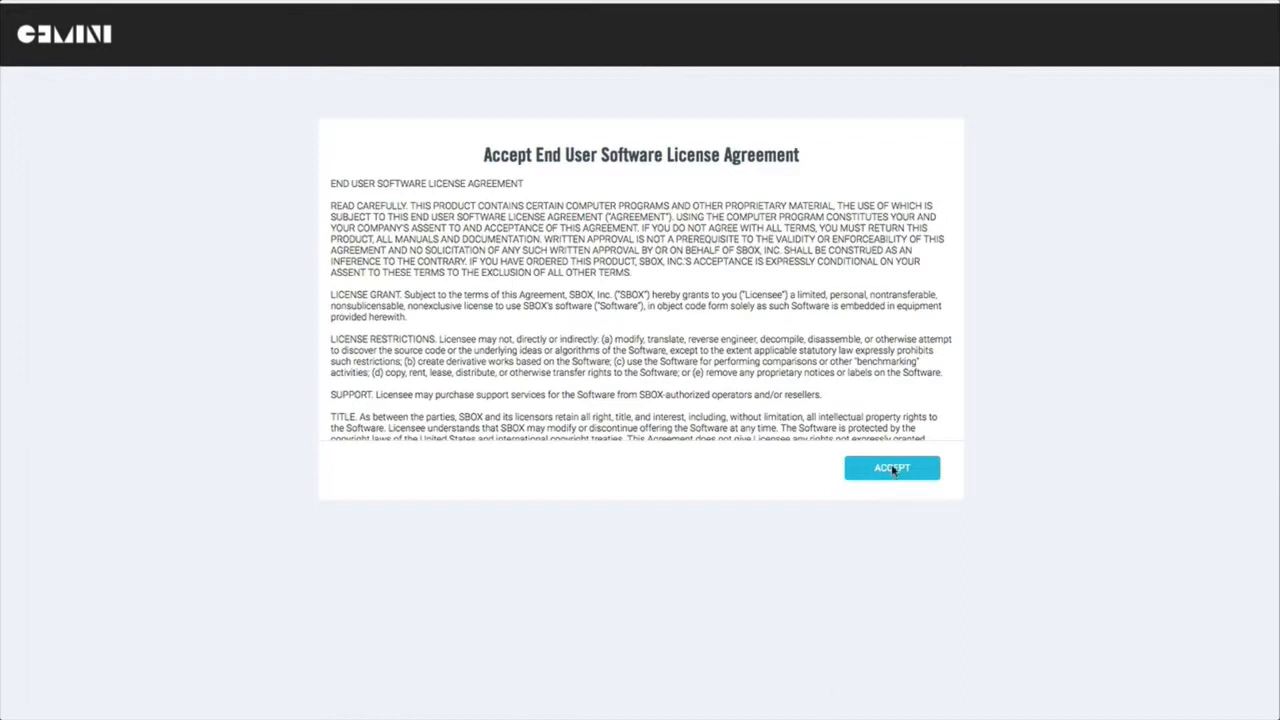
# - Accept the EULA, keep localization defaults, choose Enterprise Edition Free Trial, and standalone appliance mode
pyautogui.click(892, 468)
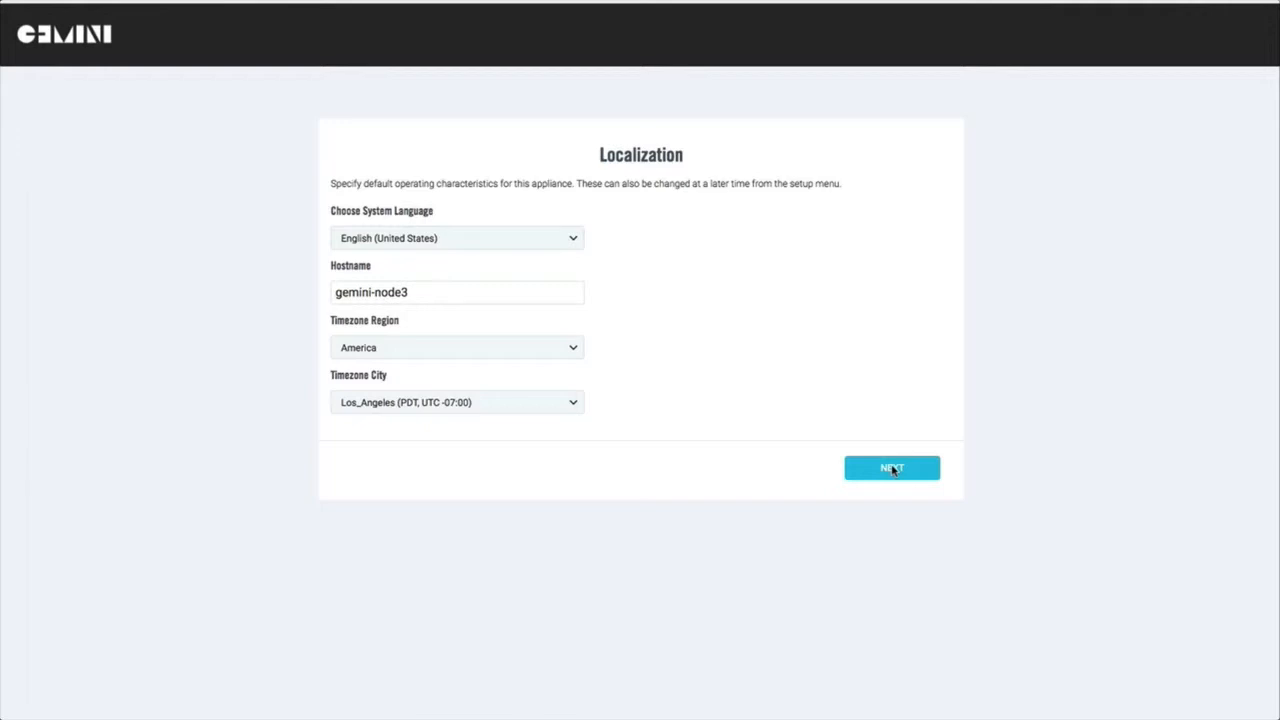
pyautogui.click(892, 468)
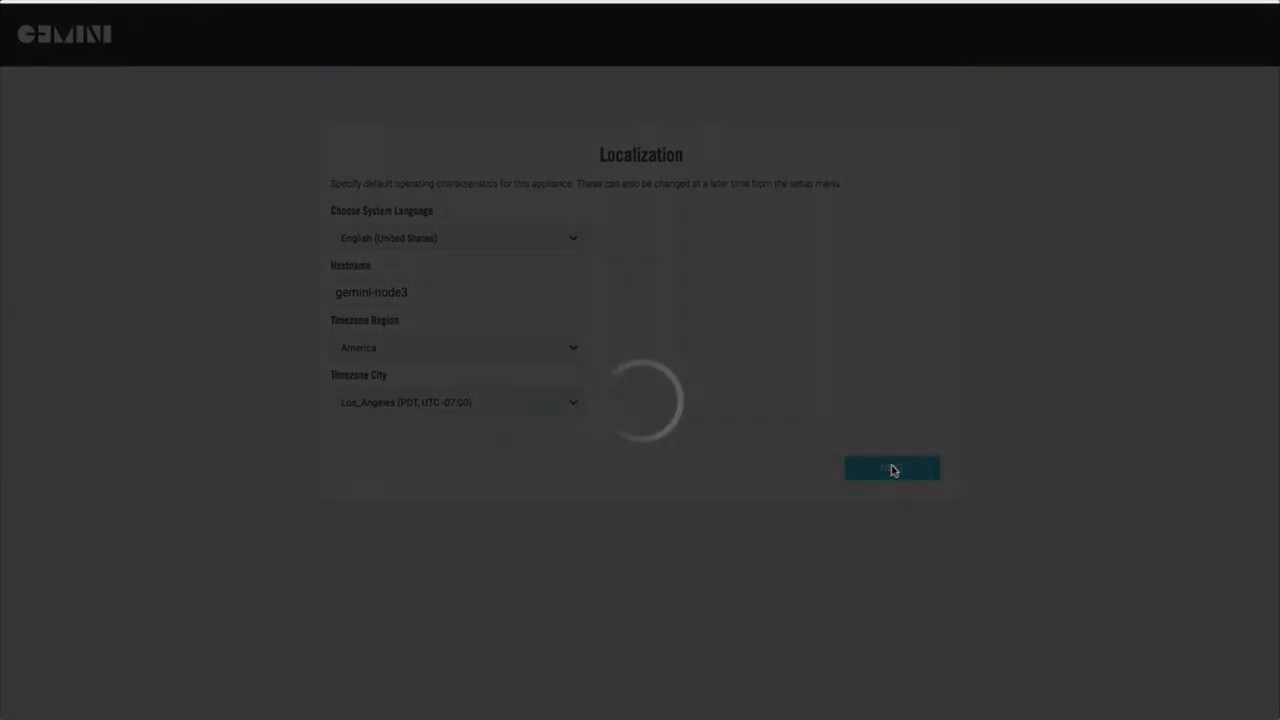
pyautogui.click(890, 468)
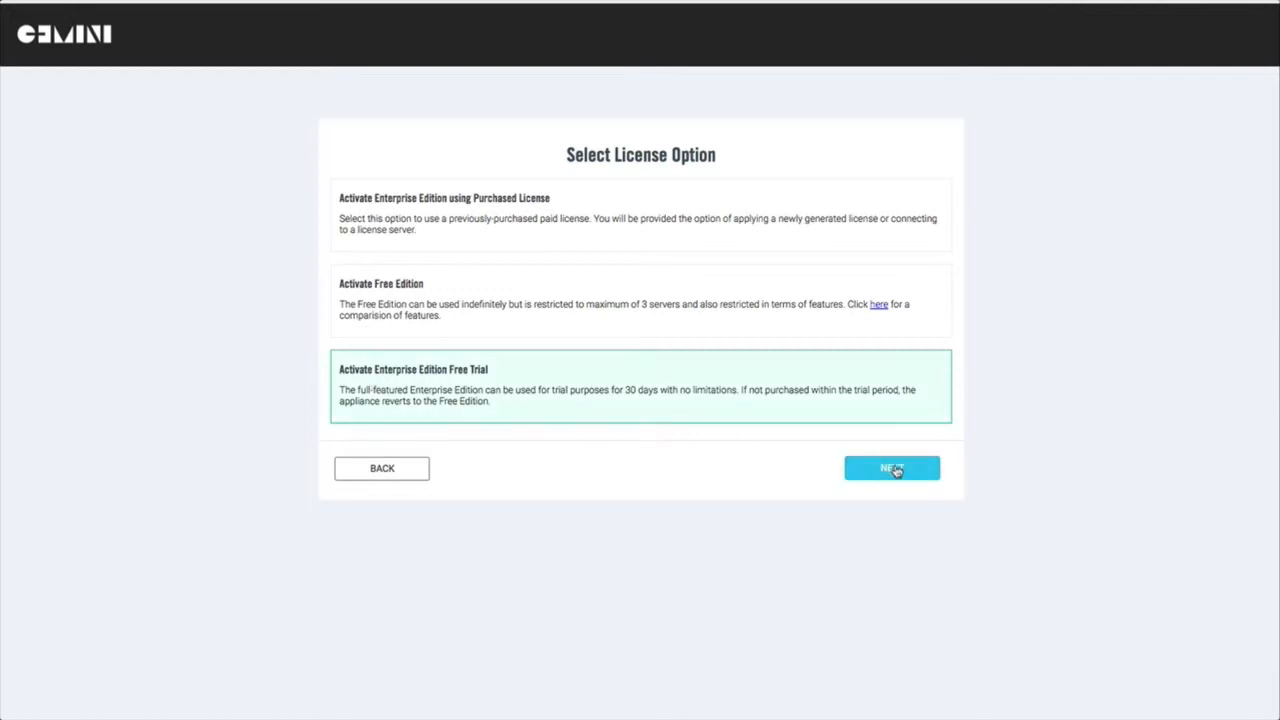
pyautogui.click(892, 468)
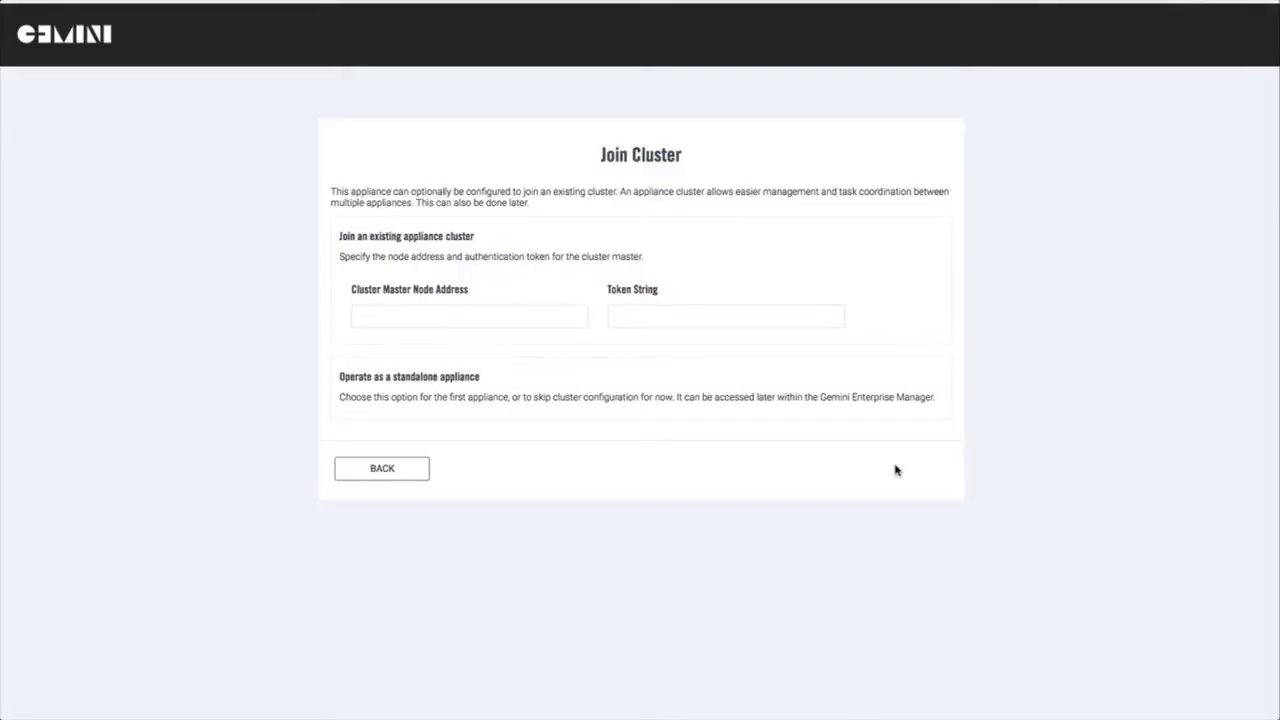
pyautogui.moveTo(880, 508)
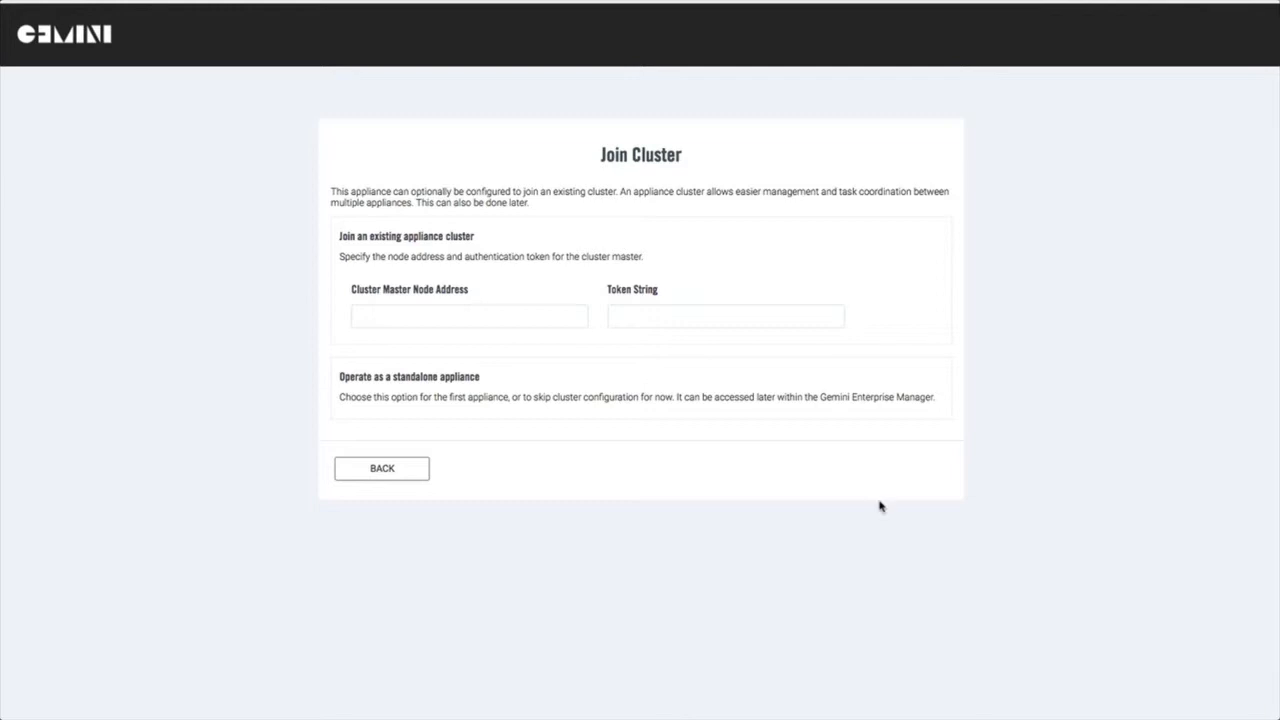
pyautogui.moveTo(866, 504)
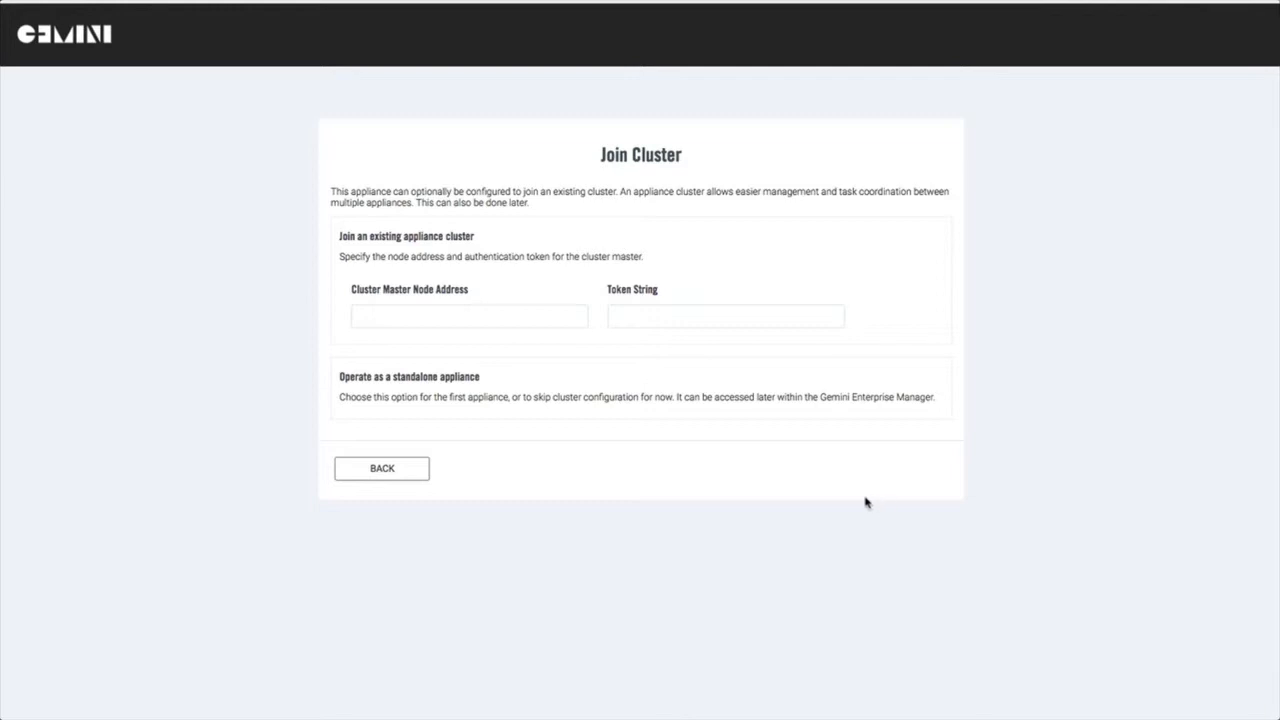
pyautogui.click(640, 388)
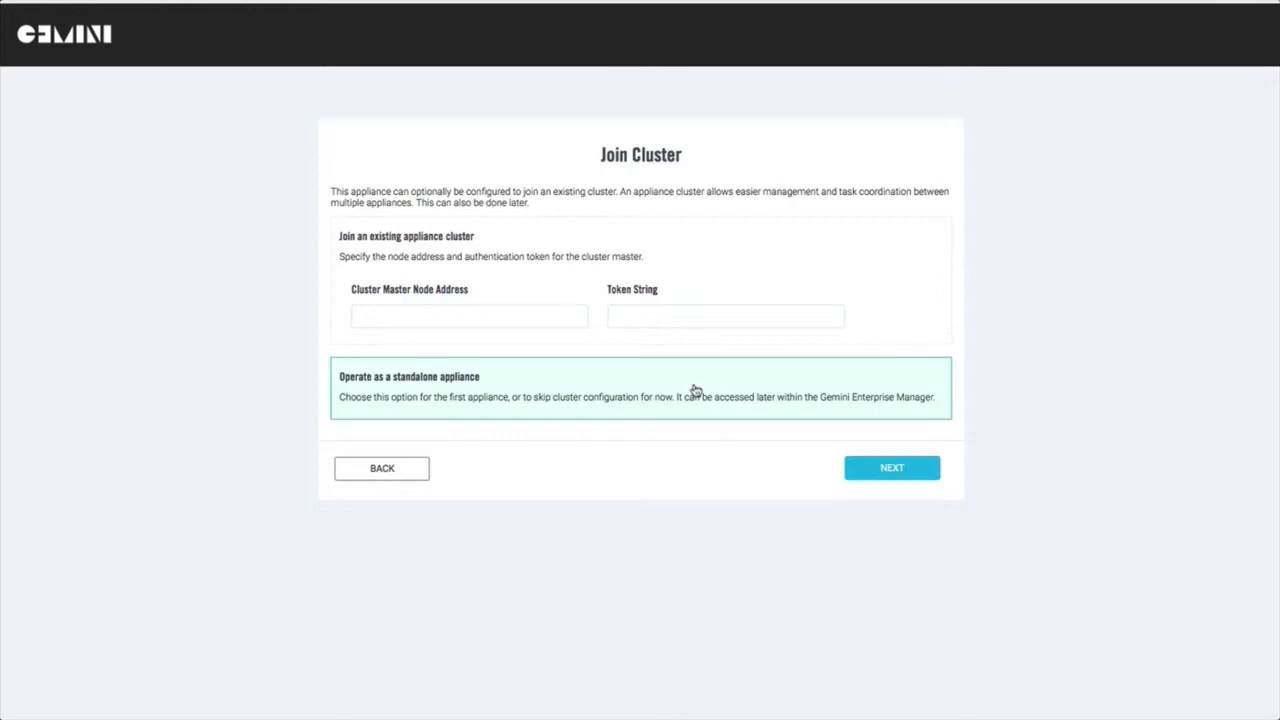
pyautogui.click(890, 468)
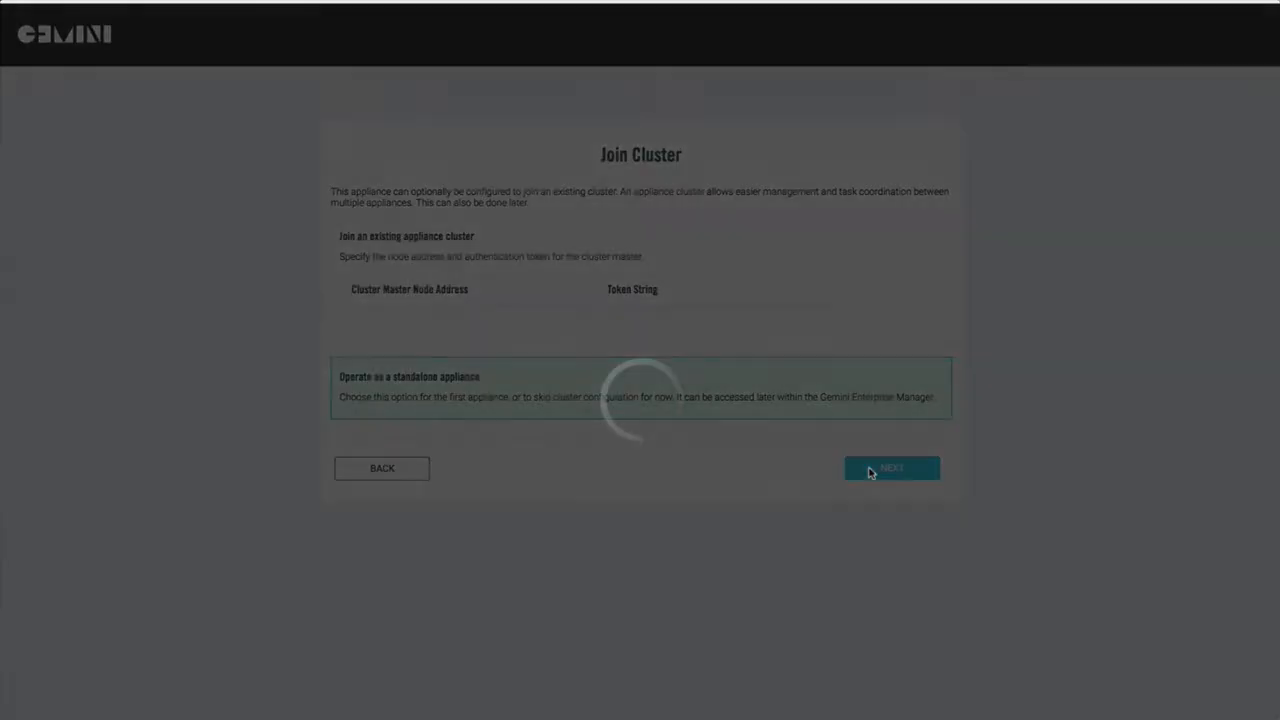
pyautogui.click(890, 468)
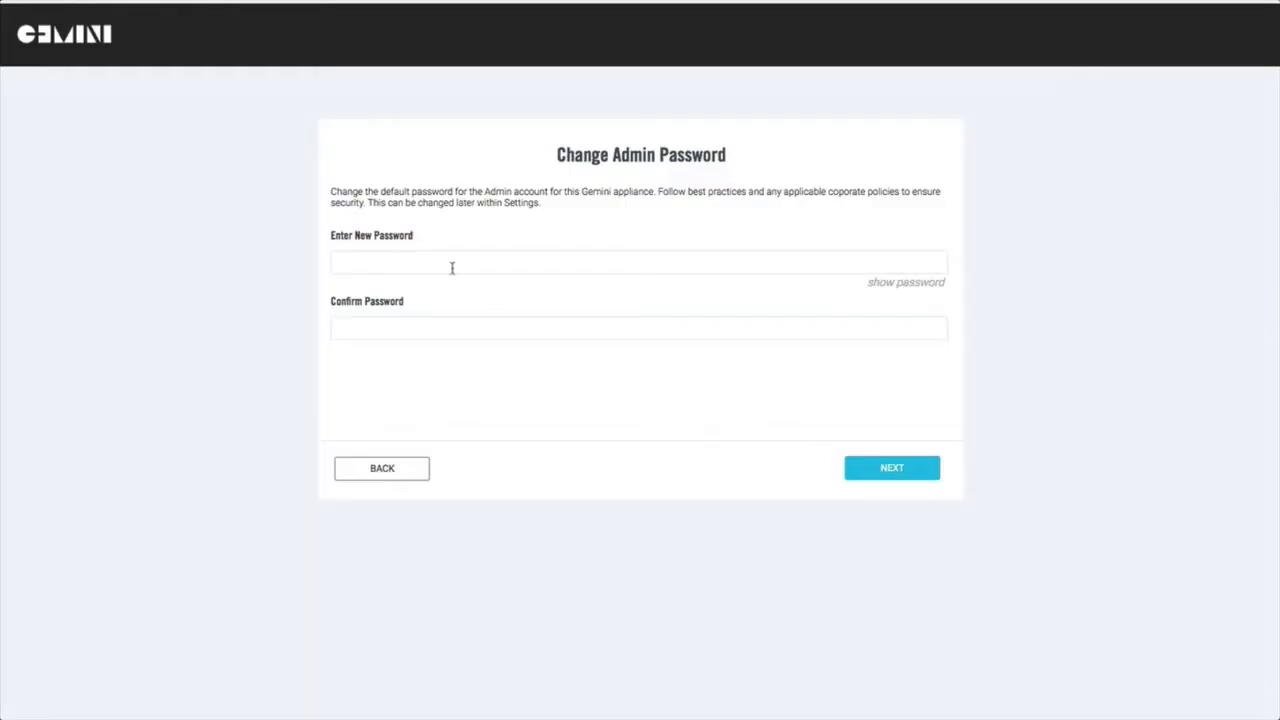
pyautogui.click(640, 262)
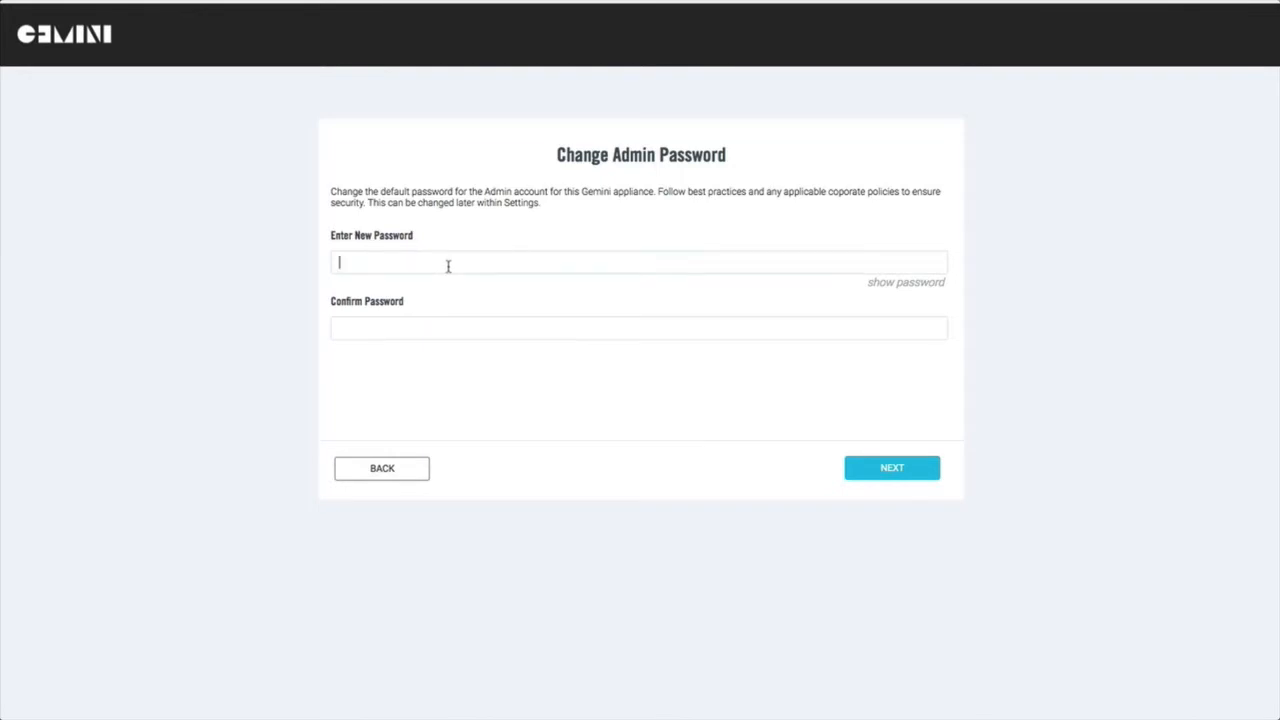
pyautogui.write('password')
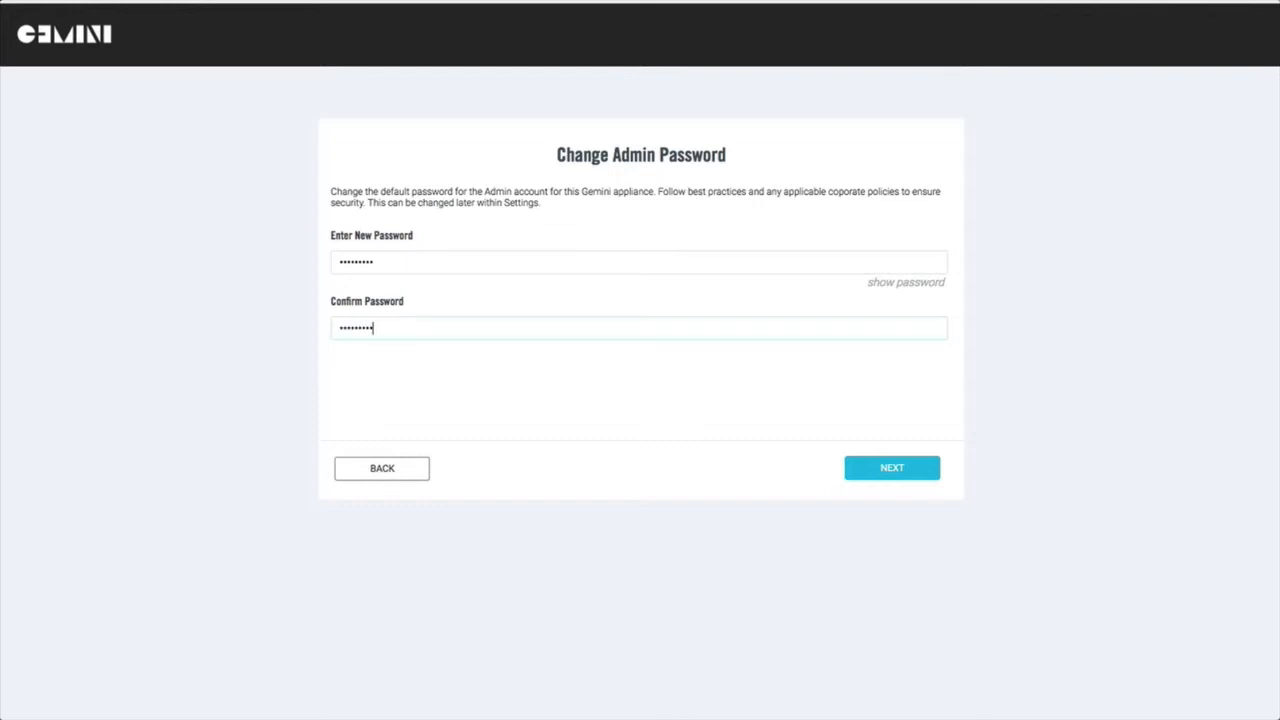
pyautogui.click(892, 468)
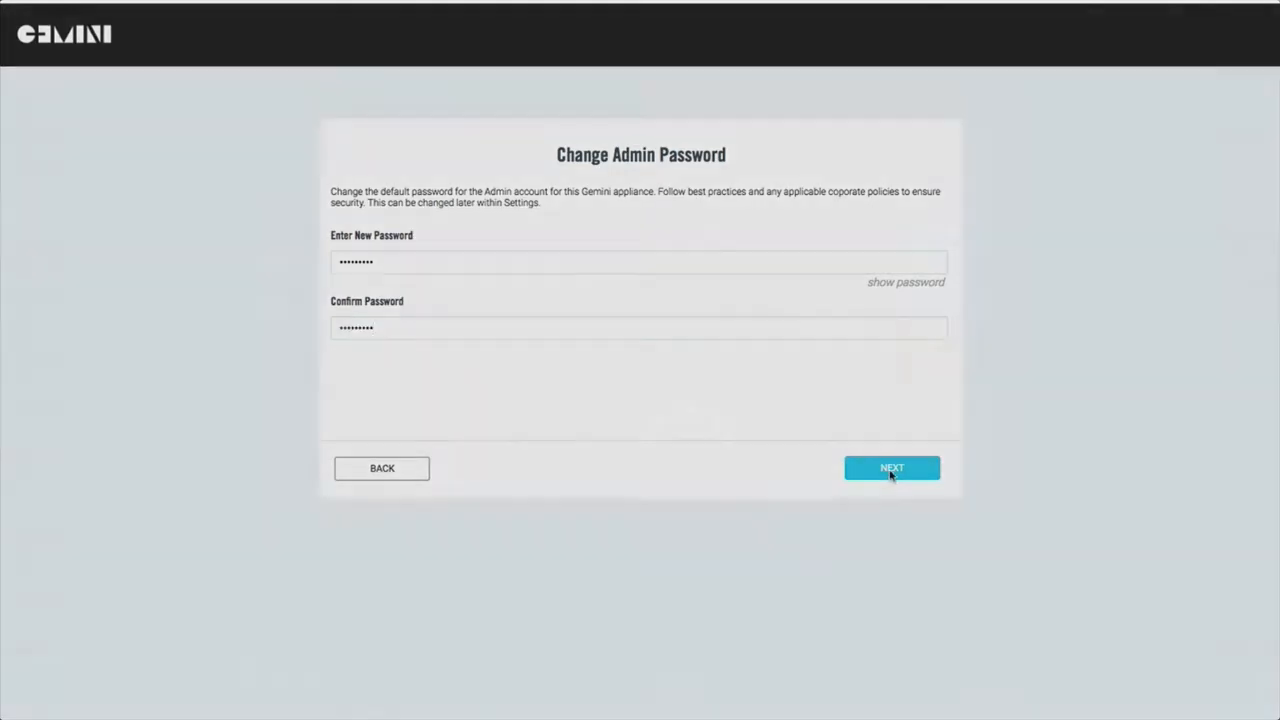
pyautogui.click(892, 468)
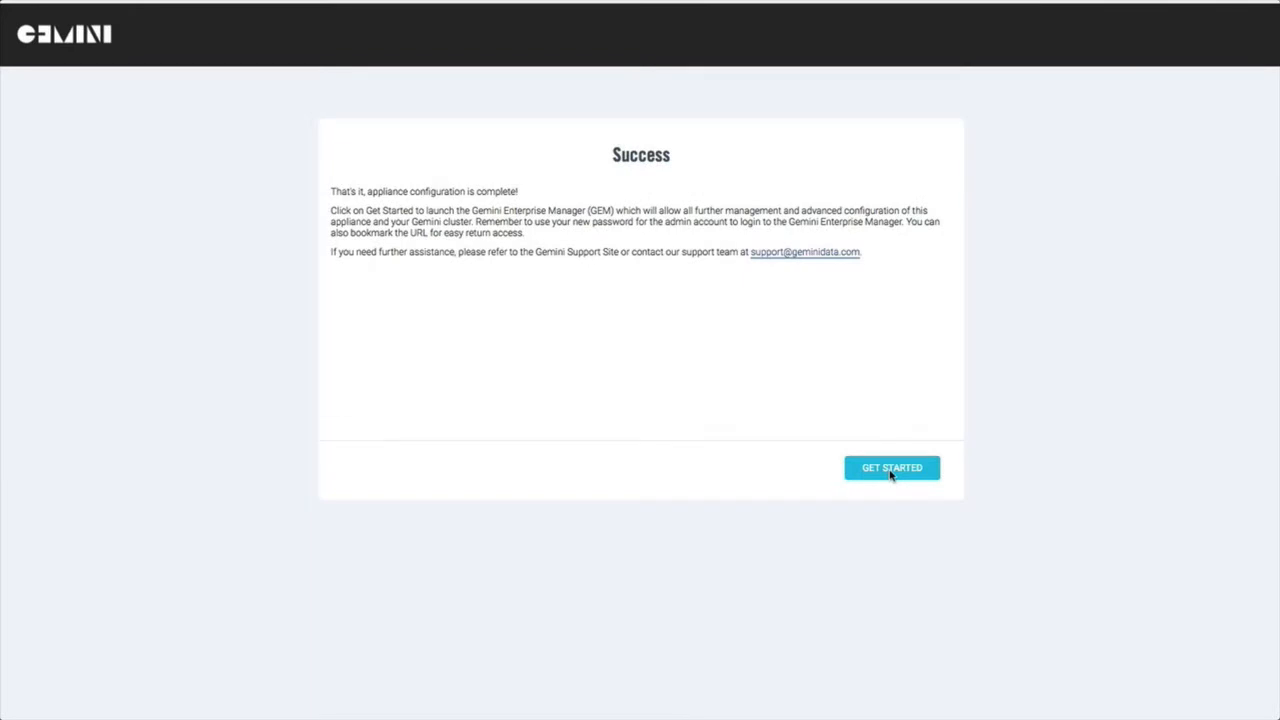
pyautogui.click(892, 468)
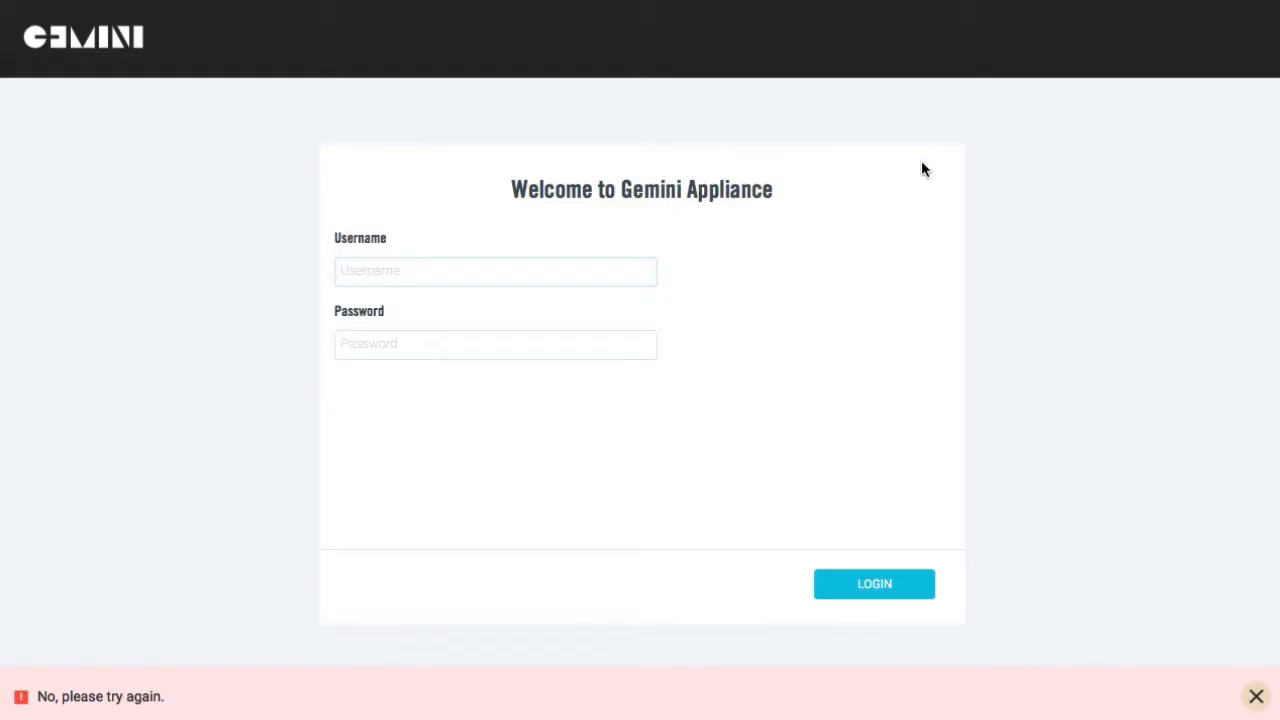
# - Sign in as admin and activate the Splunk platform from the home page
pyautogui.click(494, 270)
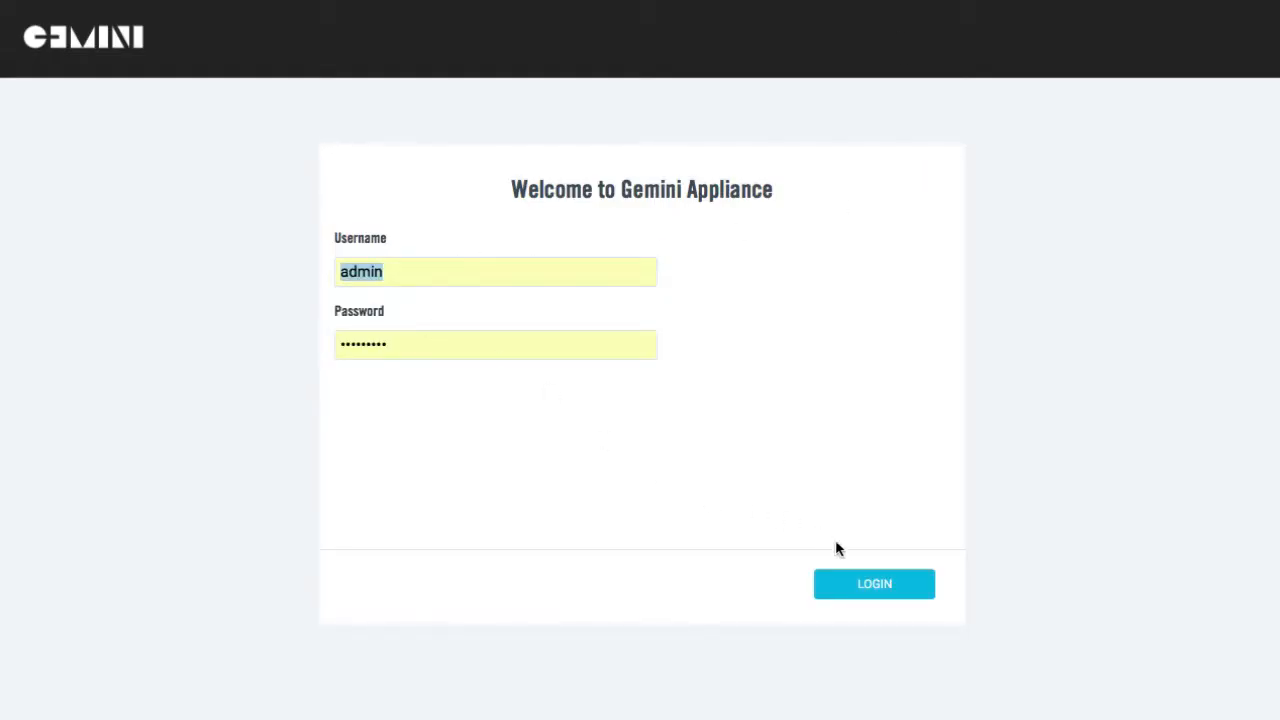
pyautogui.click(872, 584)
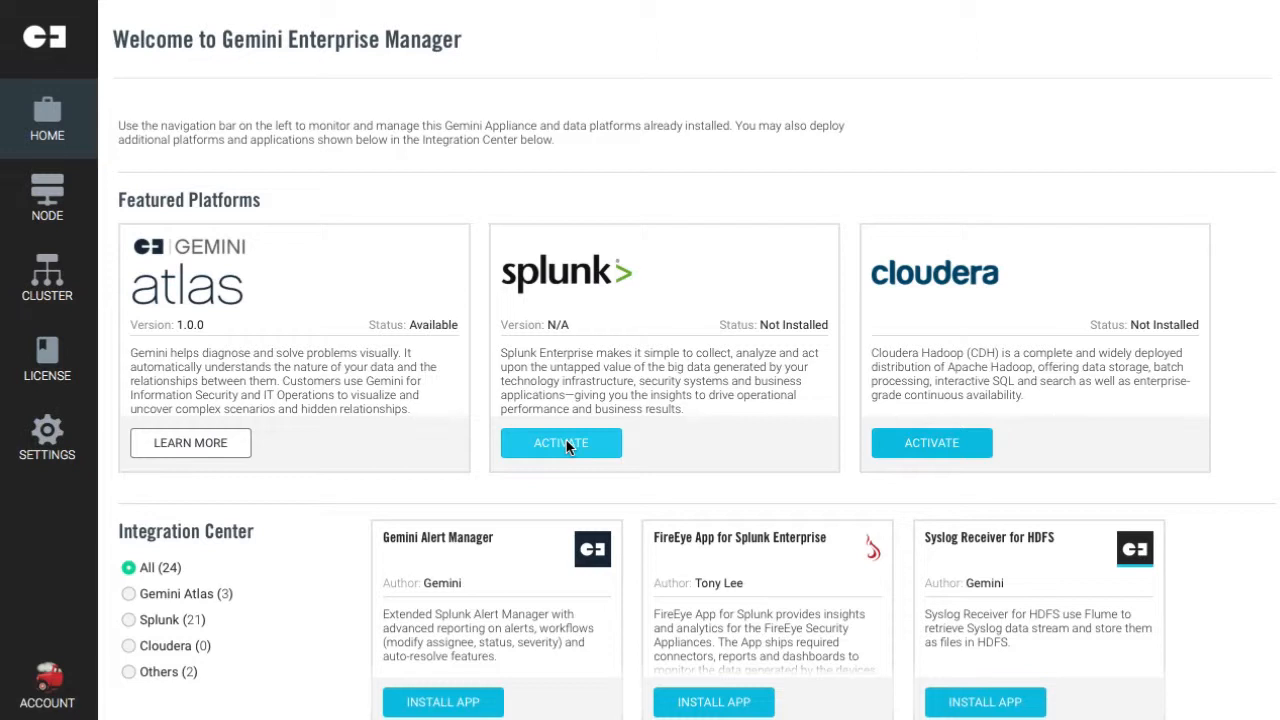
pyautogui.click(560, 442)
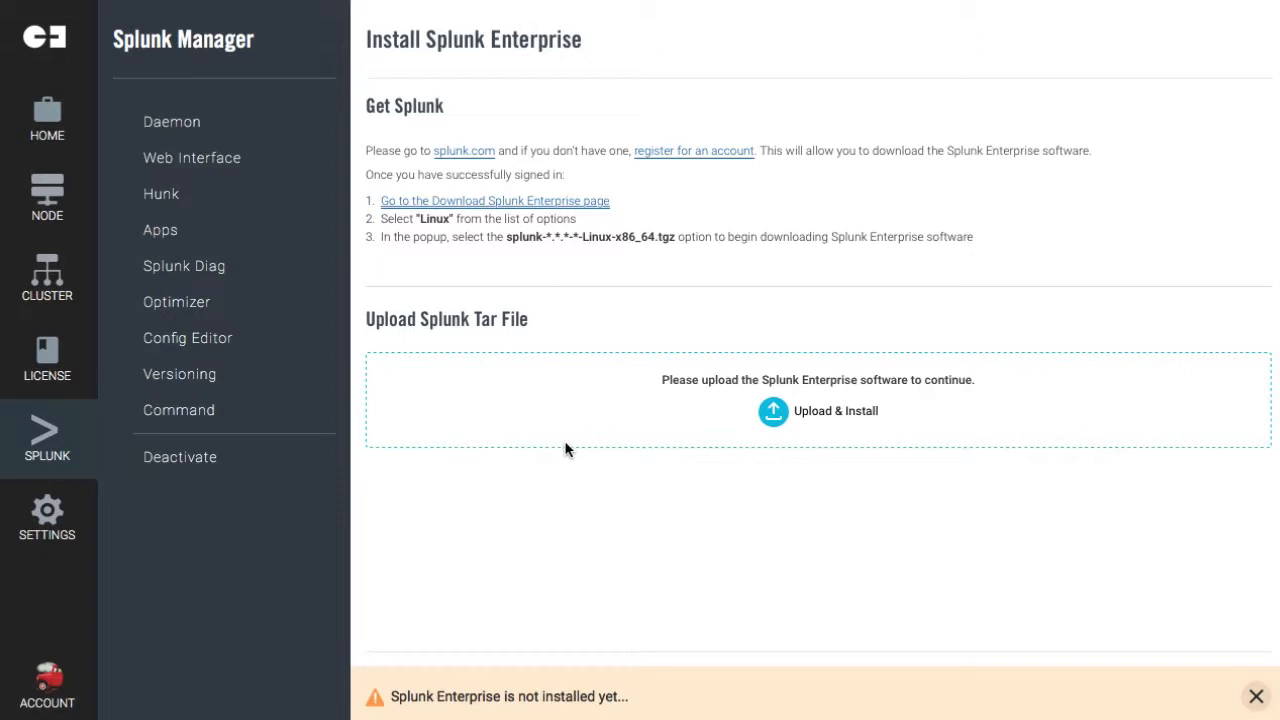
pyautogui.moveTo(860, 430)
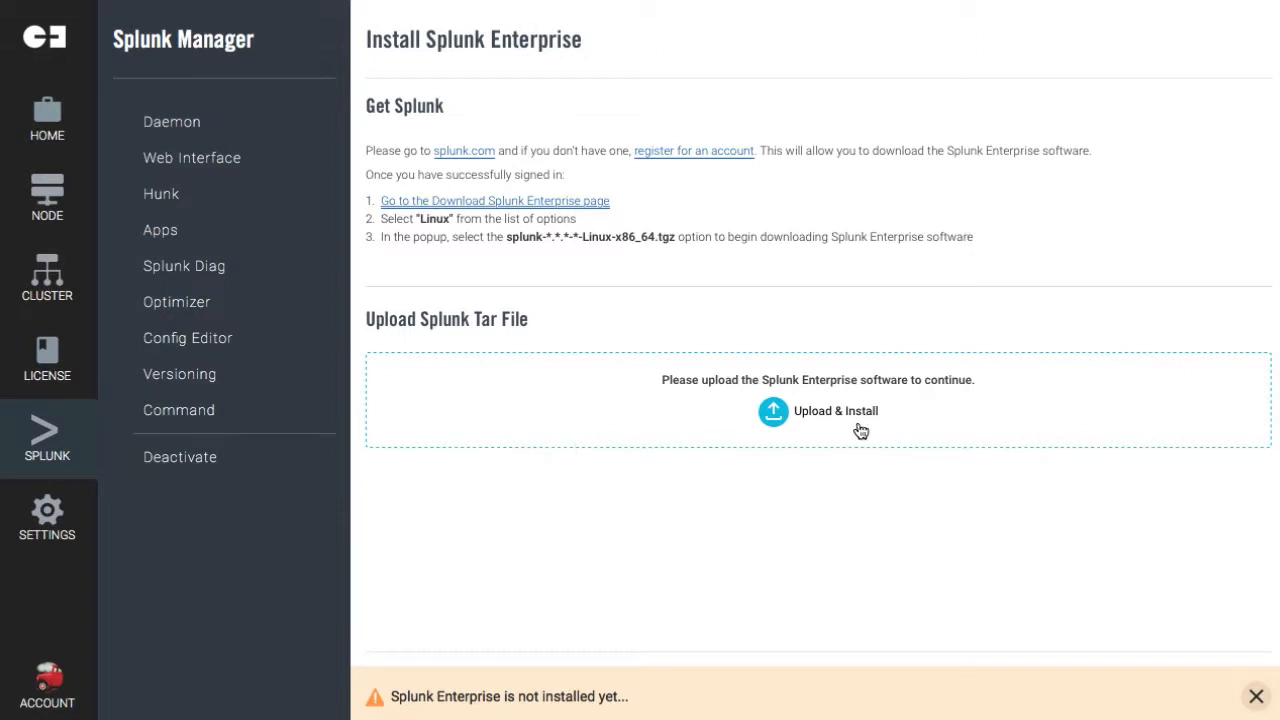
# - Upload the splunk-6.4.1 Linux tarball, accept the license, and install Splunk Enterprise
pyautogui.click(836, 412)
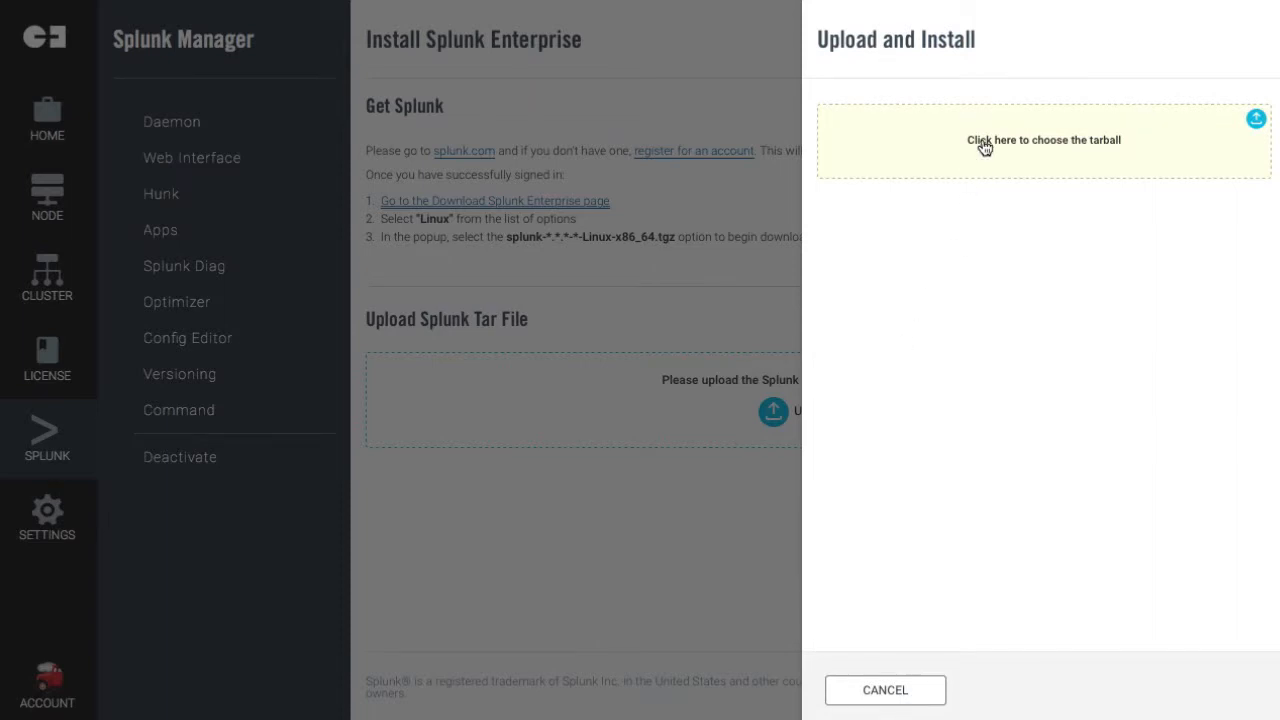
pyautogui.click(1044, 140)
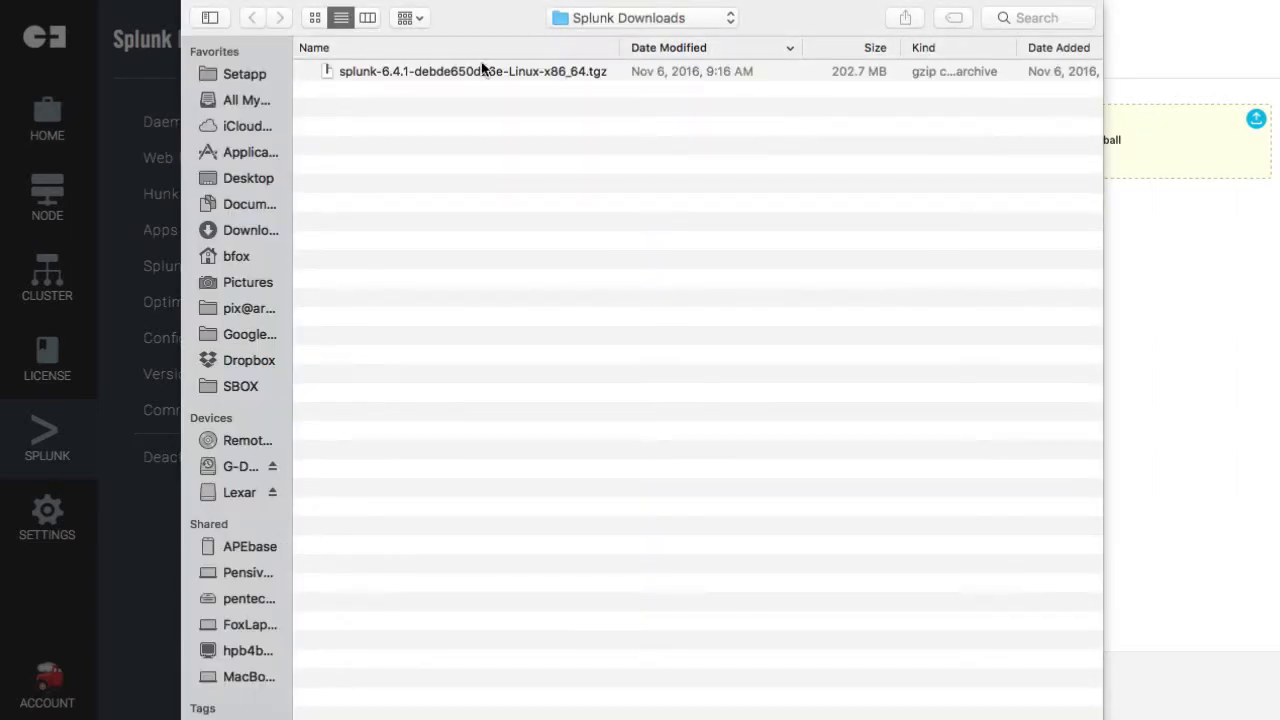
pyautogui.click(472, 72)
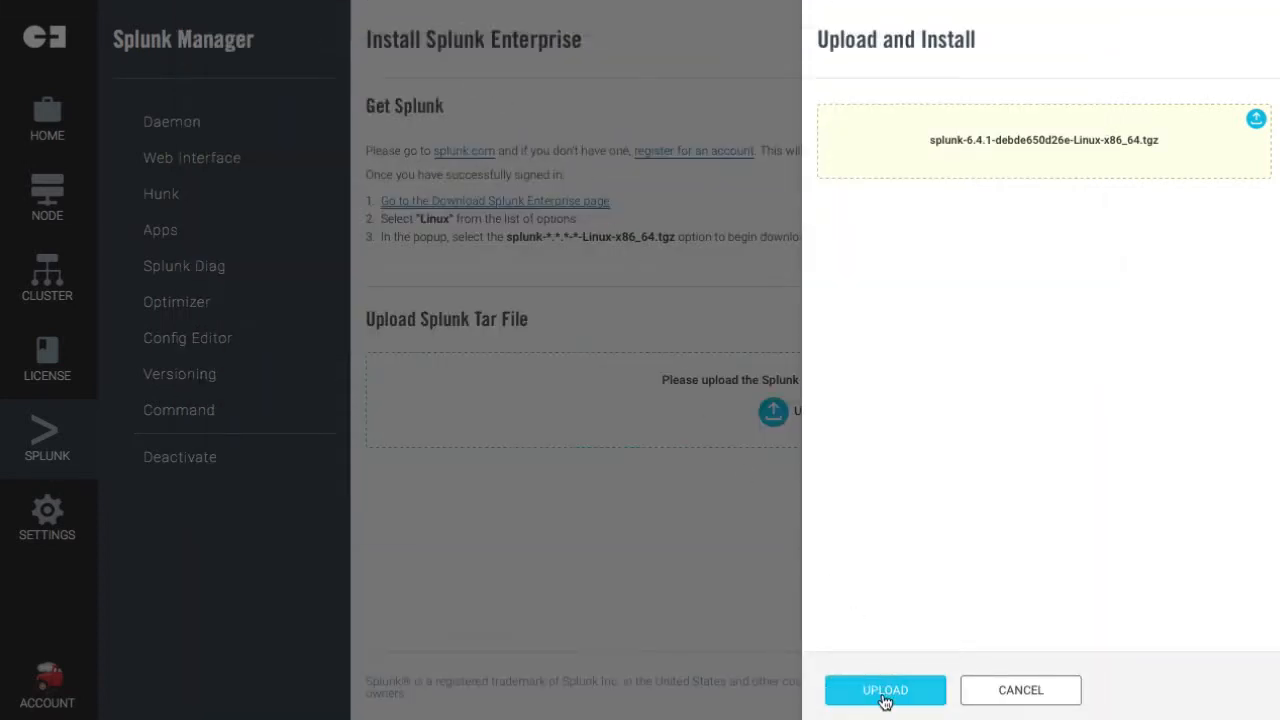
pyautogui.click(884, 690)
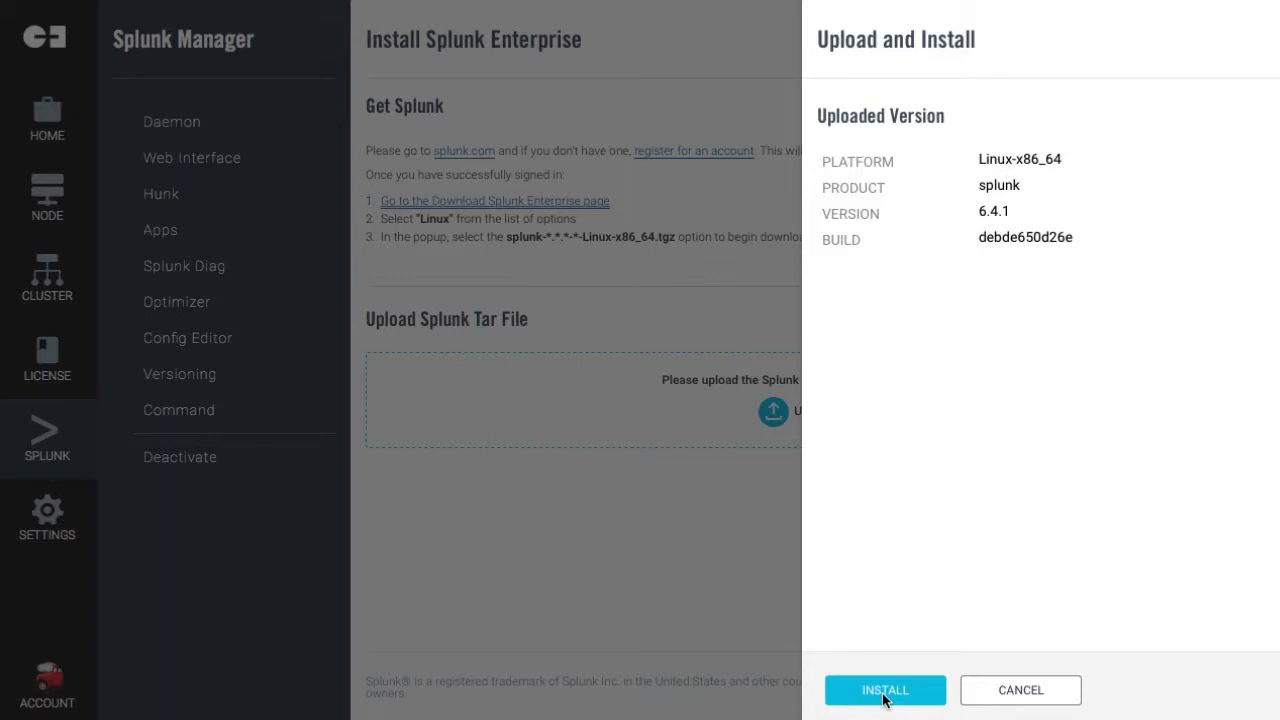
pyautogui.click(884, 690)
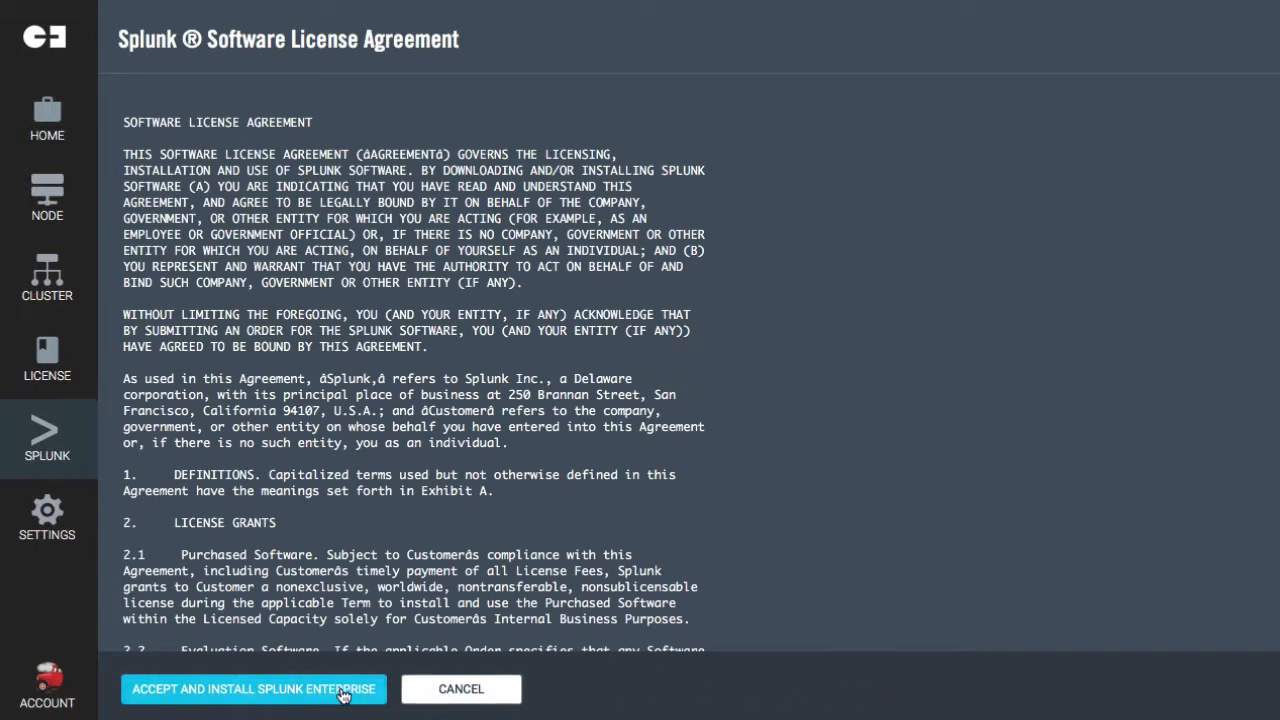
pyautogui.click(252, 688)
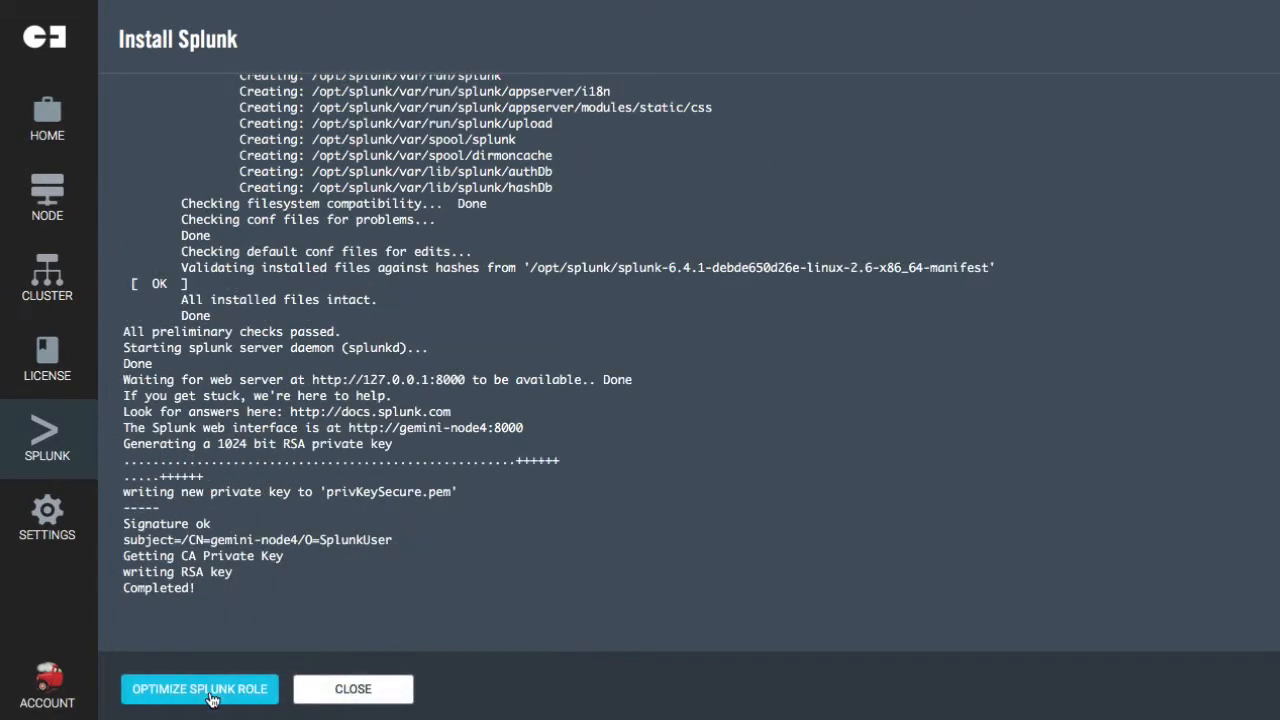
# - In Splunk Optimizer choose the Indexer instance type, apply its settings, and restart Splunk
pyautogui.click(200, 688)
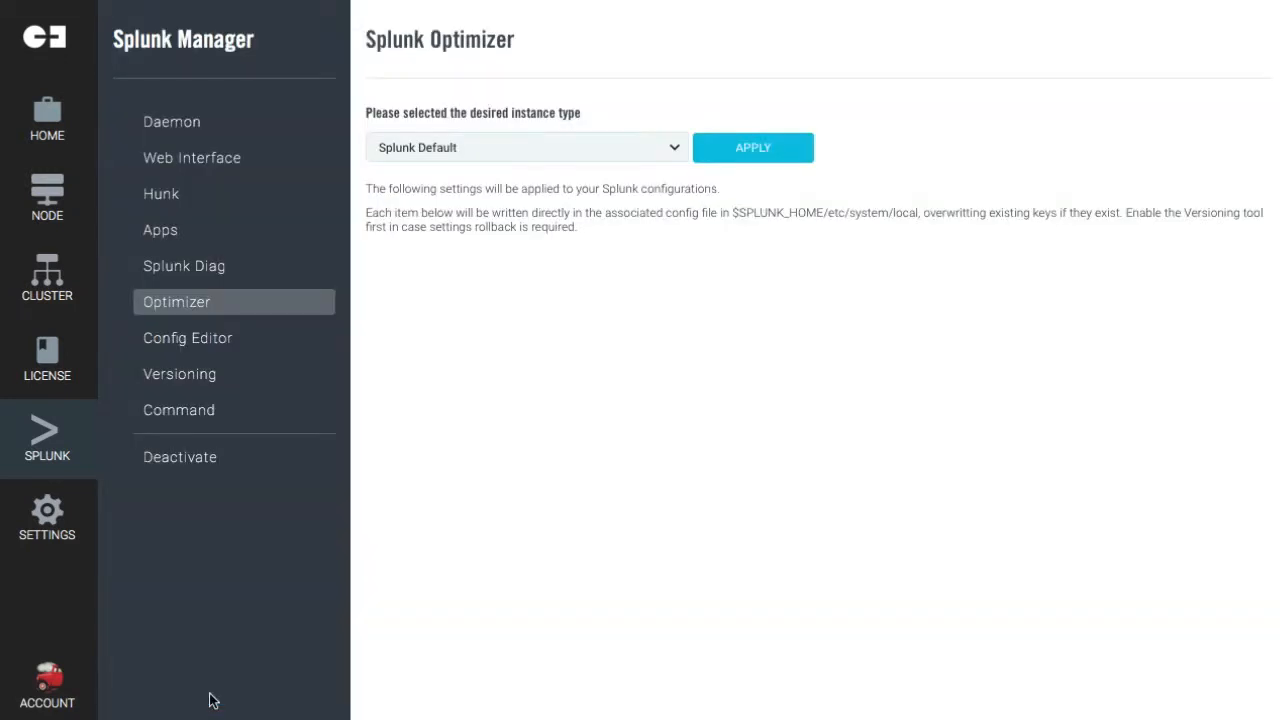
pyautogui.click(524, 148)
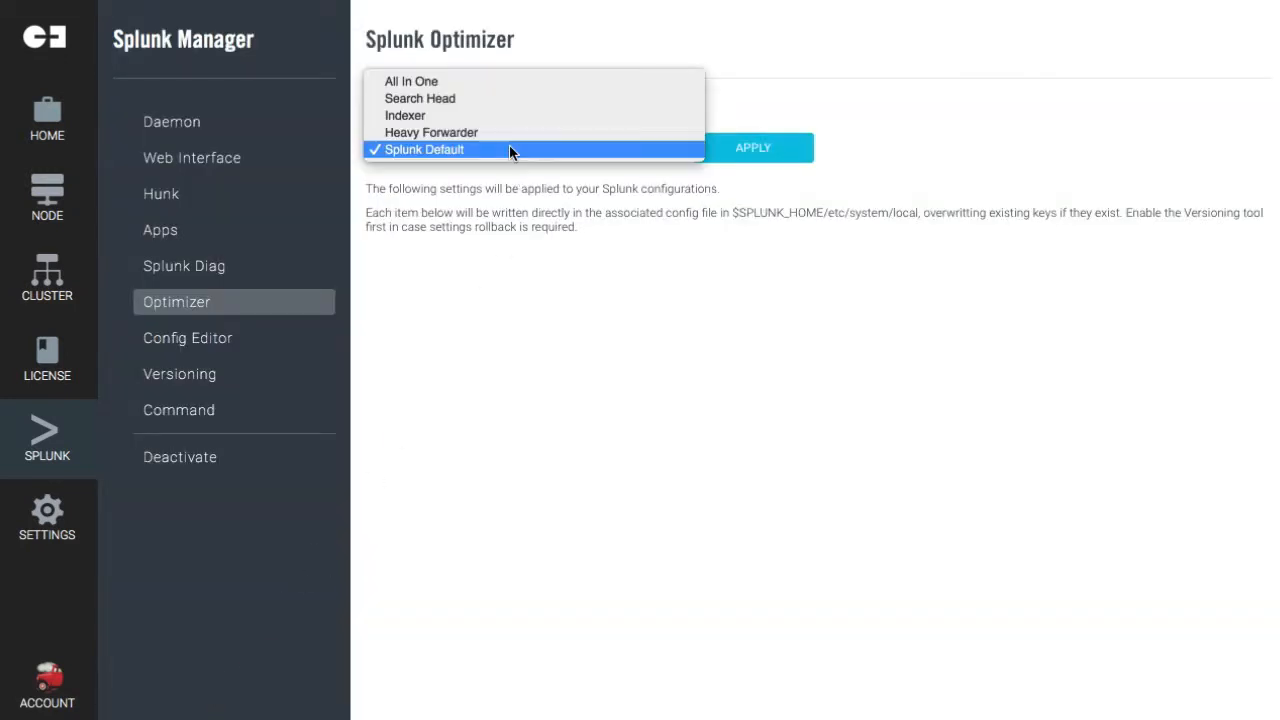
pyautogui.click(404, 114)
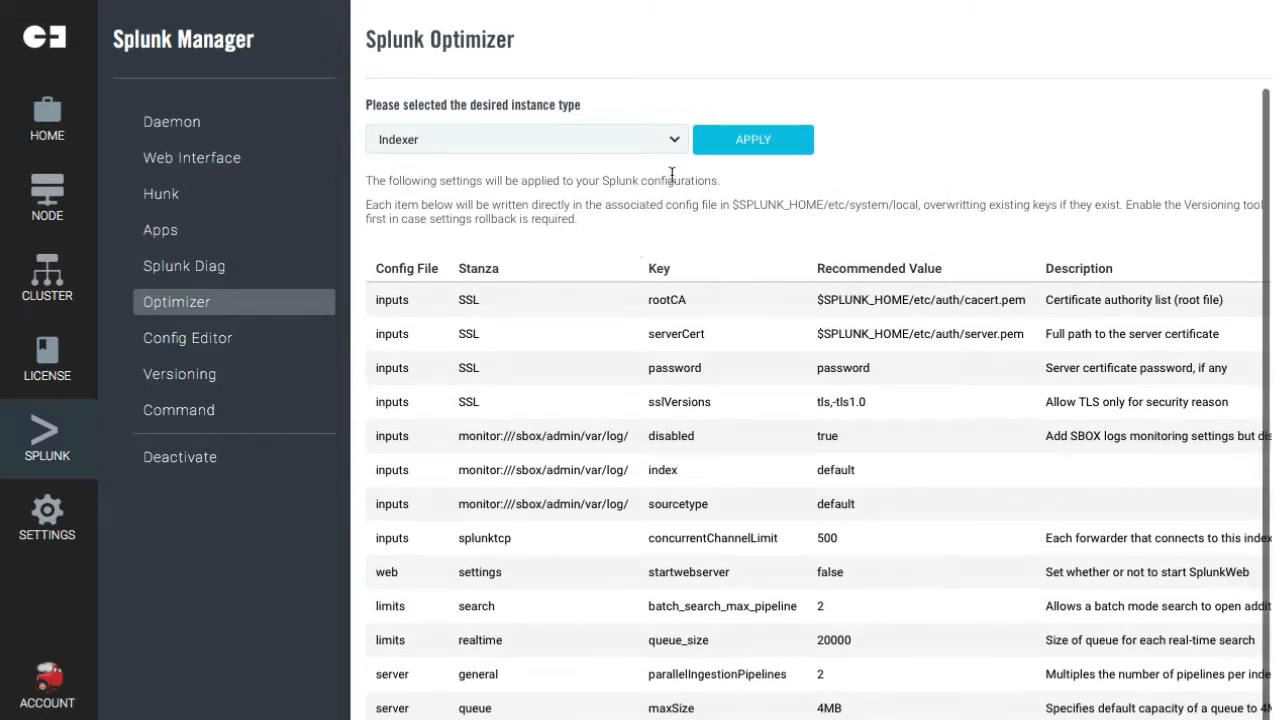
pyautogui.click(752, 140)
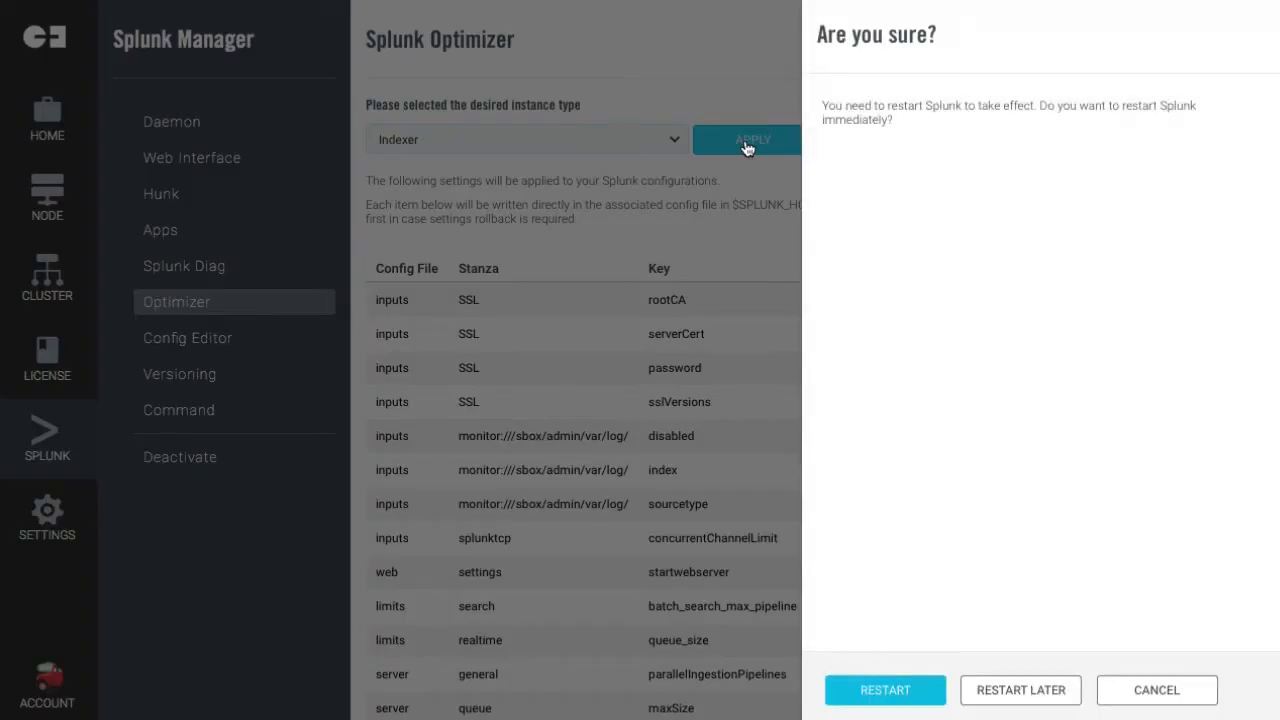
pyautogui.click(884, 690)
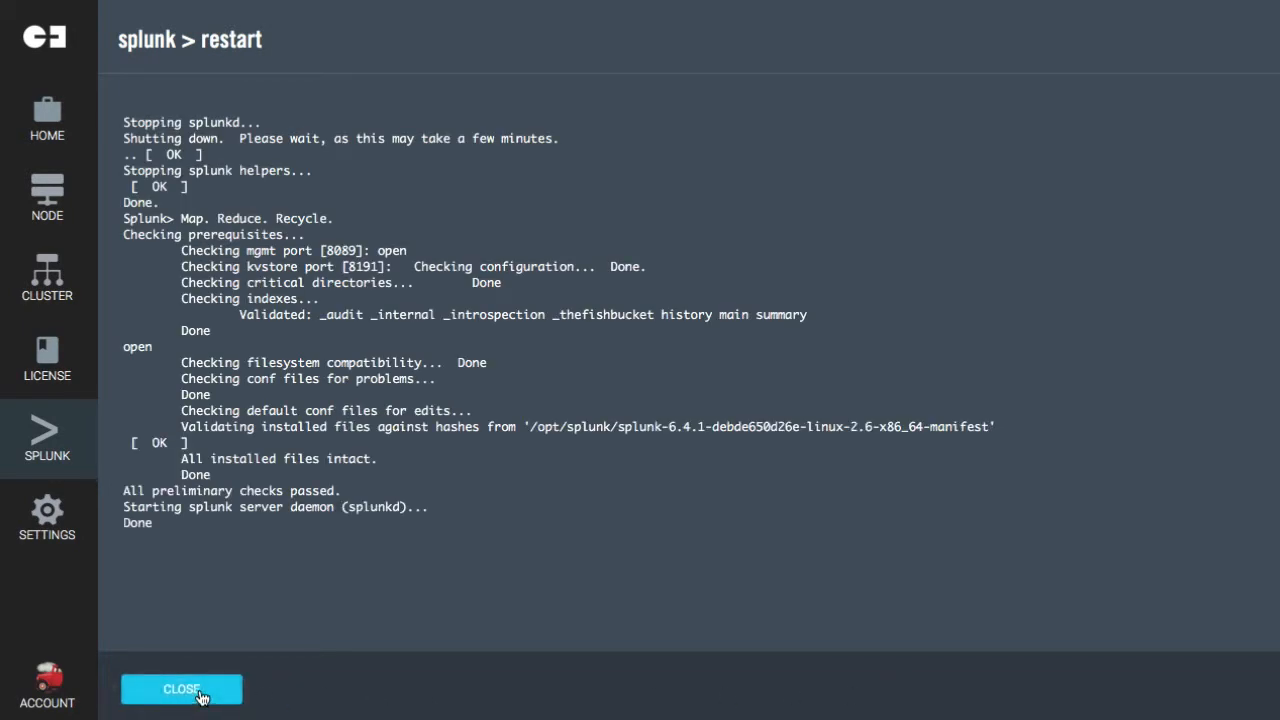
pyautogui.click(180, 688)
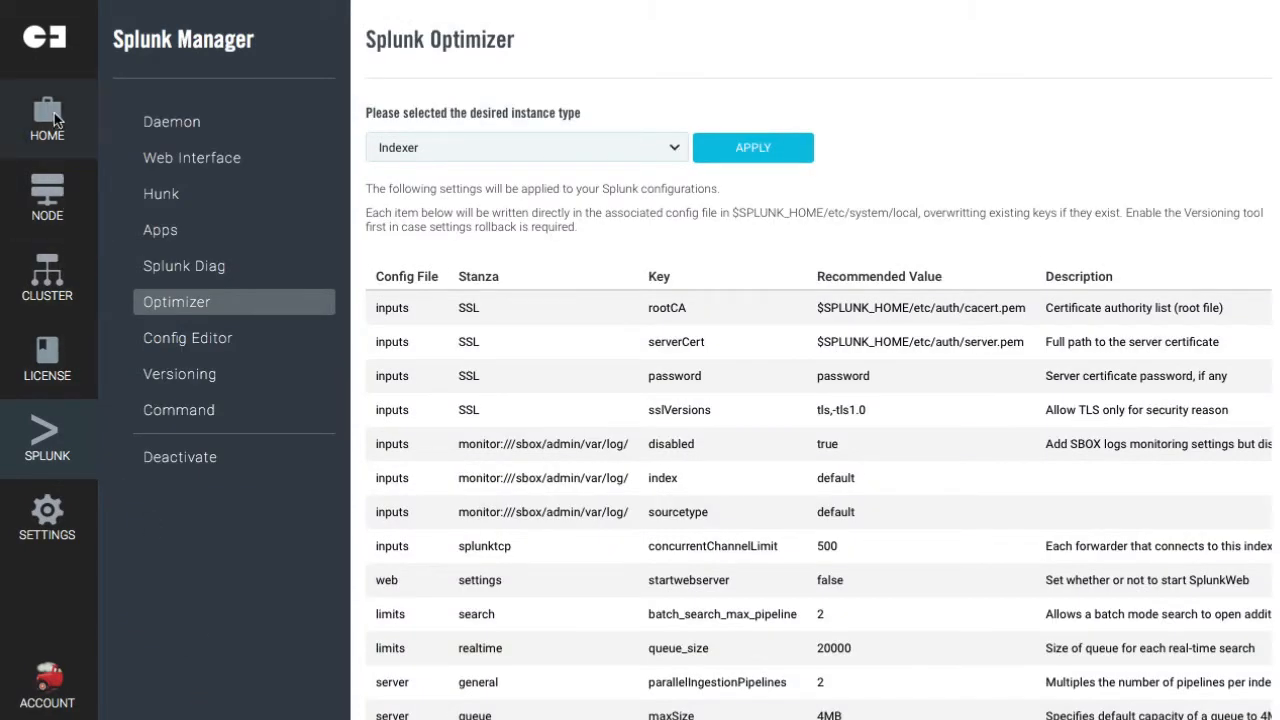
# - Return to the home overview, landing on the Gemini Appliance login page with admin credentials filled
pyautogui.click(48, 118)
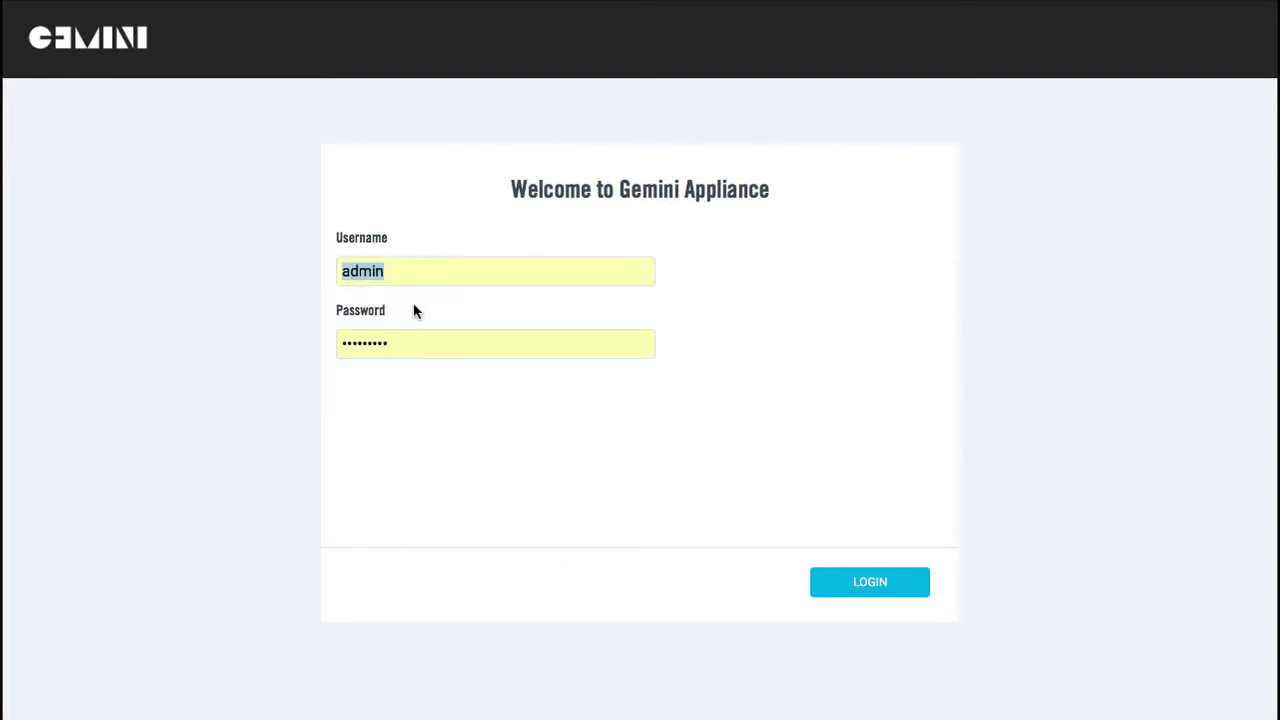
pyautogui.moveTo(868, 556)
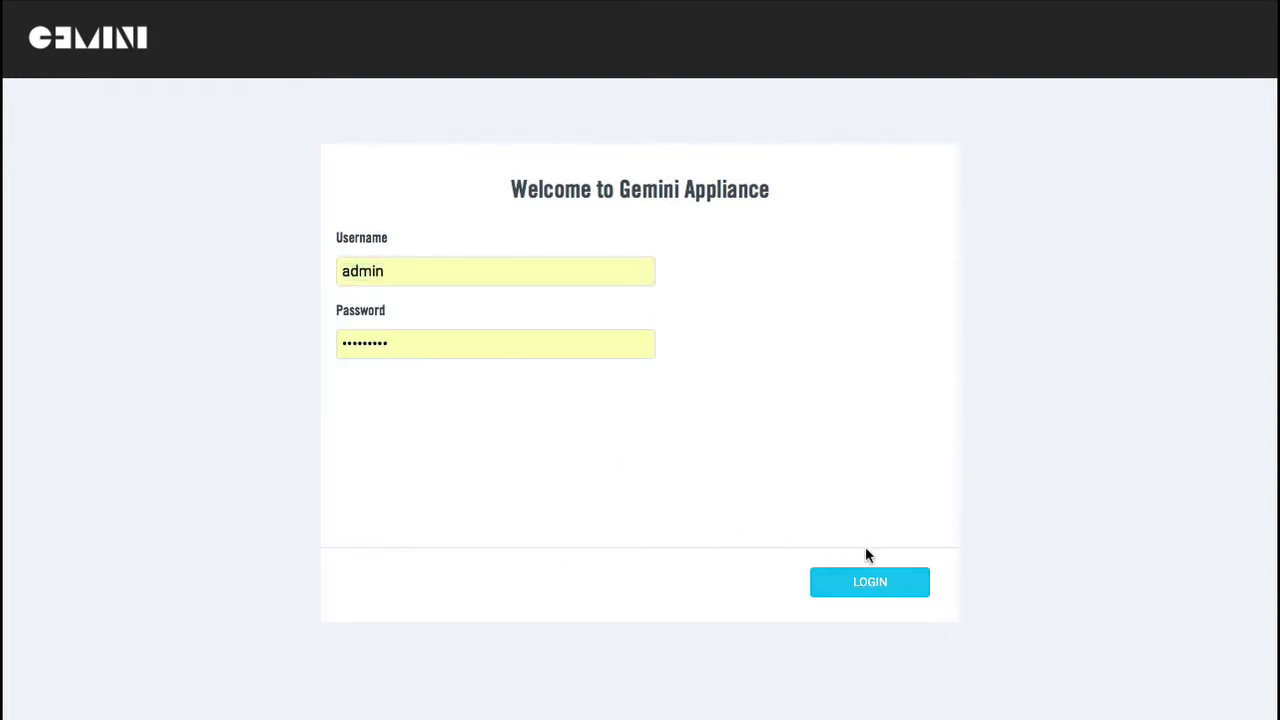
# - Sign in as admin and scroll through Featured Platforms and the Integration Center app cards
pyautogui.click(868, 582)
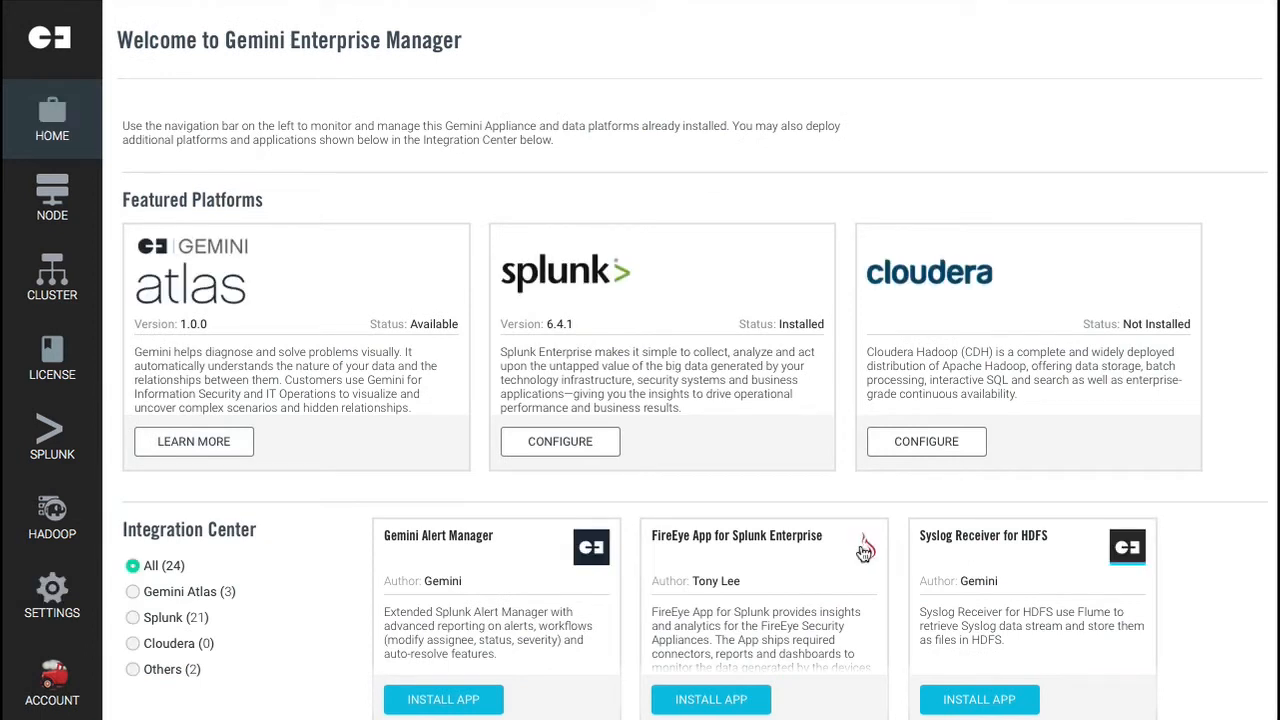
pyautogui.scroll(-3)
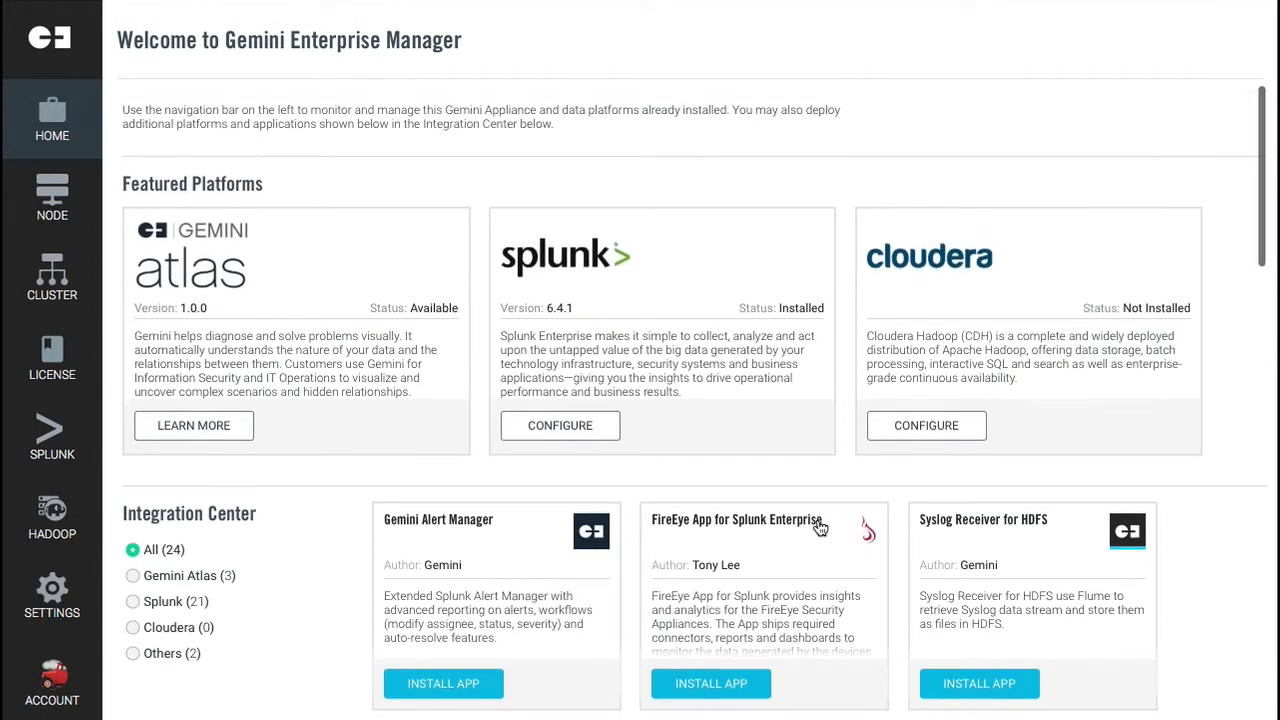
pyautogui.scroll(-3)
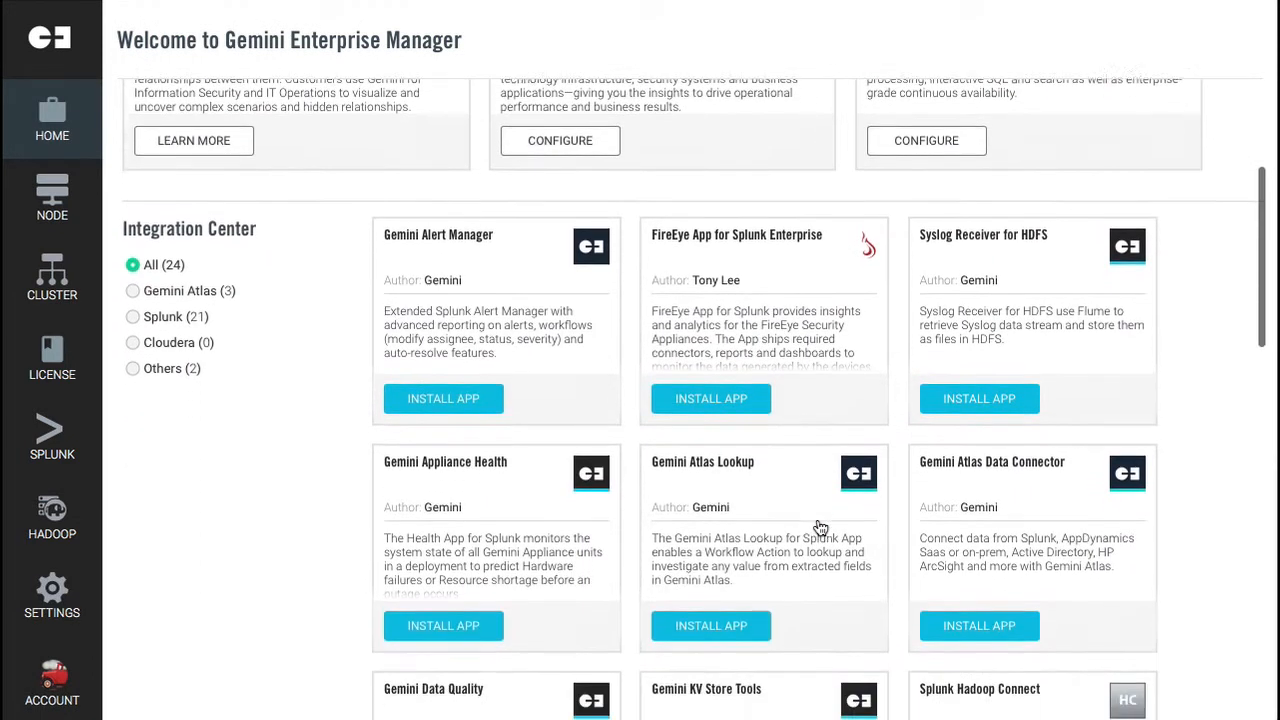
pyautogui.scroll(-3)
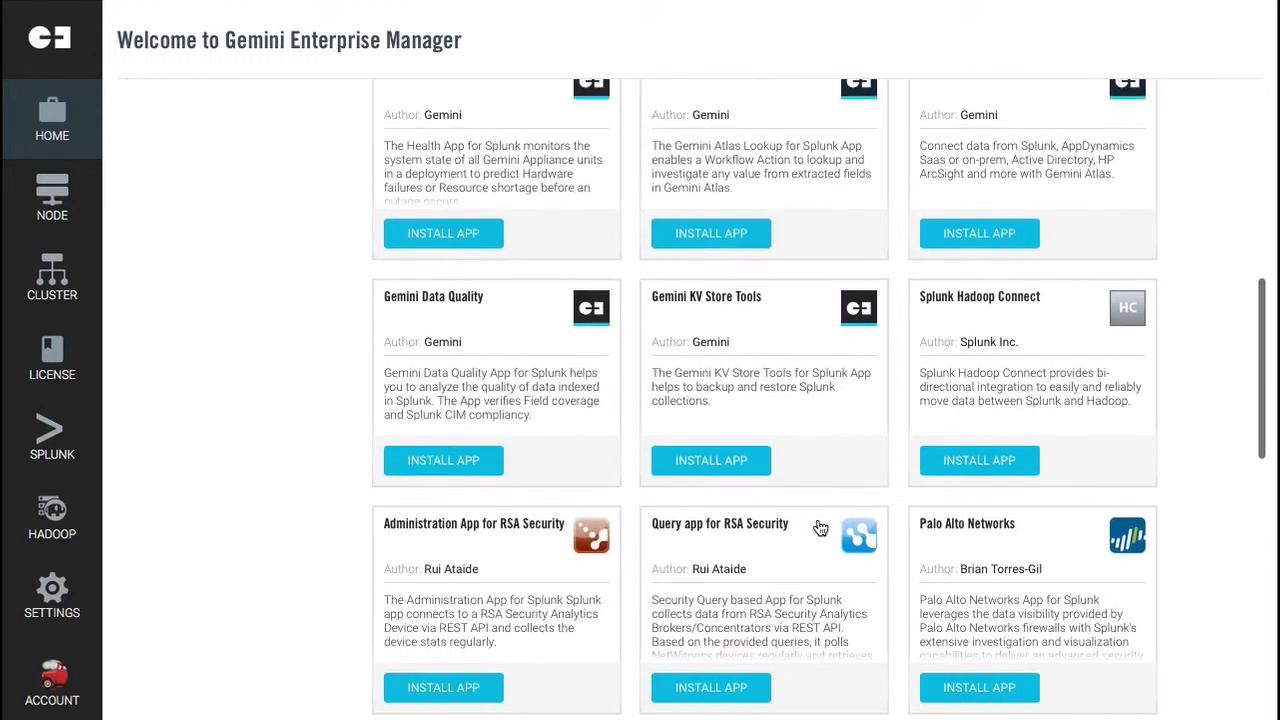
pyautogui.scroll(-3)
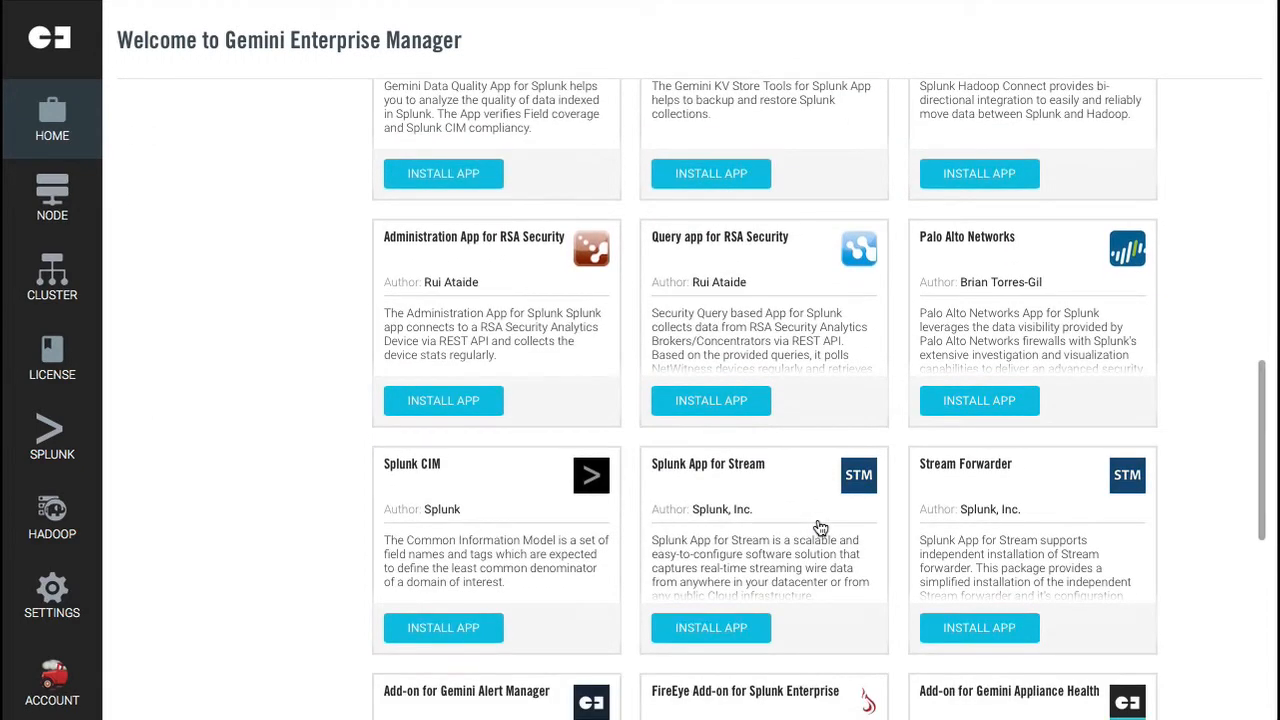
pyautogui.scroll(-3)
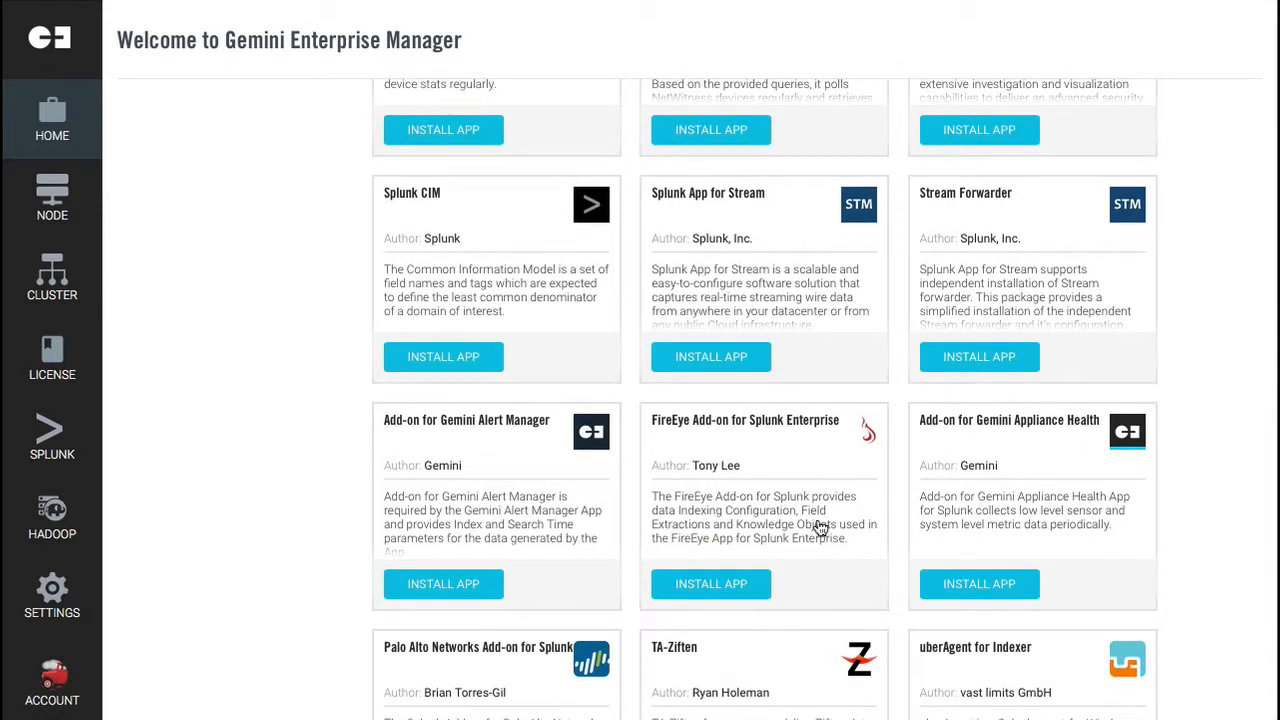
pyautogui.scroll(-3)
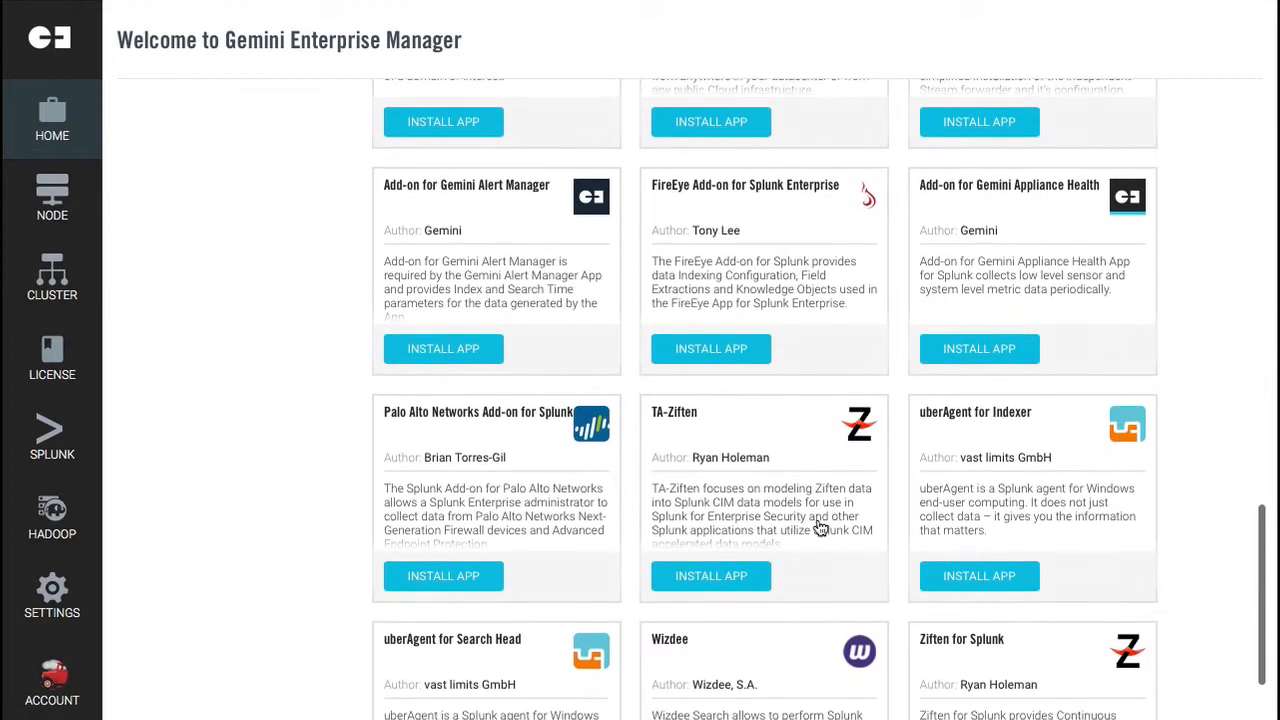
pyautogui.scroll(-3)
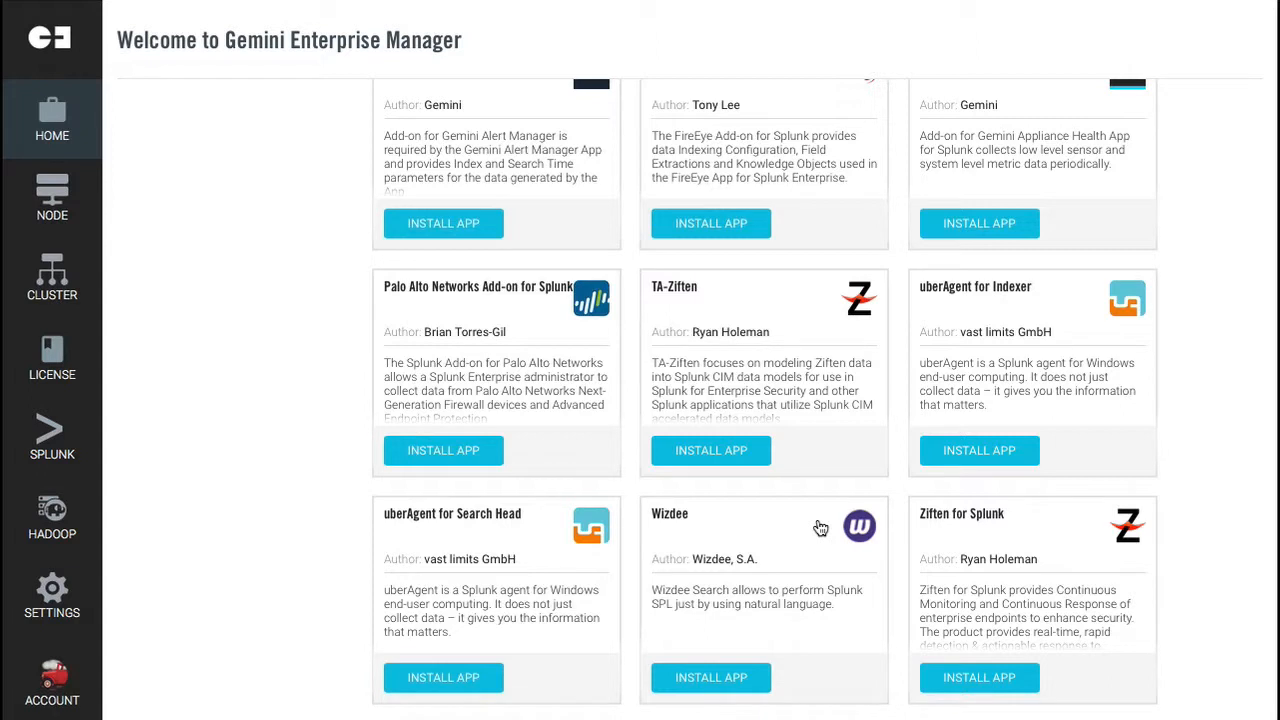
pyautogui.moveTo(258, 312)
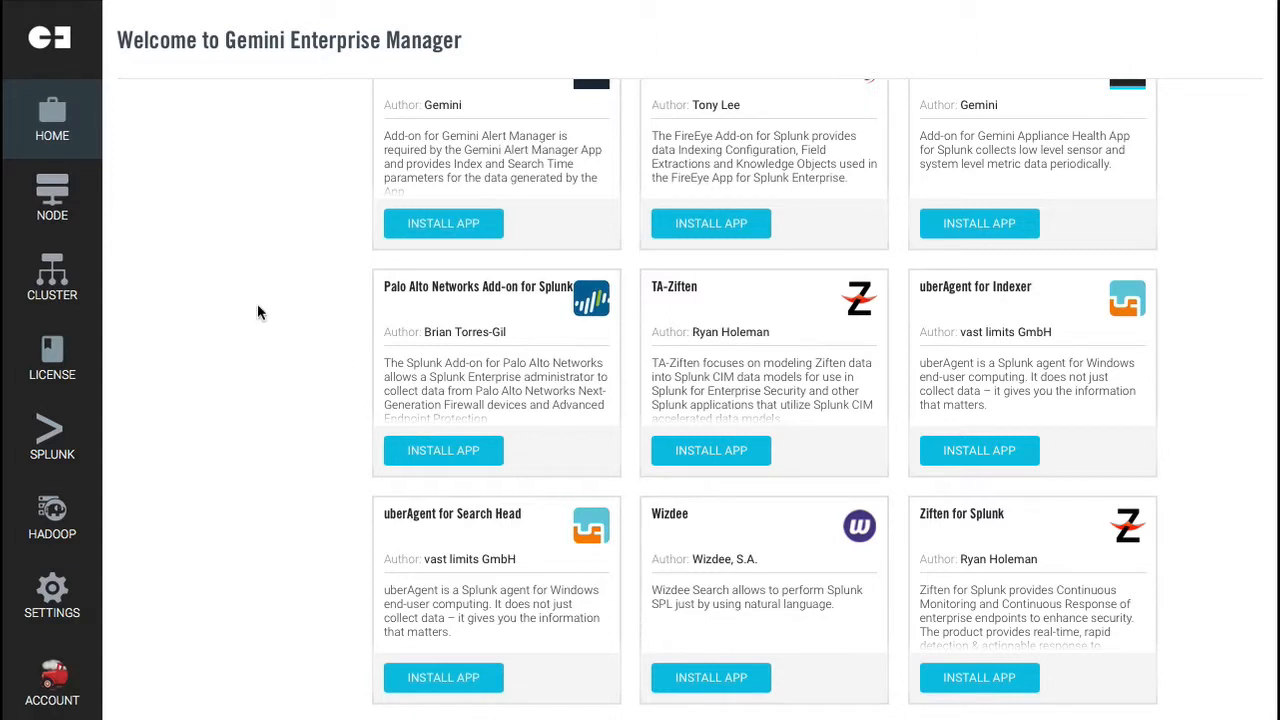
pyautogui.moveTo(820, 528)
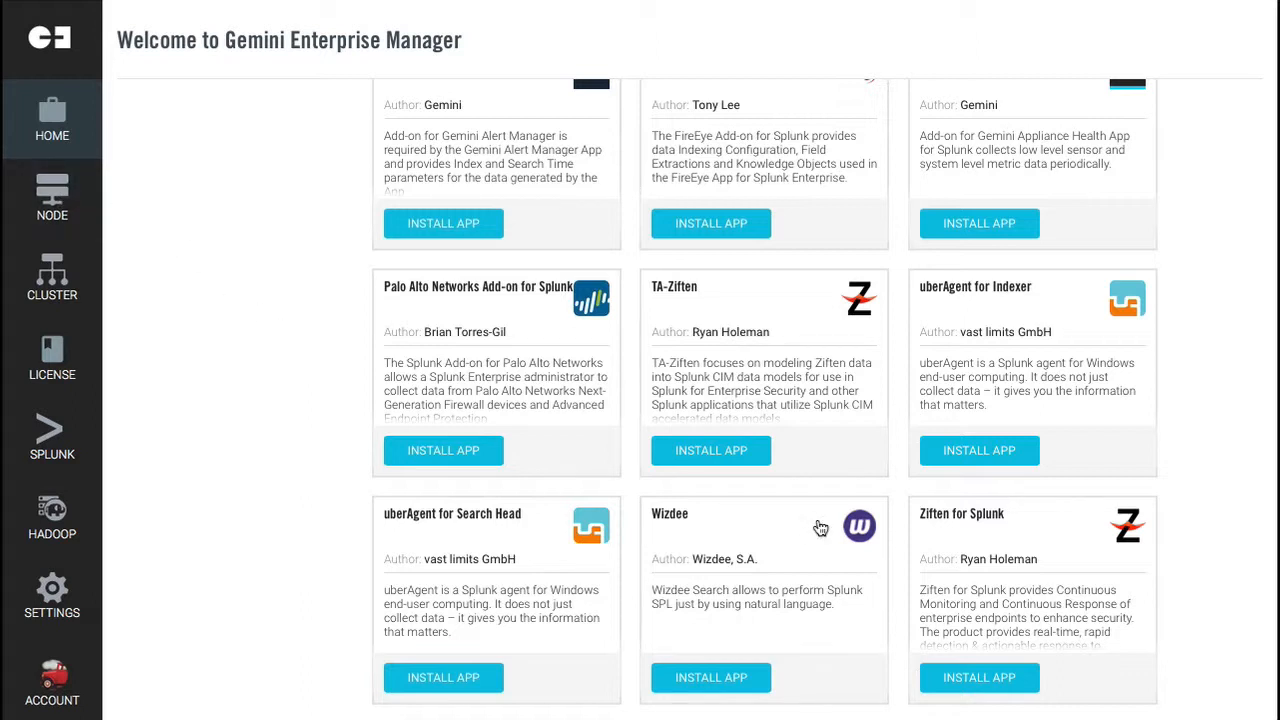
pyautogui.moveTo(52, 198)
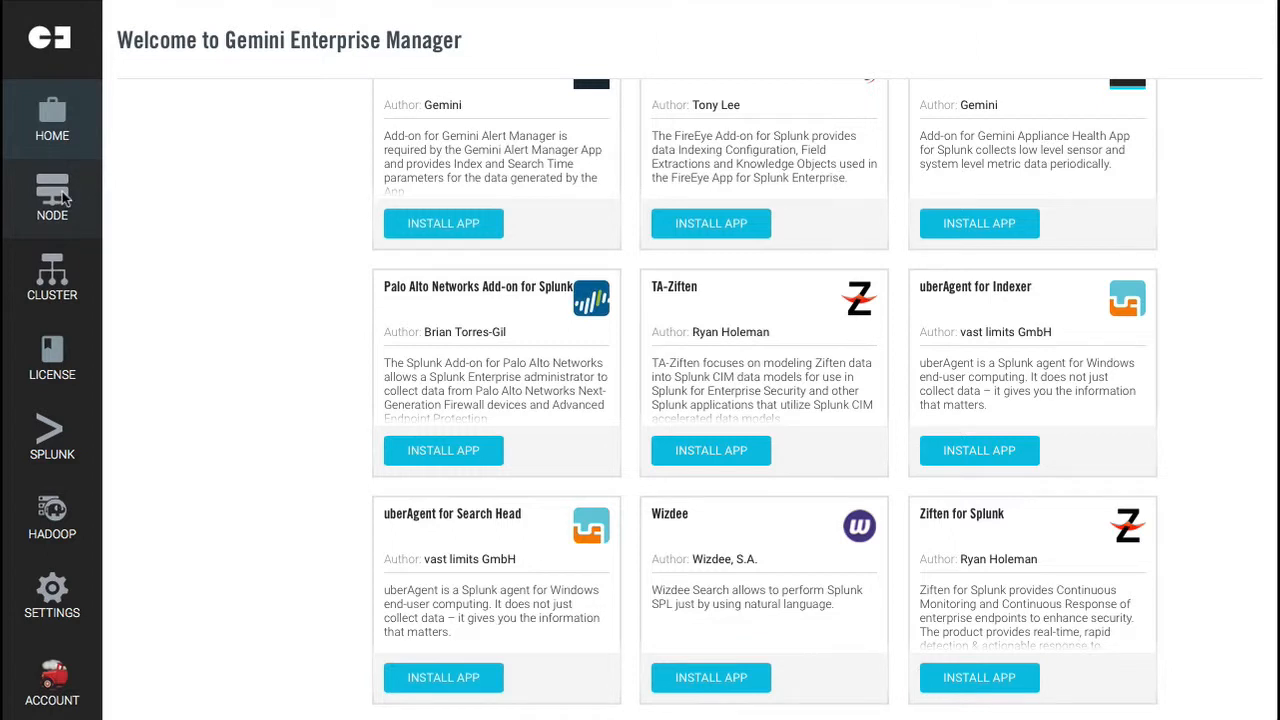
# - Browse the Node section through system time, timezone and hostname to the eth0 network details
pyautogui.click(52, 198)
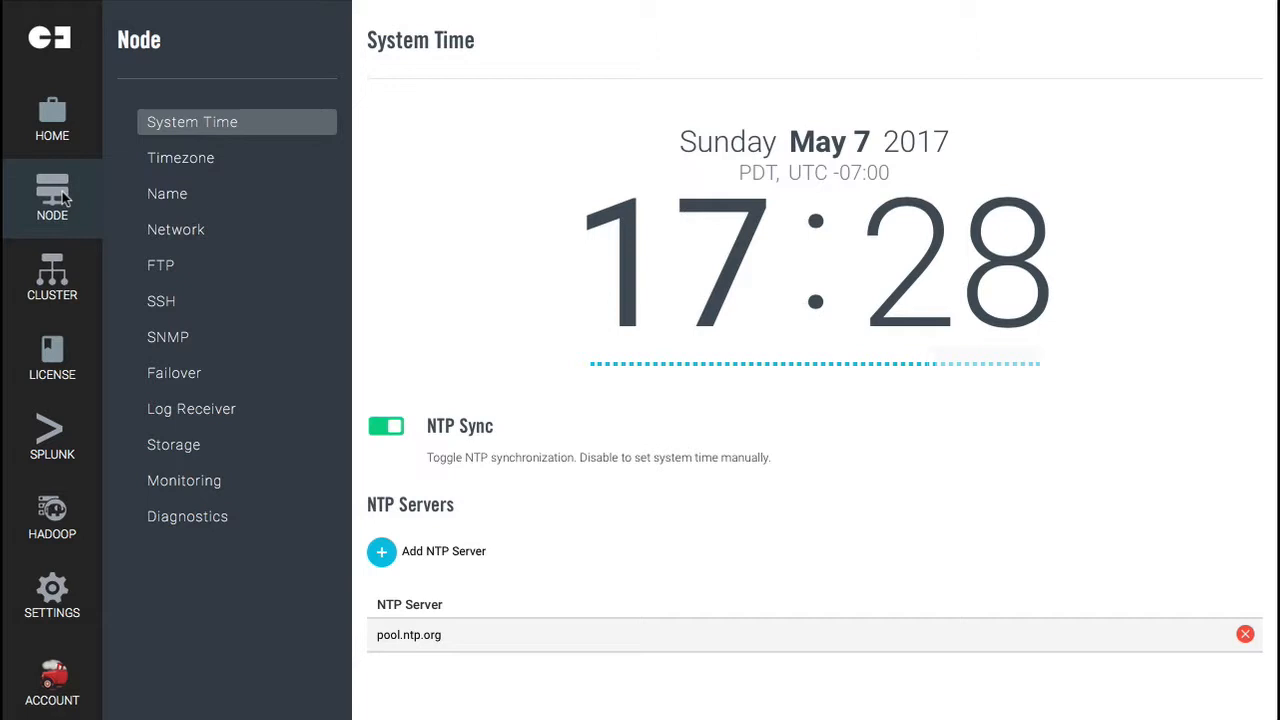
pyautogui.moveTo(180, 158)
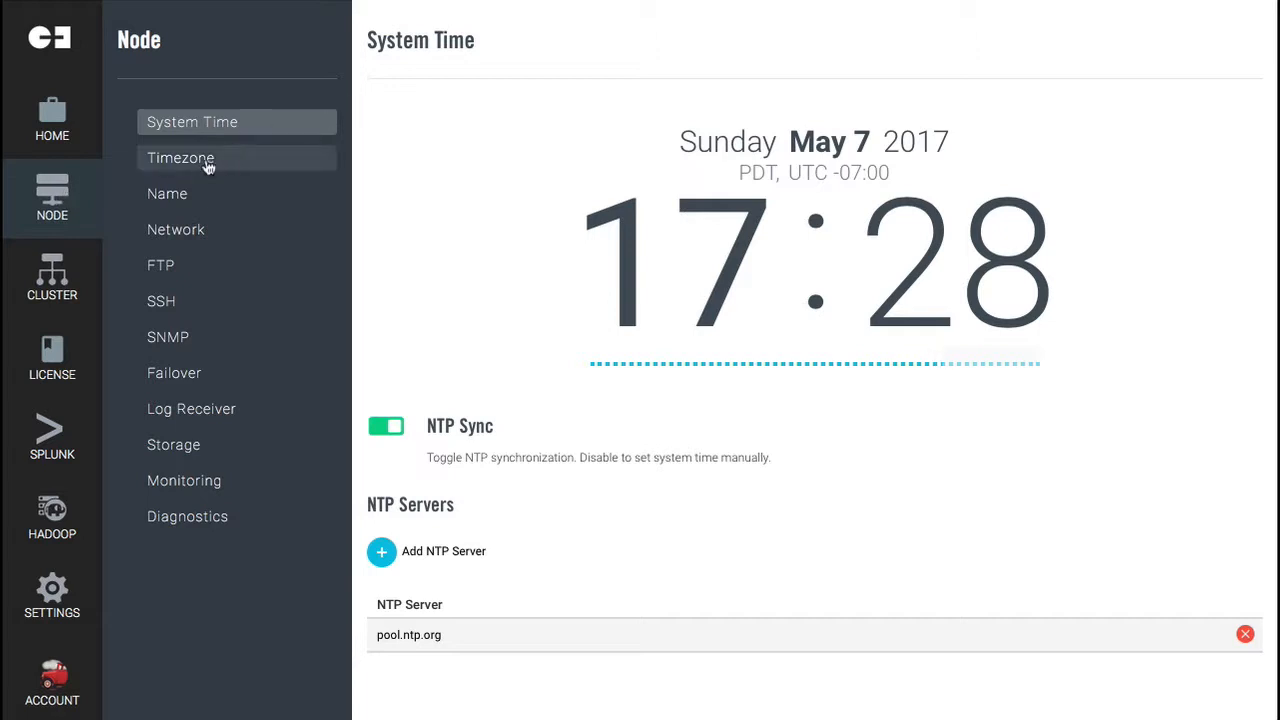
pyautogui.moveTo(168, 194)
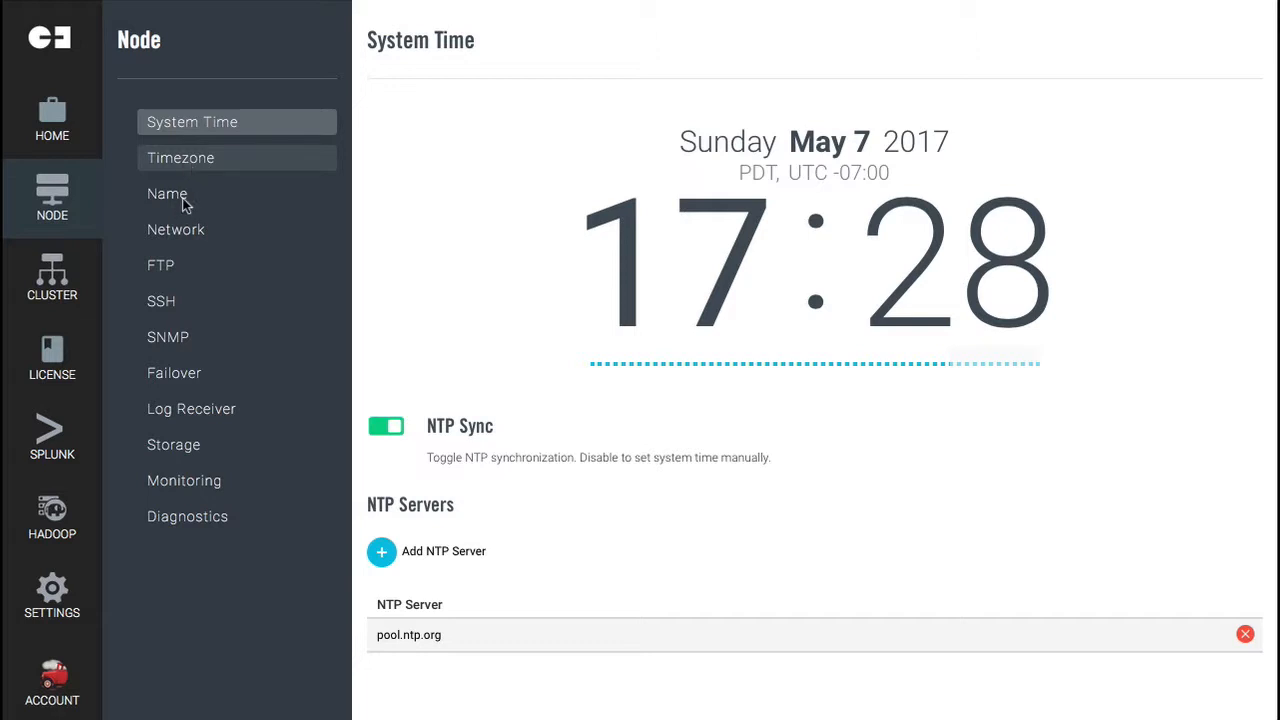
pyautogui.click(180, 156)
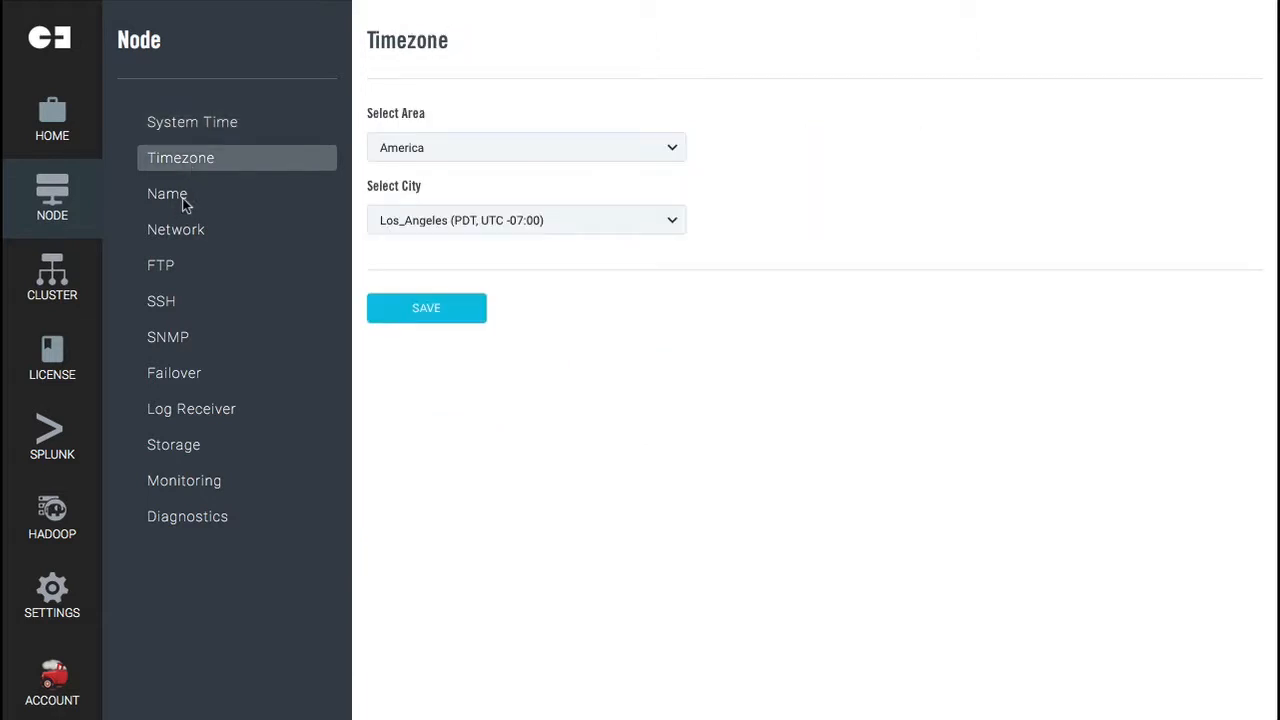
pyautogui.click(168, 192)
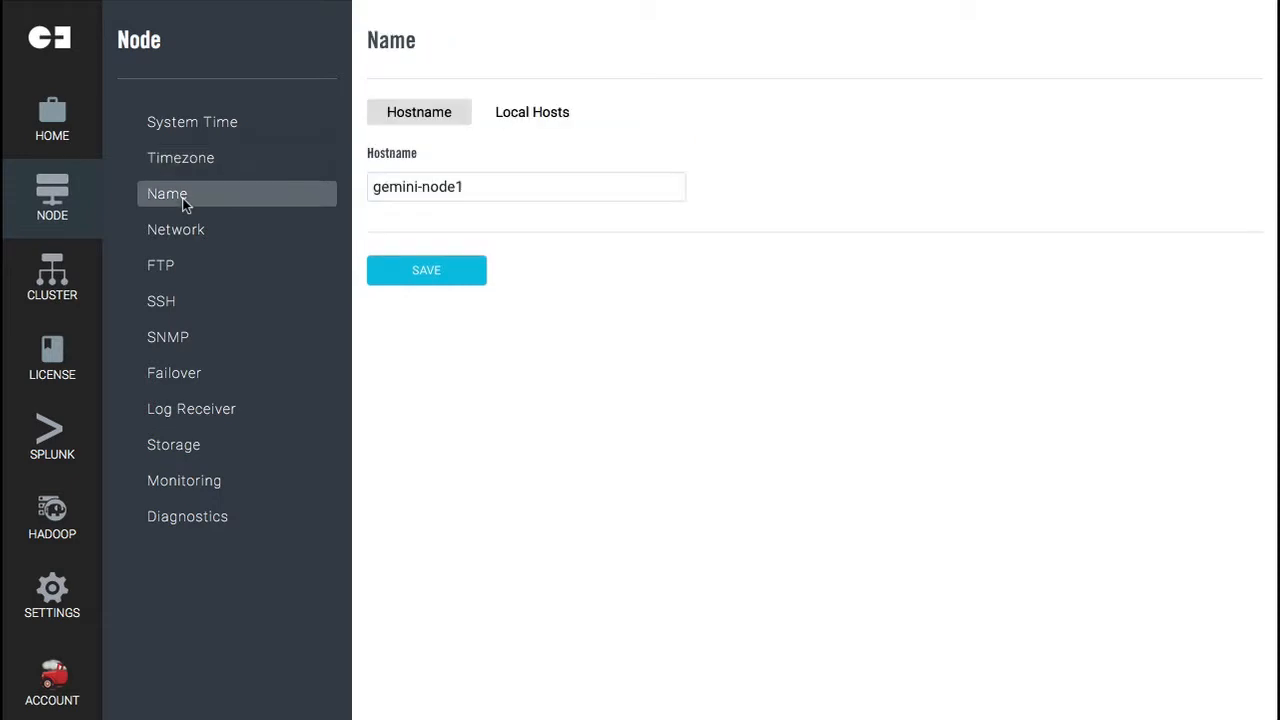
pyautogui.moveTo(176, 228)
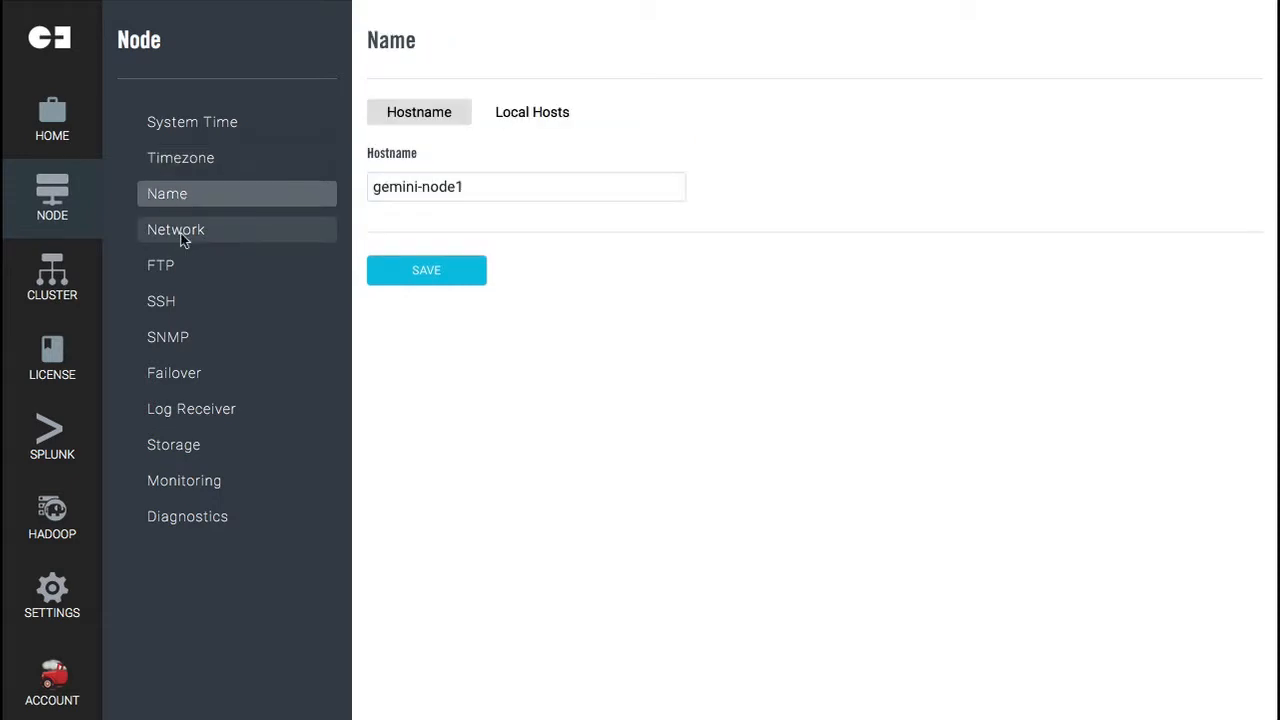
pyautogui.click(176, 228)
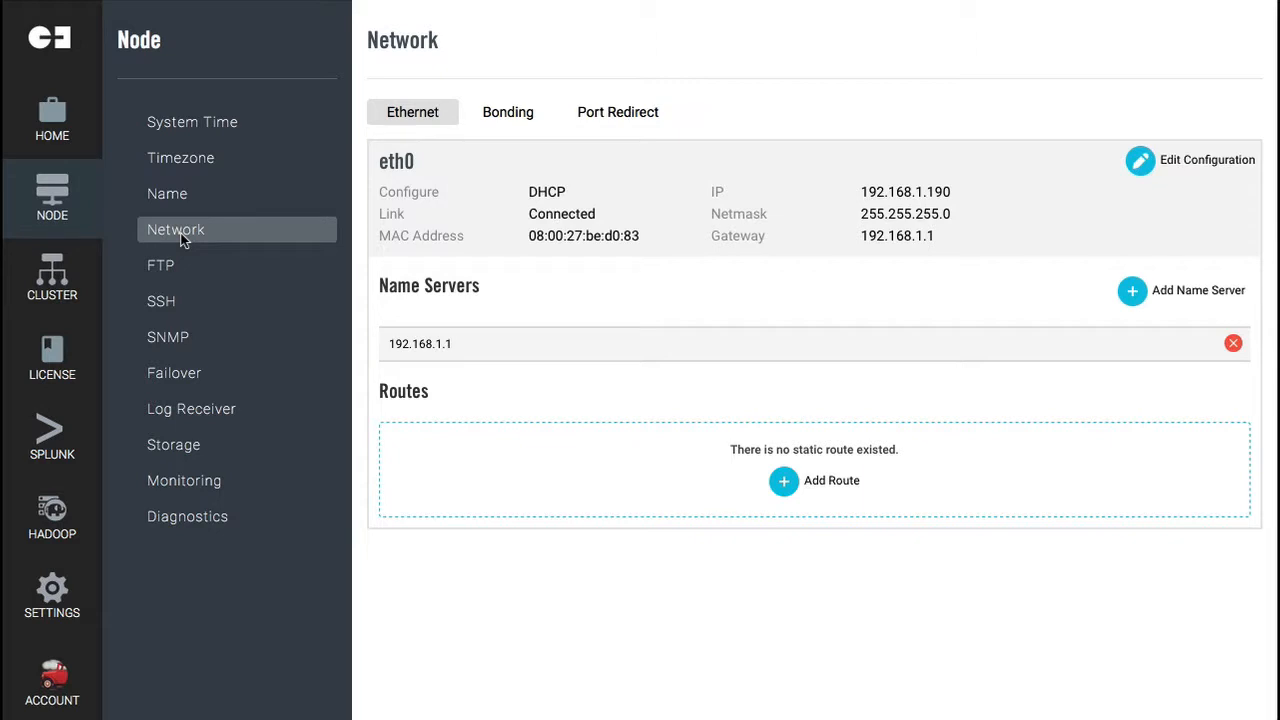
pyautogui.moveTo(192, 408)
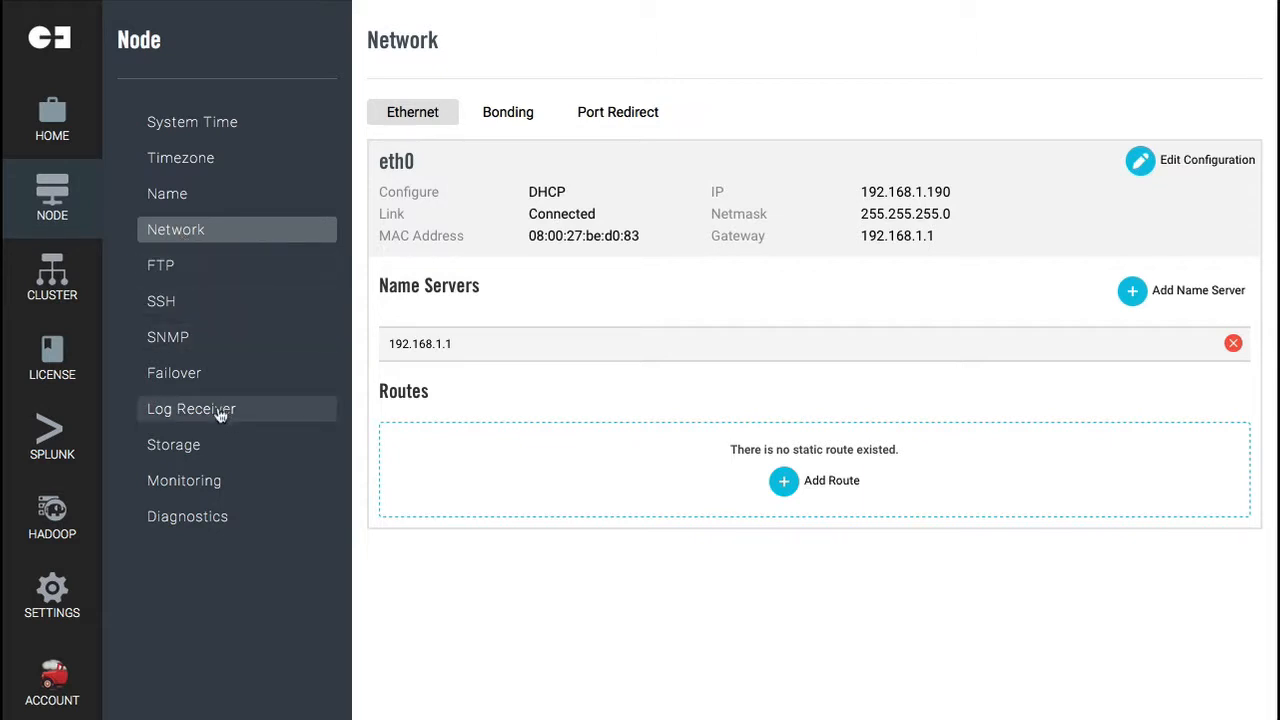
# - View the Log Receiver page's Create New Rule form and cancel it, leaving no syslog receivers
pyautogui.click(192, 408)
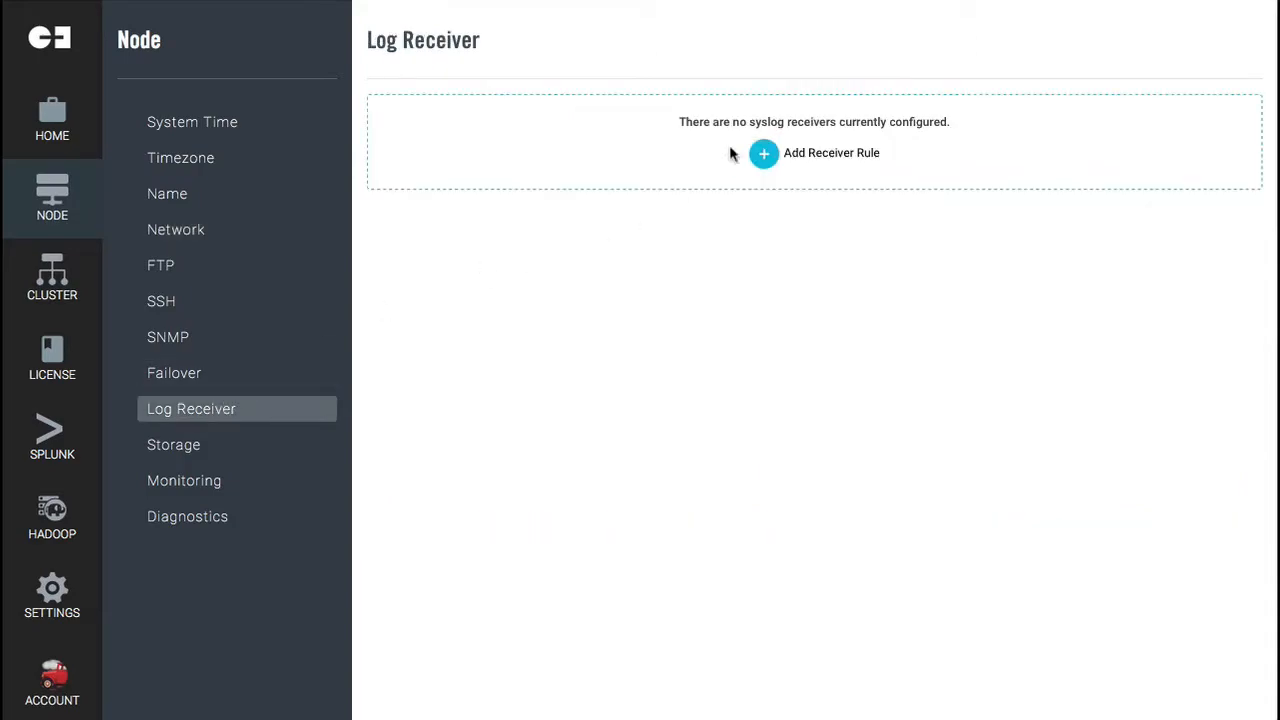
pyautogui.click(764, 152)
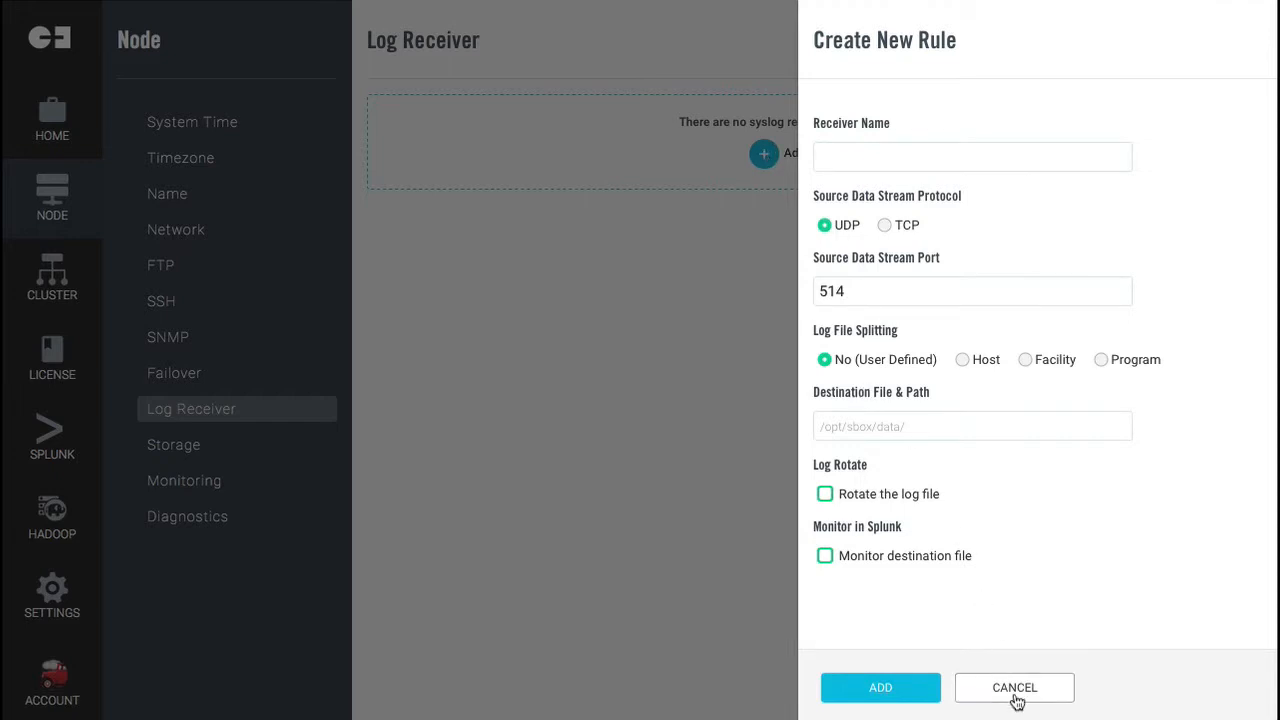
pyautogui.click(1014, 688)
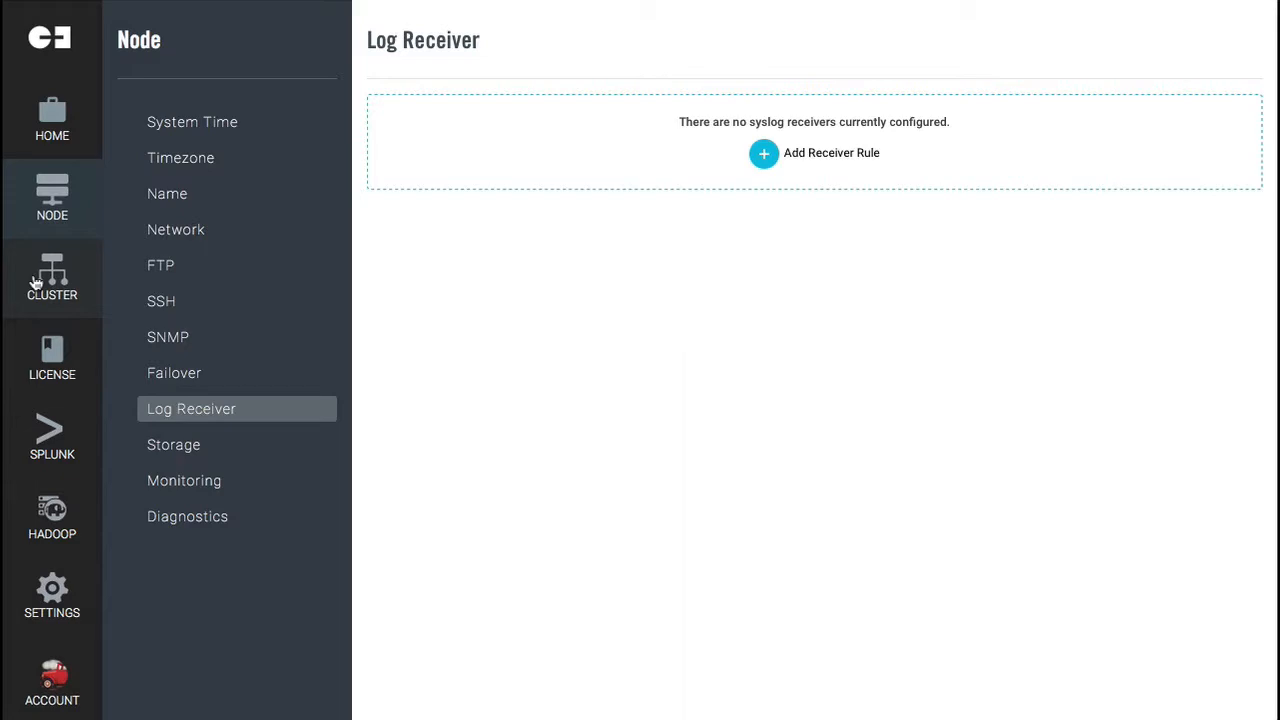
# - View the cluster topology of gemini-node1 linked to node2 and node3, then its empty Execute Jobs page
pyautogui.click(52, 278)
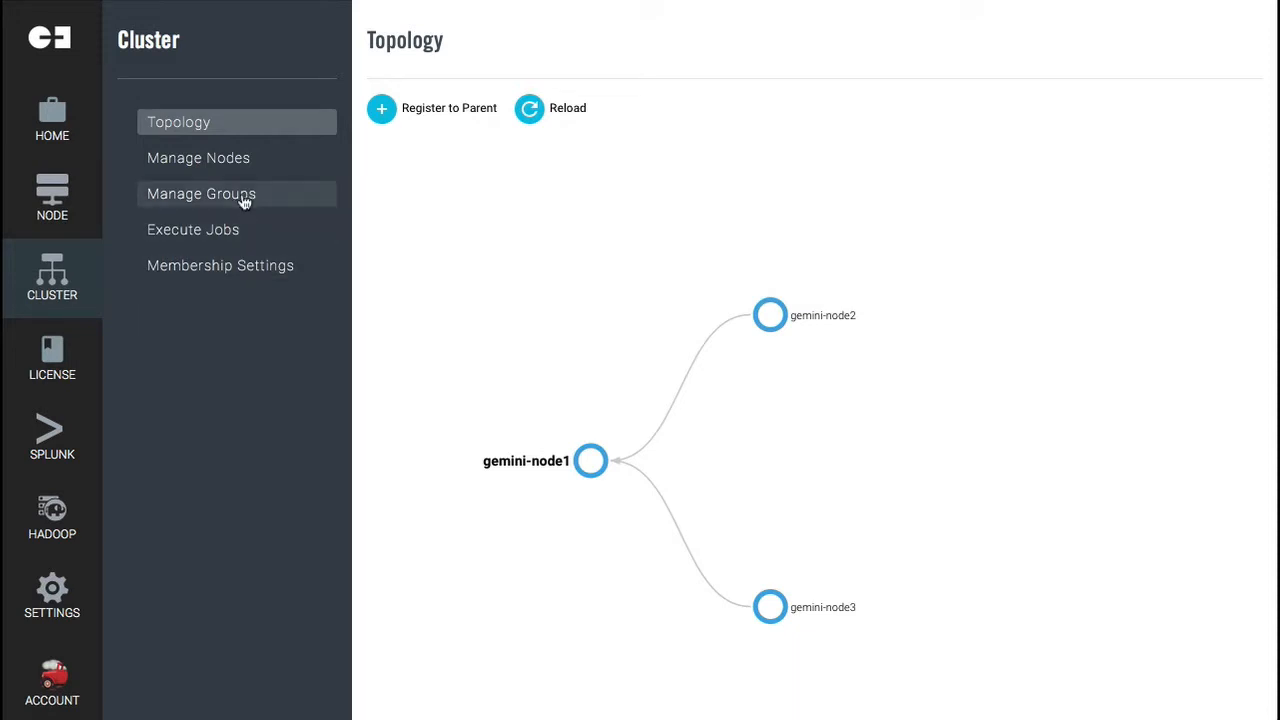
pyautogui.moveTo(230, 228)
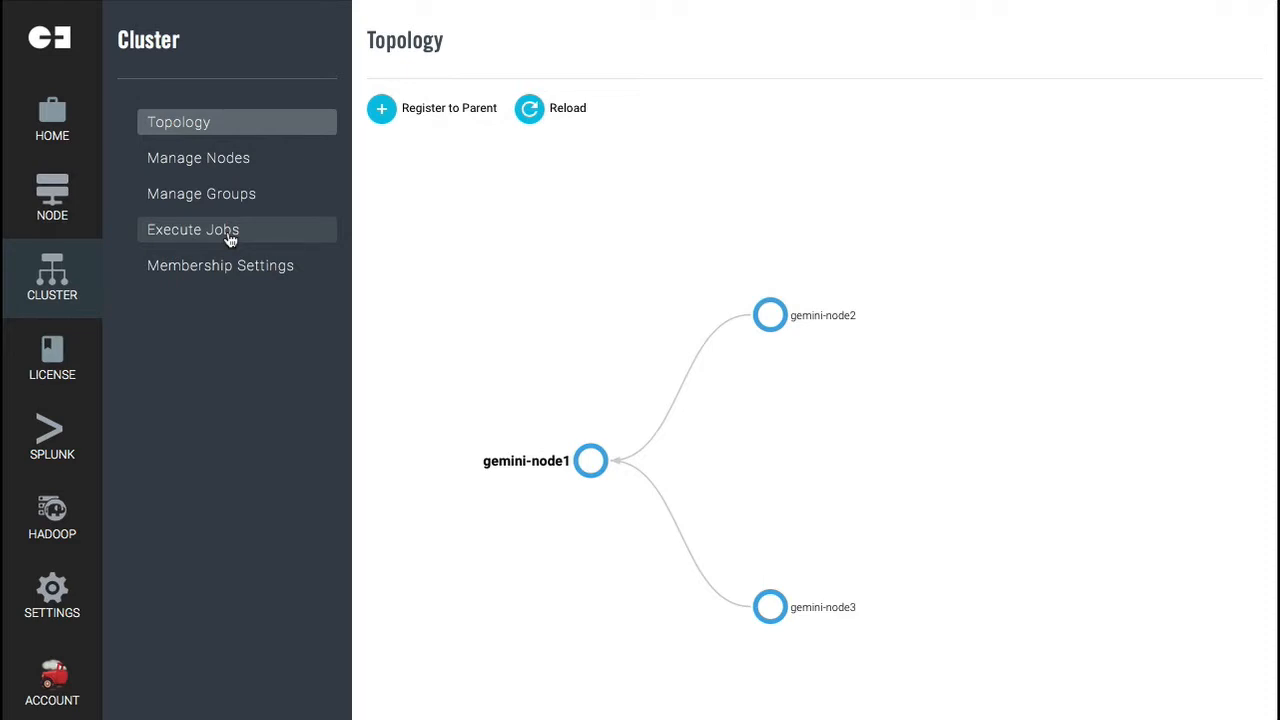
pyautogui.click(192, 228)
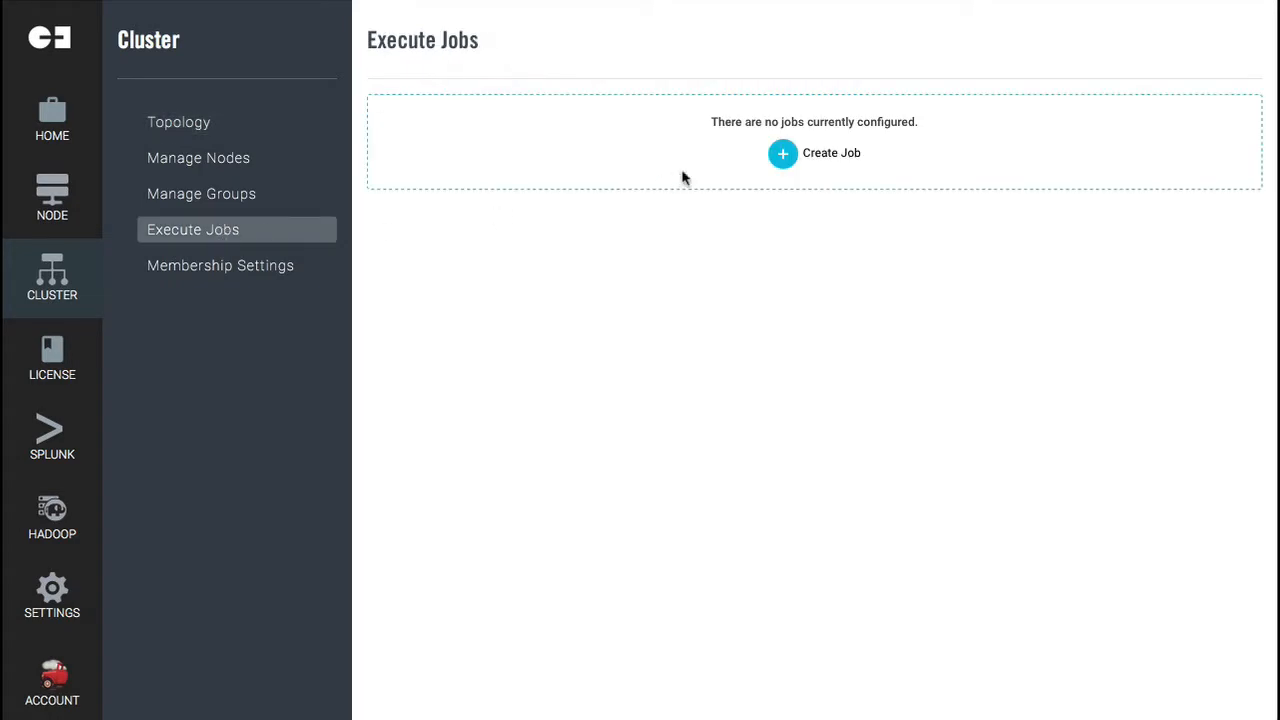
# - Draft a new cluster job 'restart Splunk' using the Splunk Start/Restart Splunk Daemon task, with scheduling enabled
pyautogui.click(782, 152)
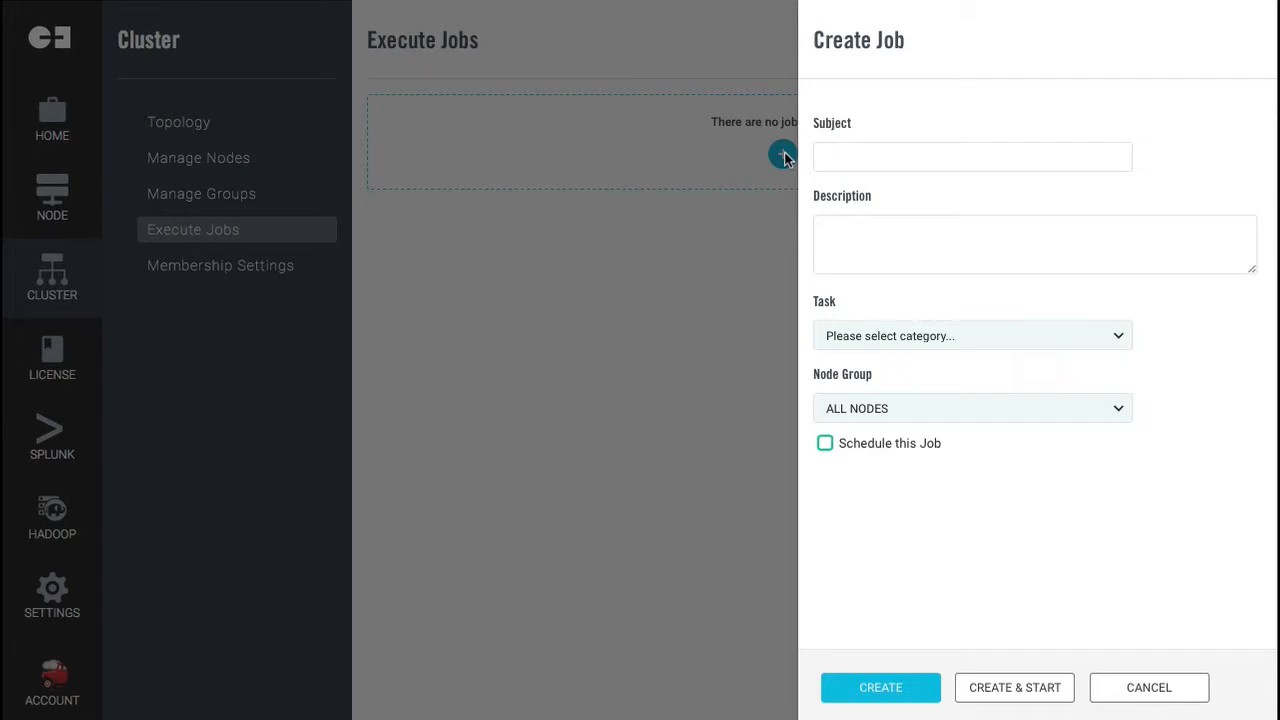
pyautogui.click(972, 156)
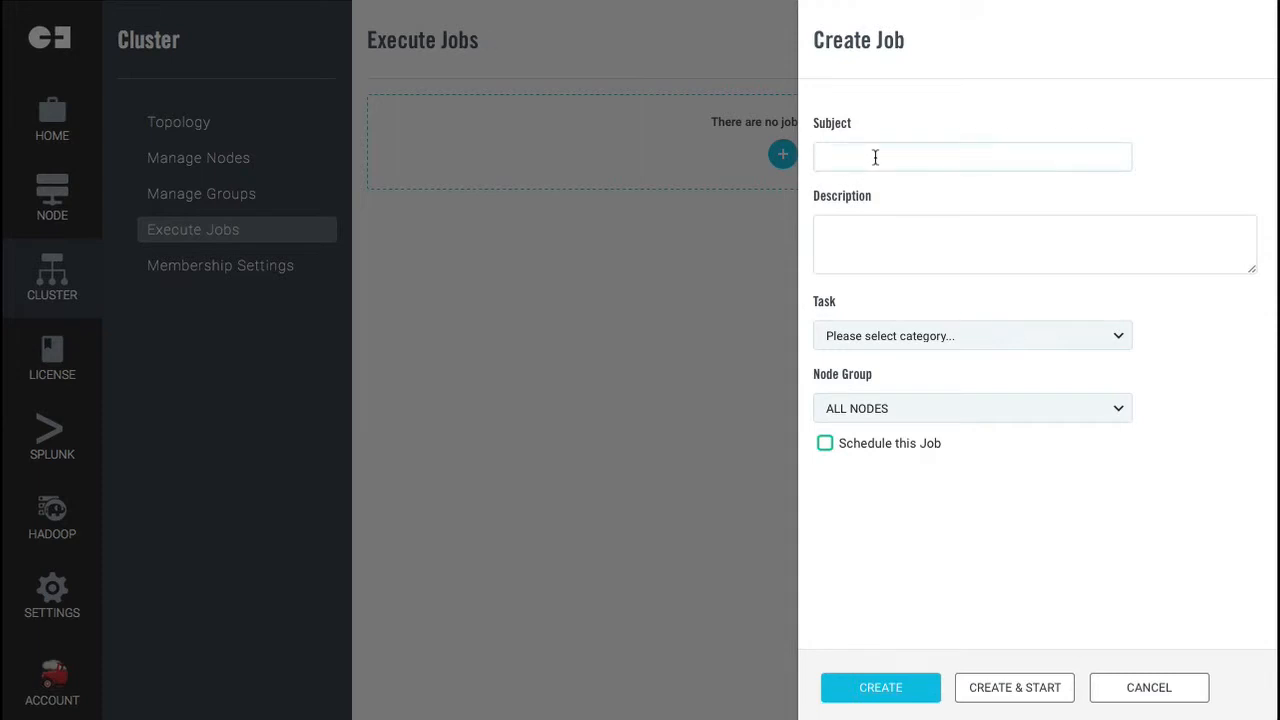
pyautogui.write('restart Splunk')
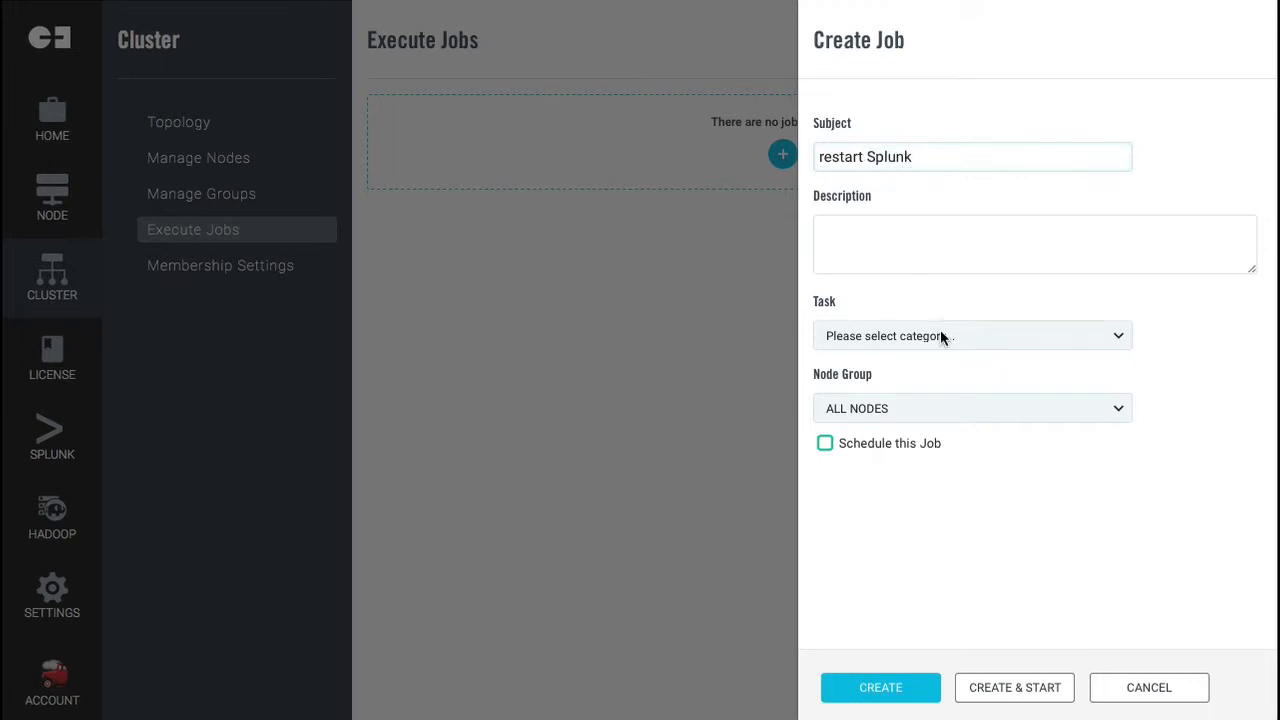
pyautogui.click(972, 336)
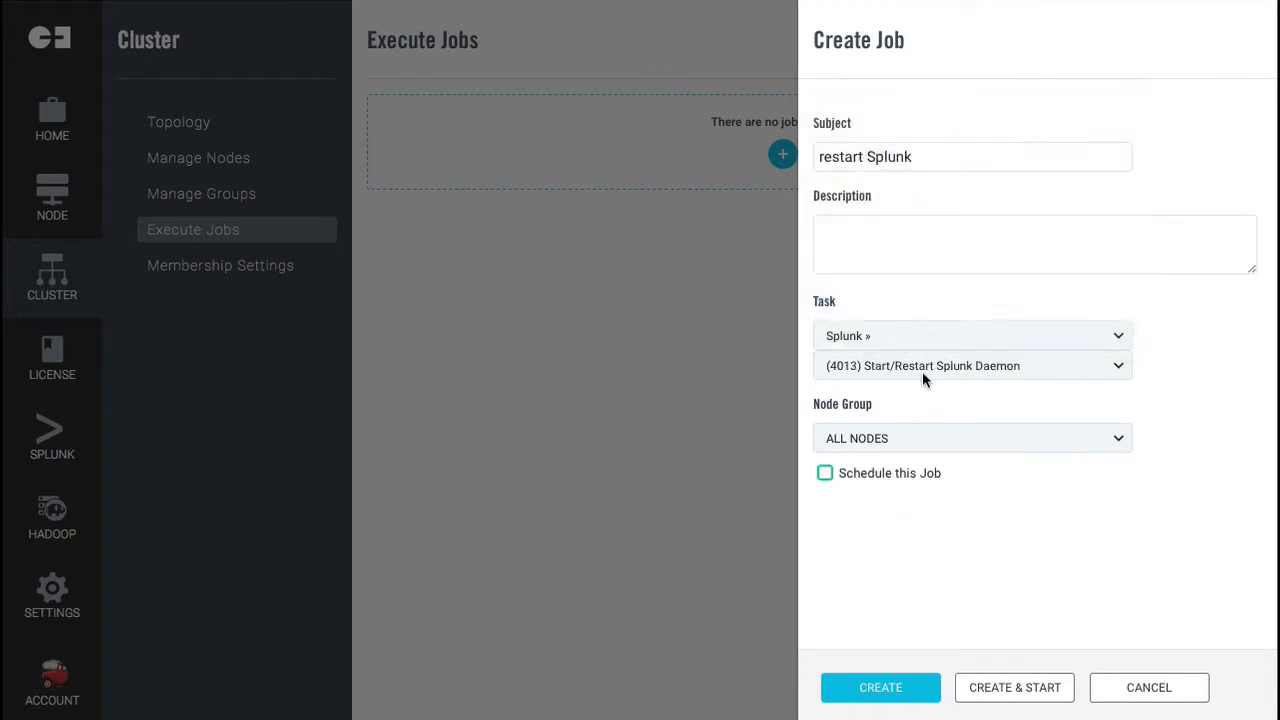
pyautogui.click(970, 364)
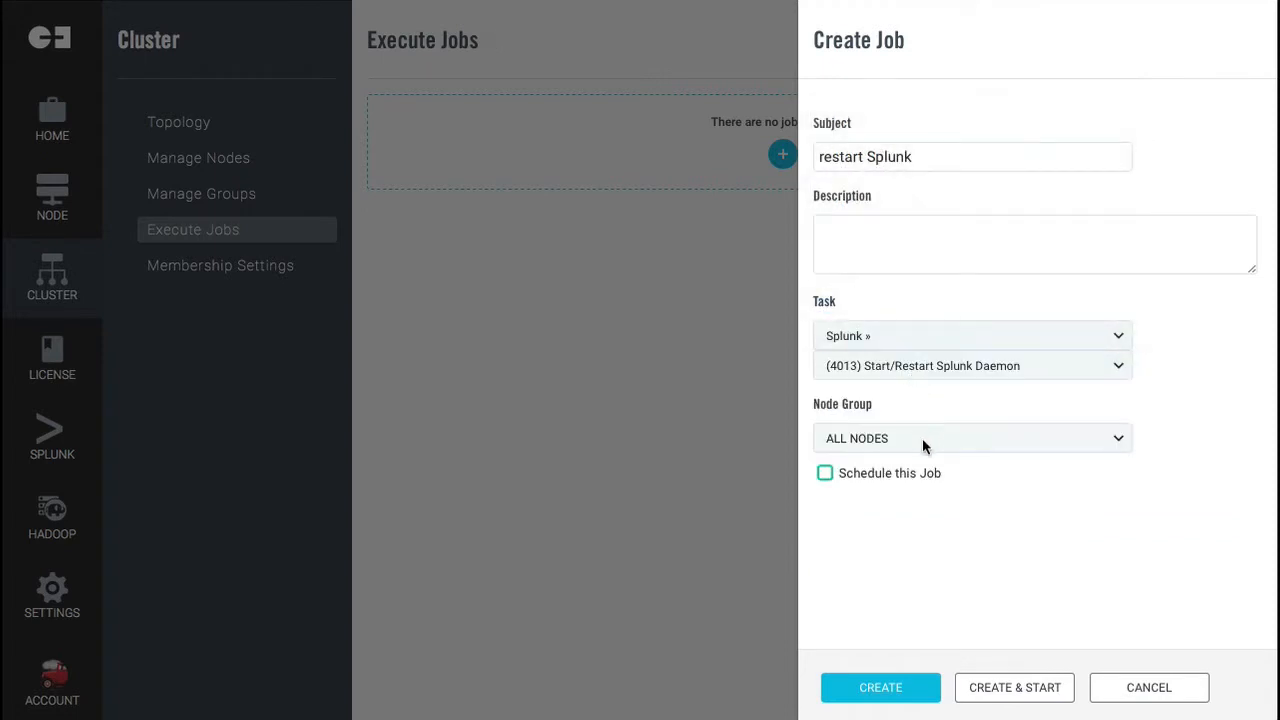
pyautogui.moveTo(940, 490)
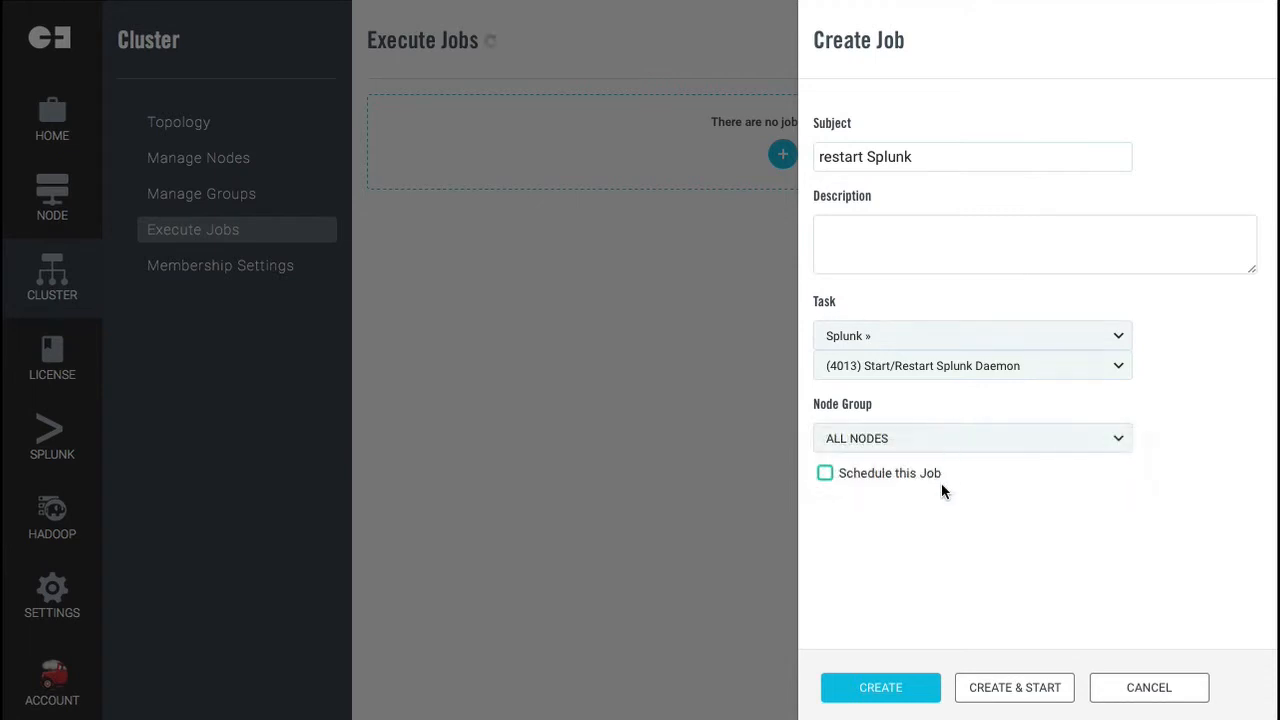
pyautogui.click(824, 472)
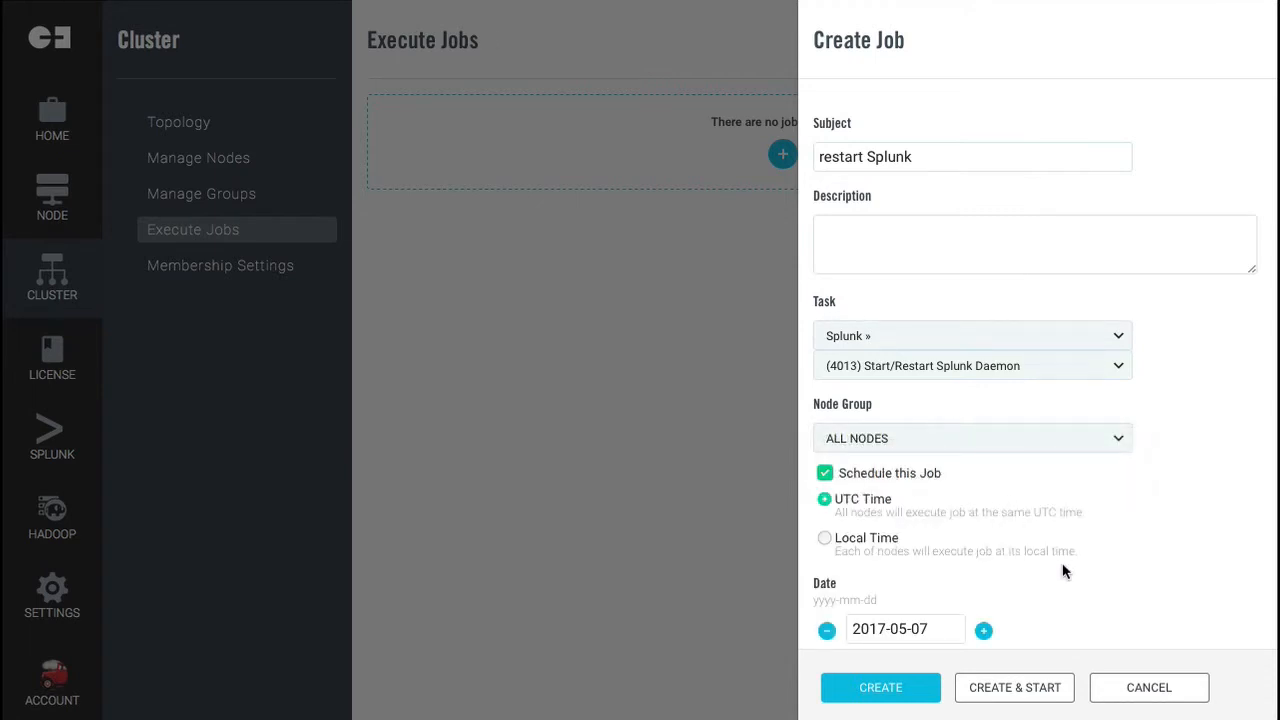
pyautogui.scroll(-3)
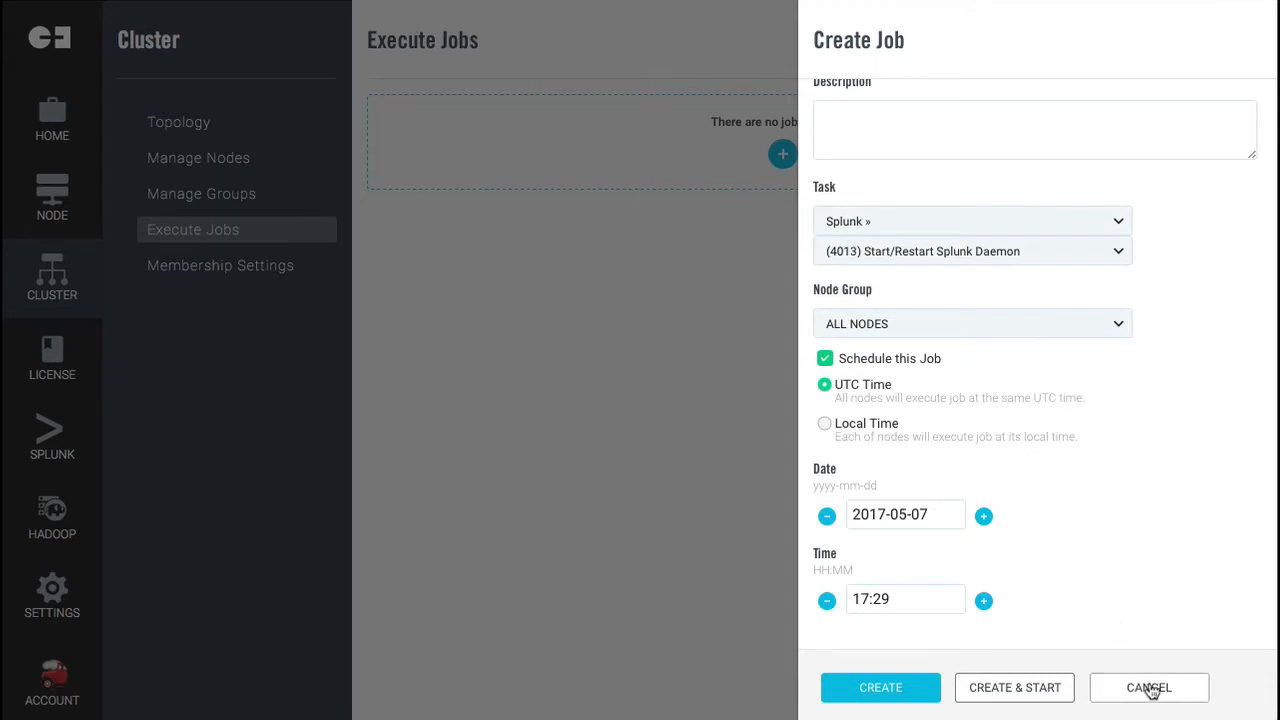
# - Cancel the restart Splunk job draft and go to the Splunk Daemon Service page
pyautogui.click(1148, 688)
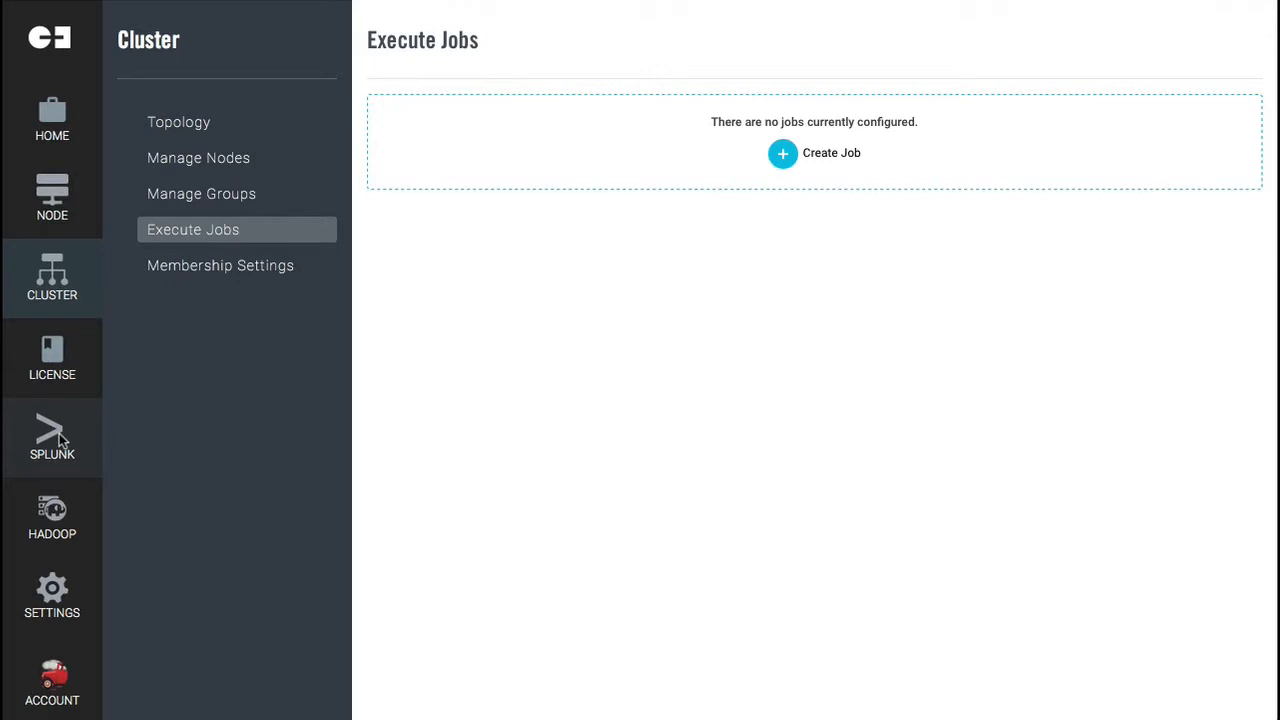
pyautogui.click(52, 438)
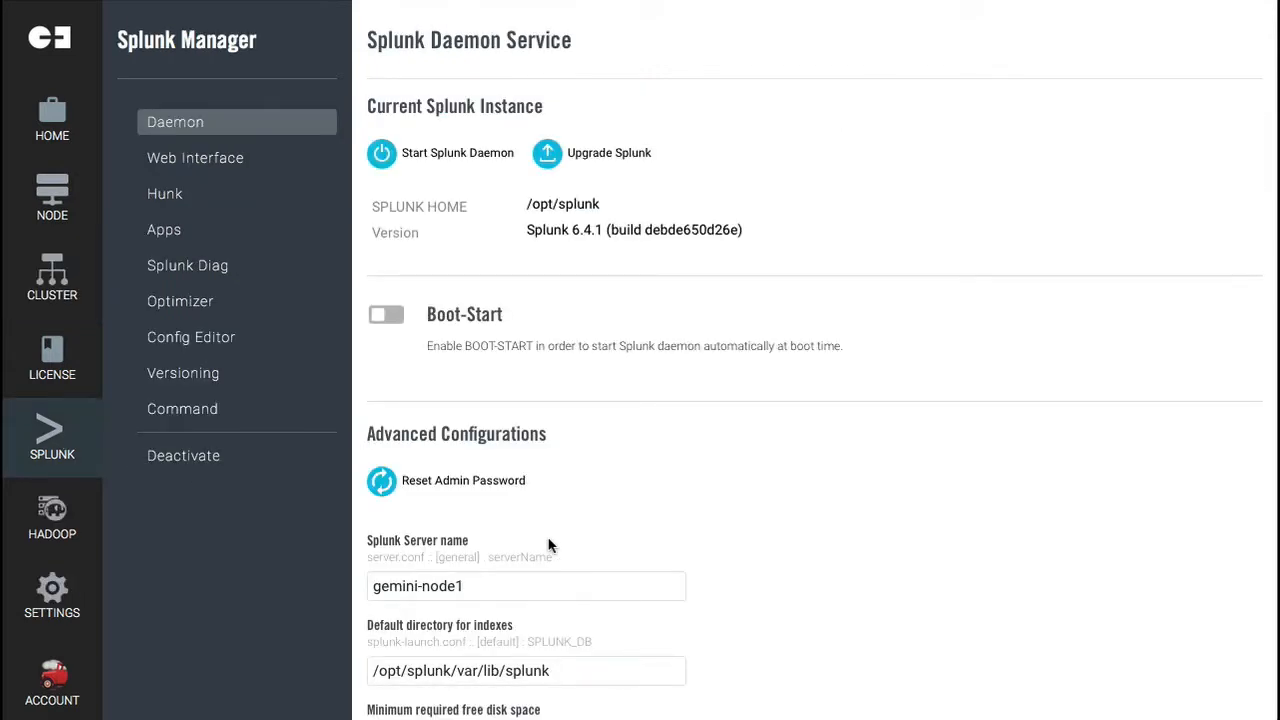
# - In the Splunk Optimizer, choose the Search Head instance type to list its recommended values
pyautogui.scroll(-3)
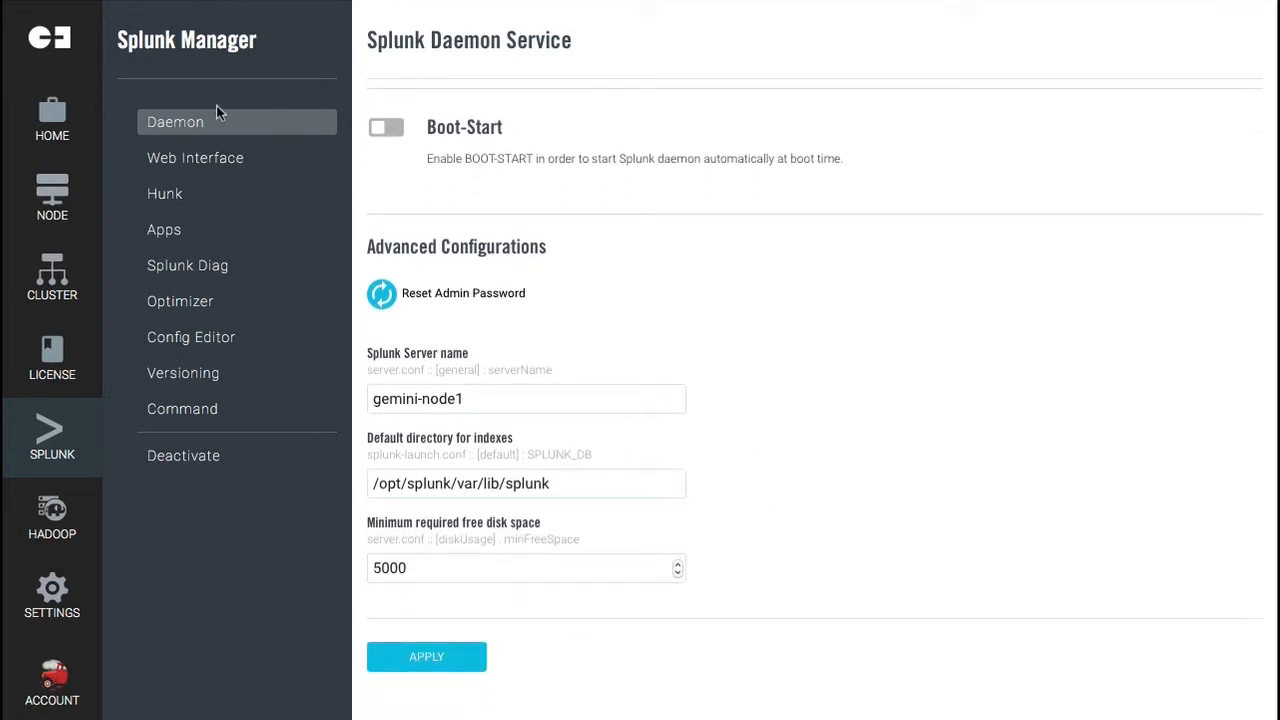
pyautogui.moveTo(192, 128)
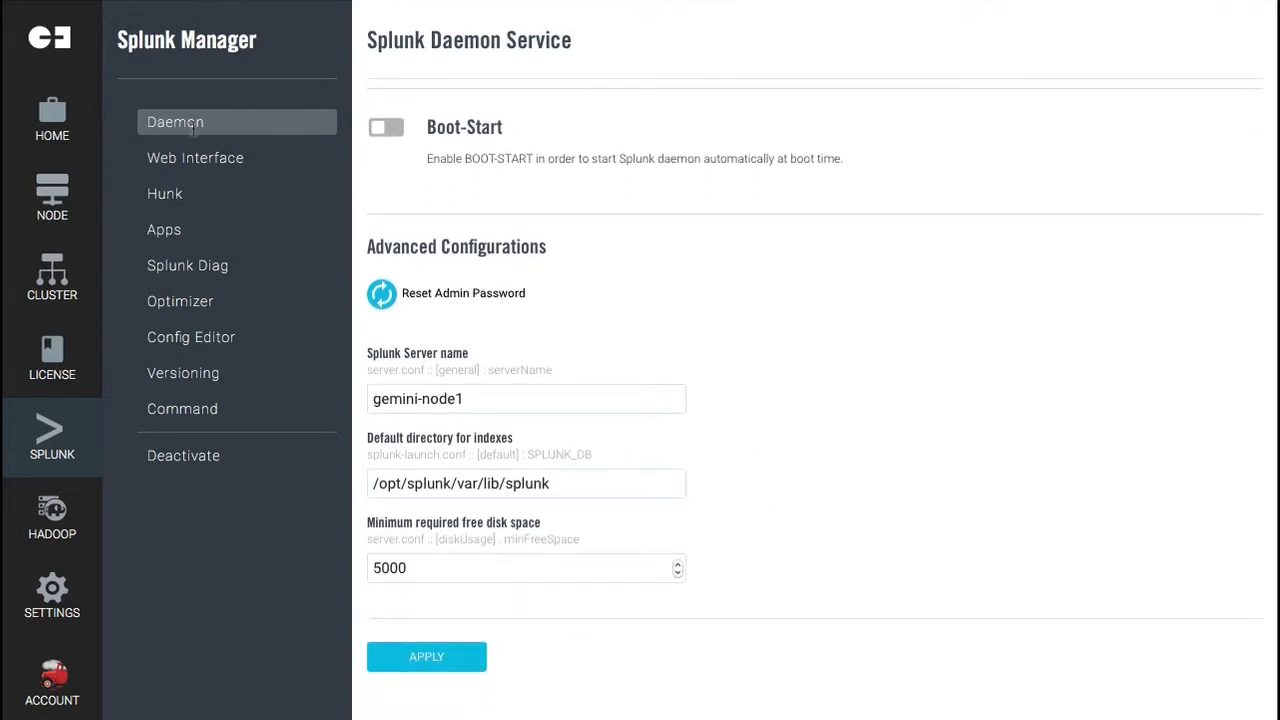
pyautogui.moveTo(210, 304)
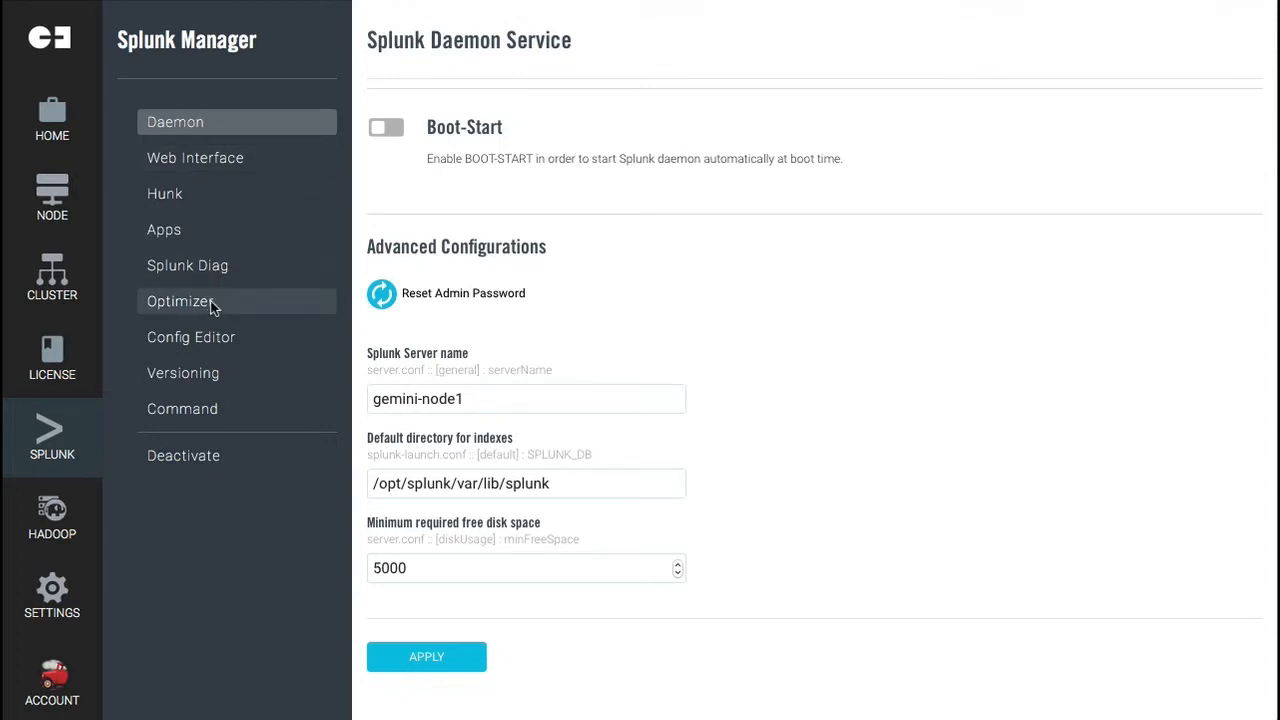
pyautogui.click(180, 300)
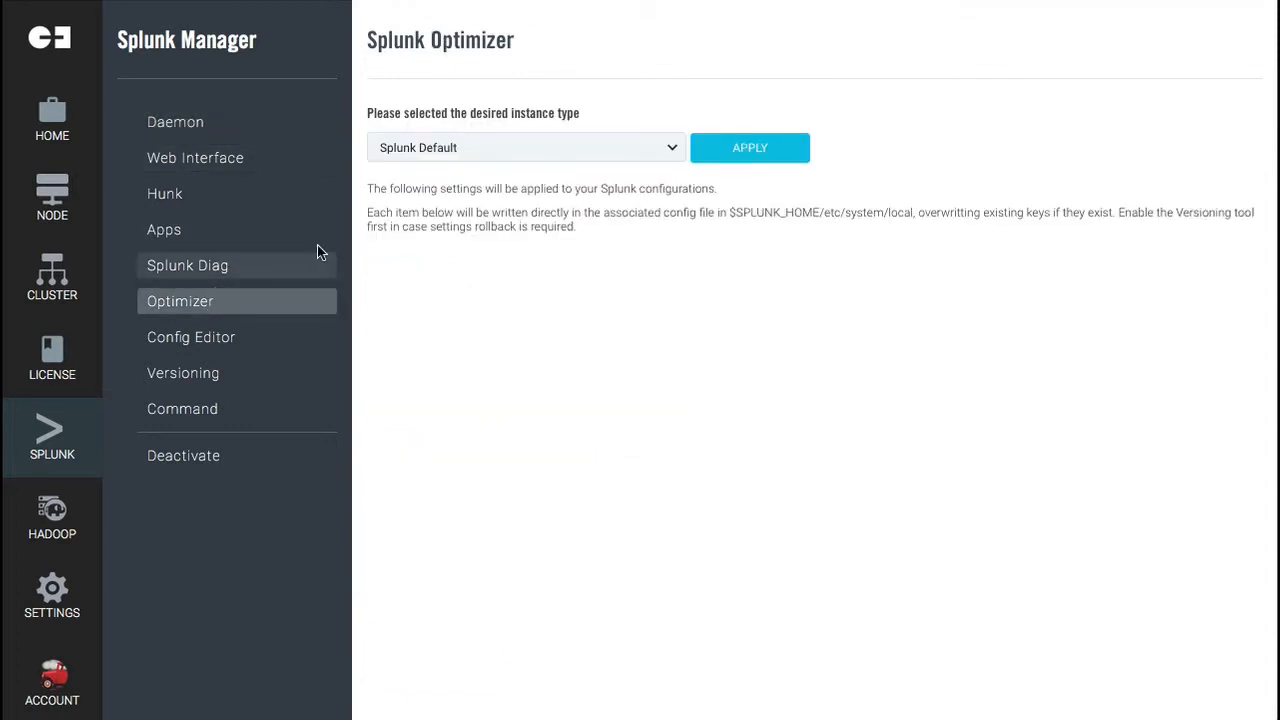
pyautogui.click(524, 148)
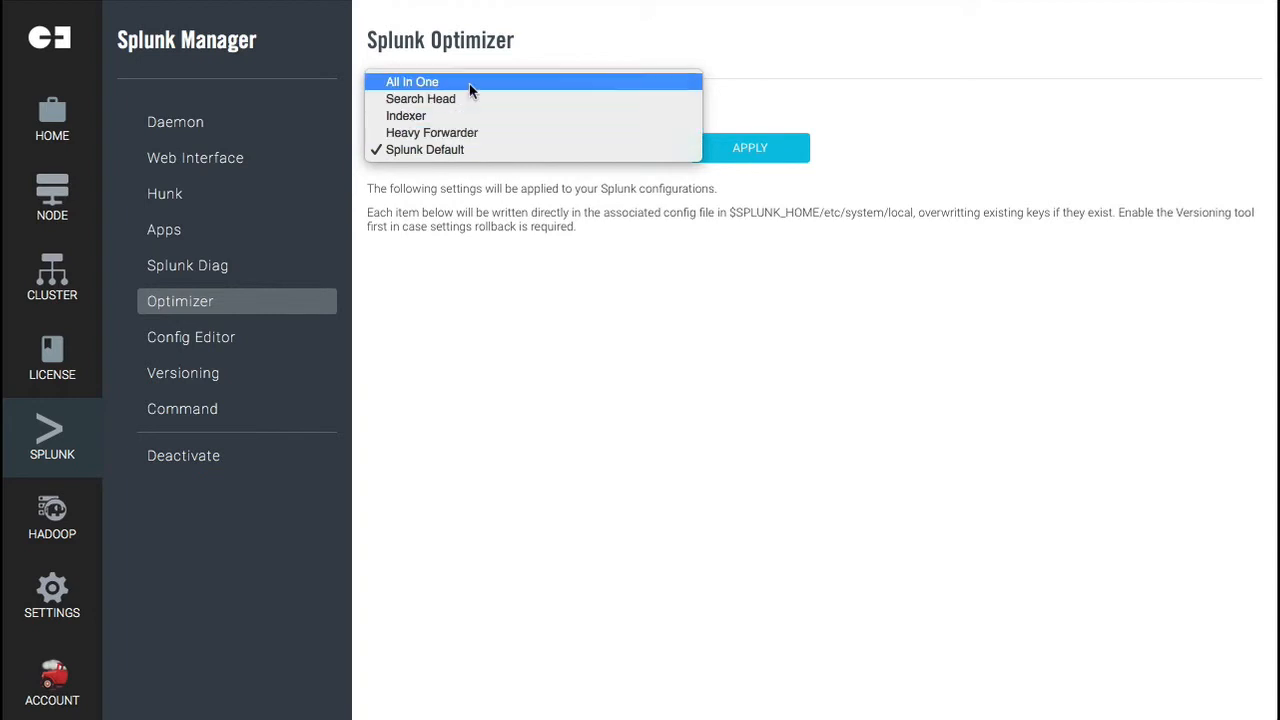
pyautogui.click(420, 98)
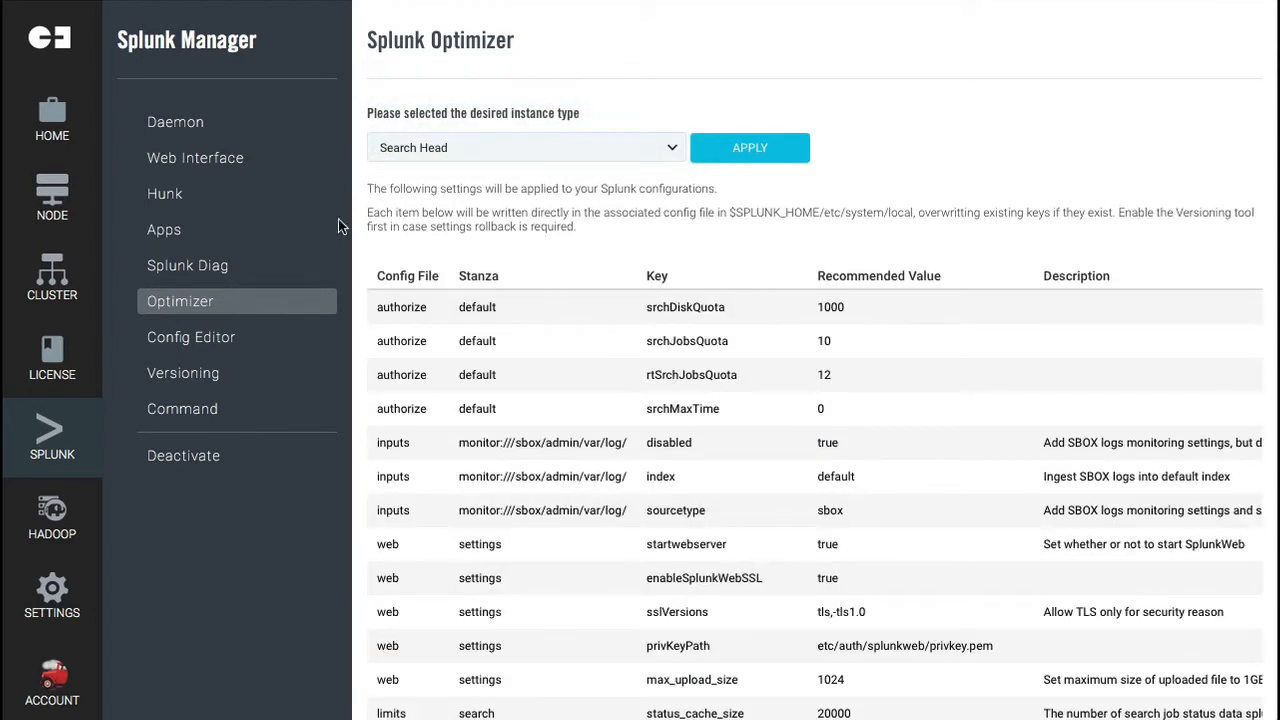
pyautogui.moveTo(192, 336)
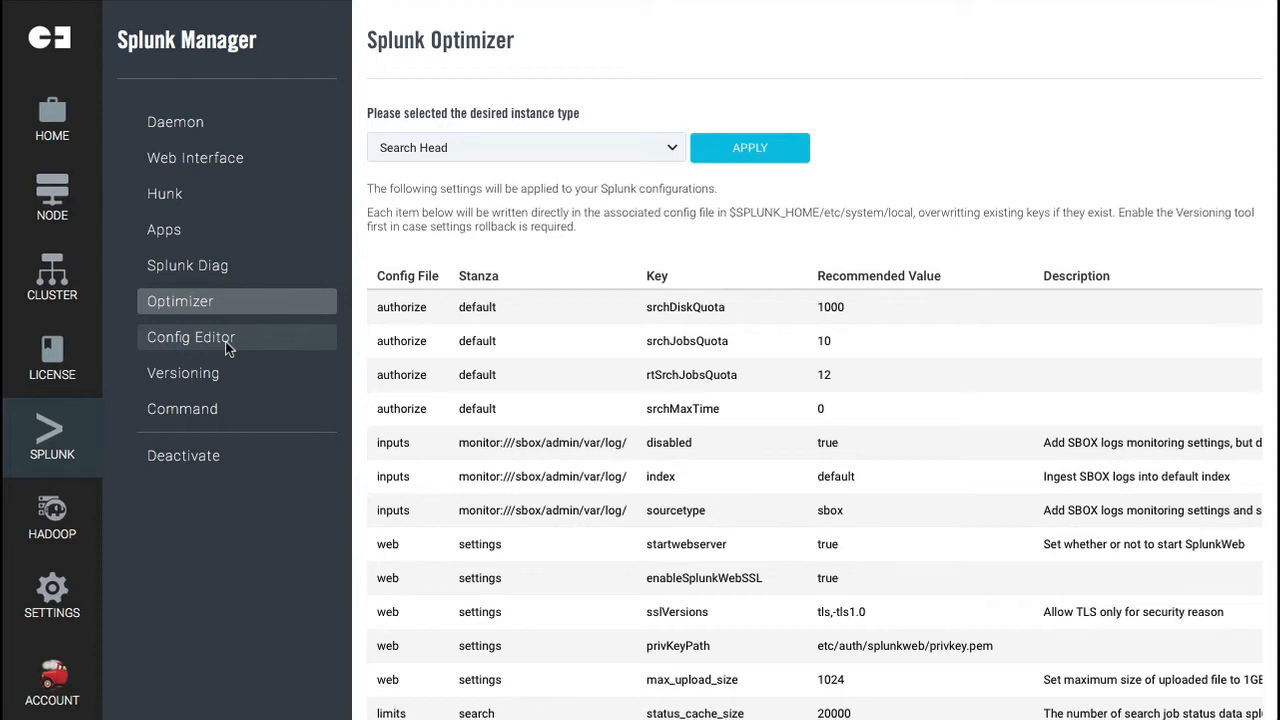
pyautogui.click(190, 336)
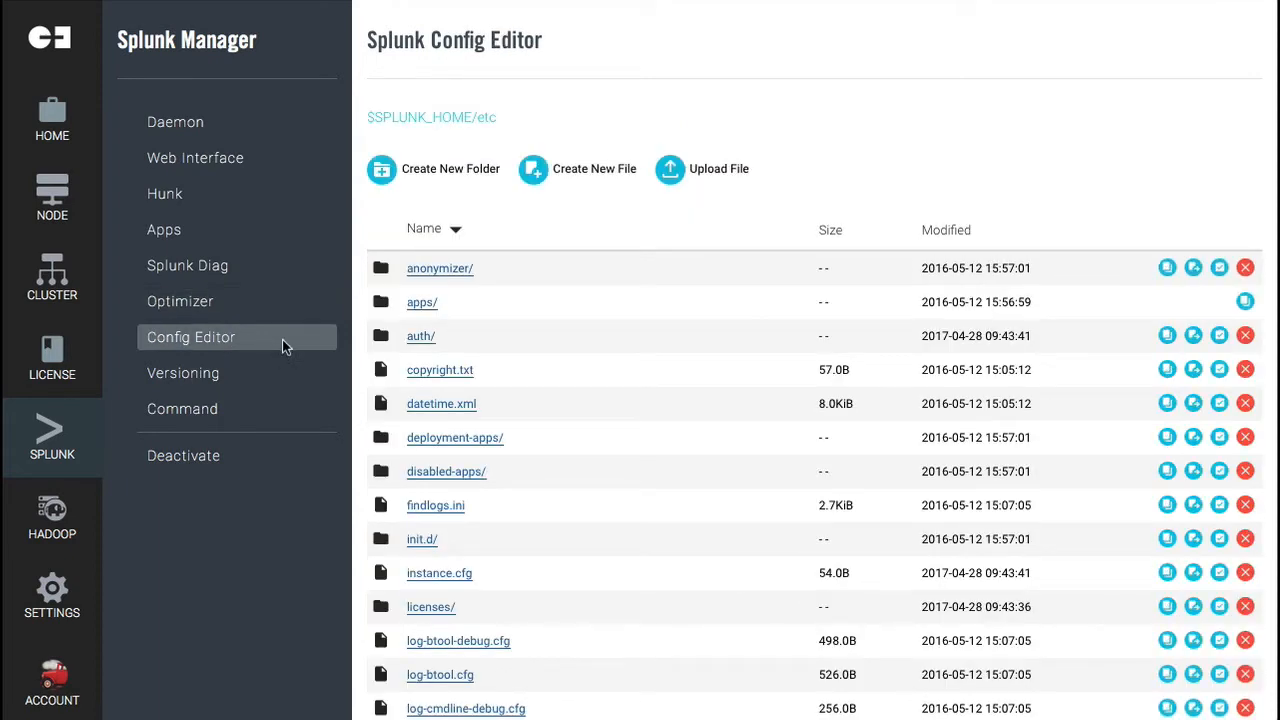
pyautogui.moveTo(440, 410)
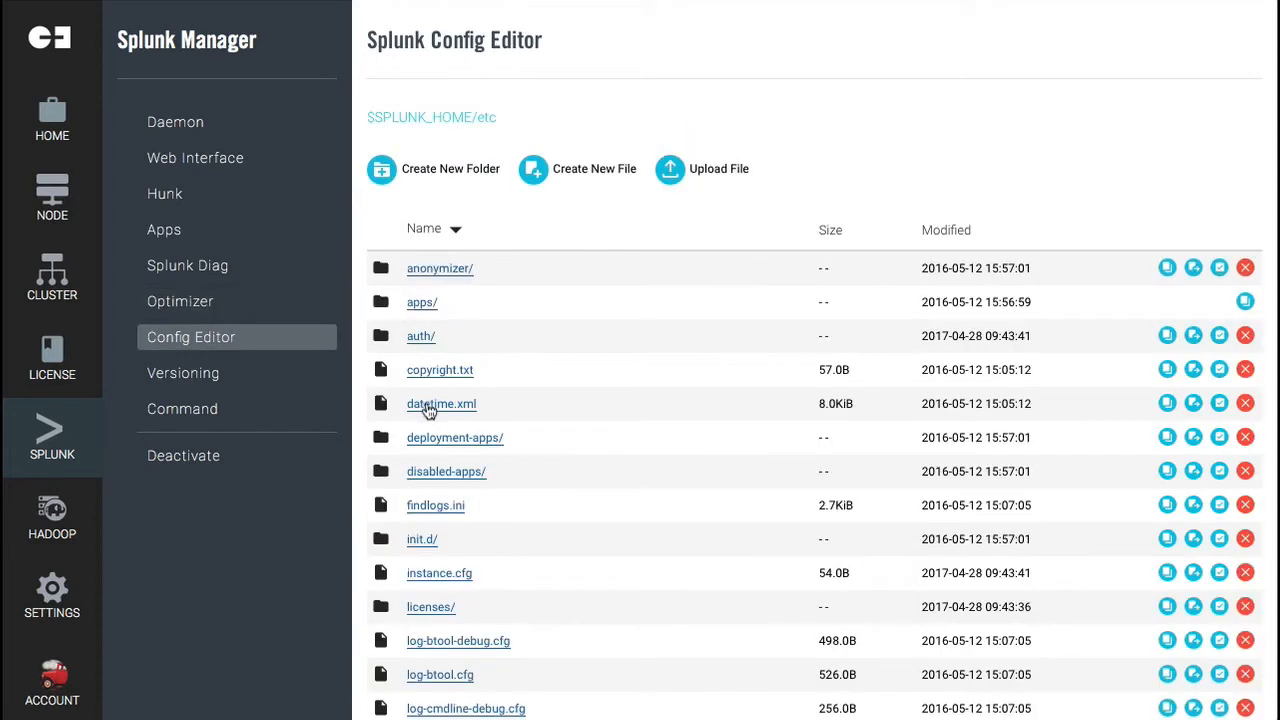
pyautogui.click(440, 404)
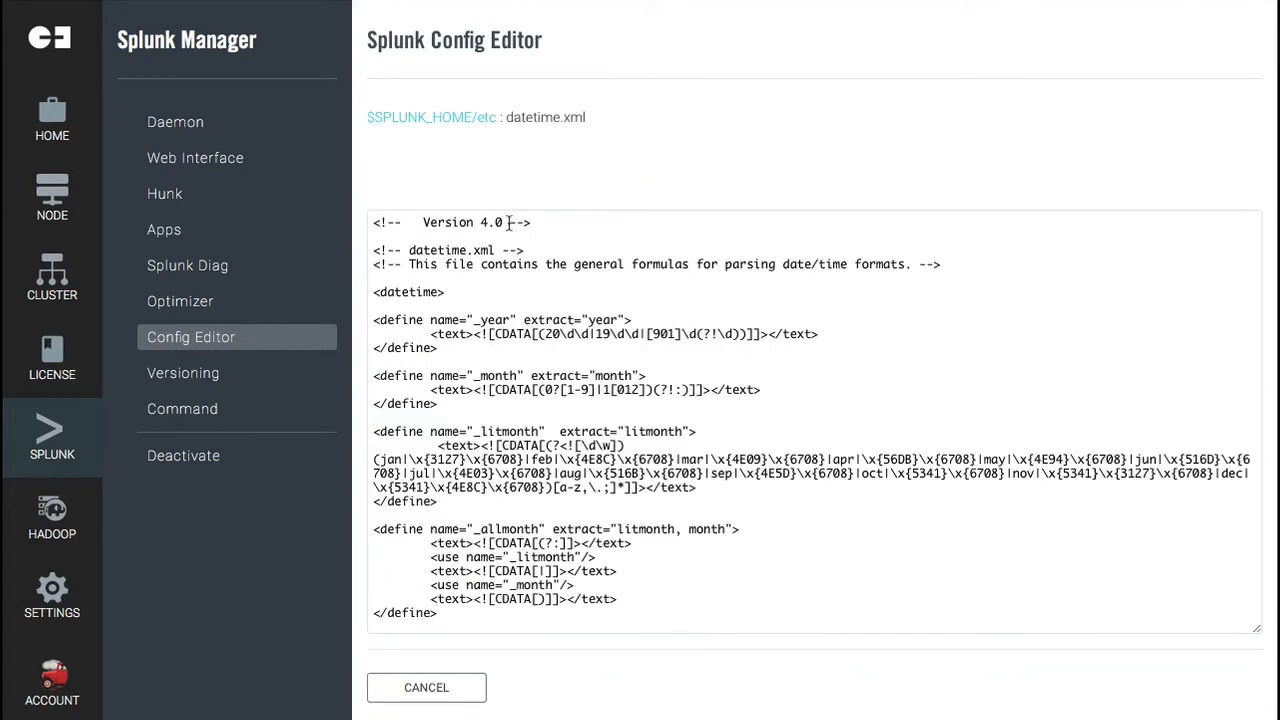
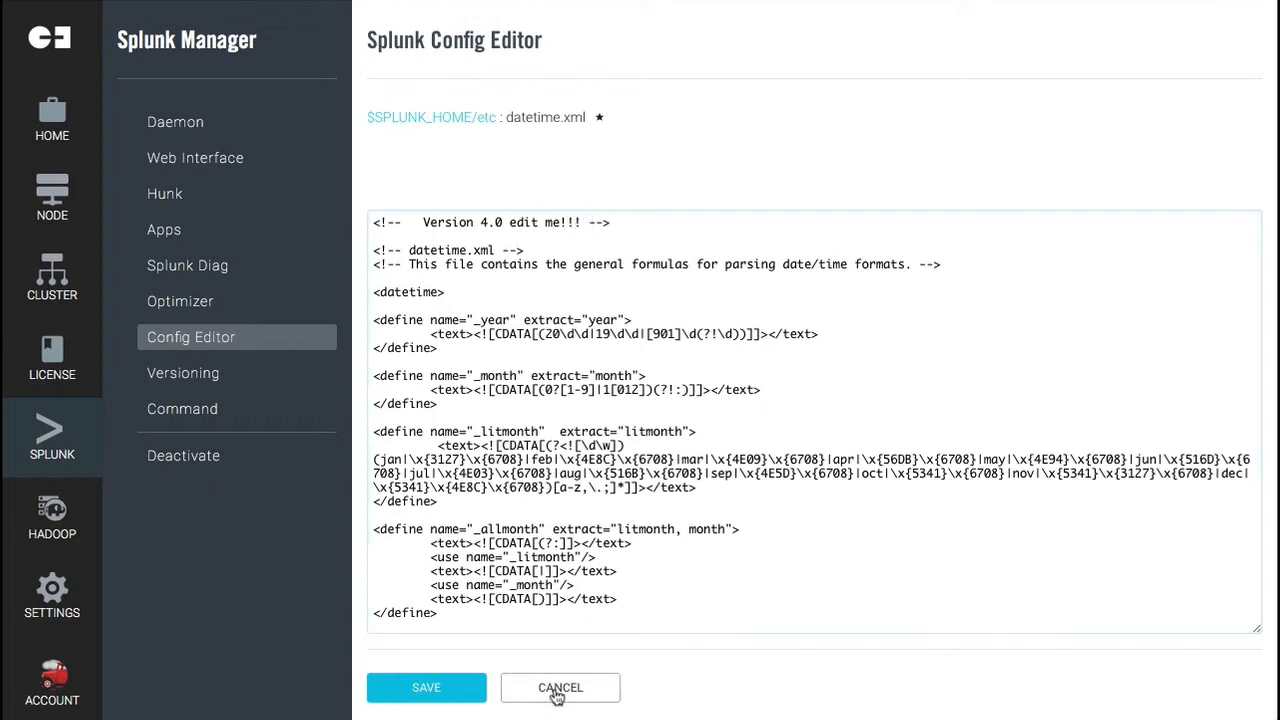
pyautogui.click(560, 688)
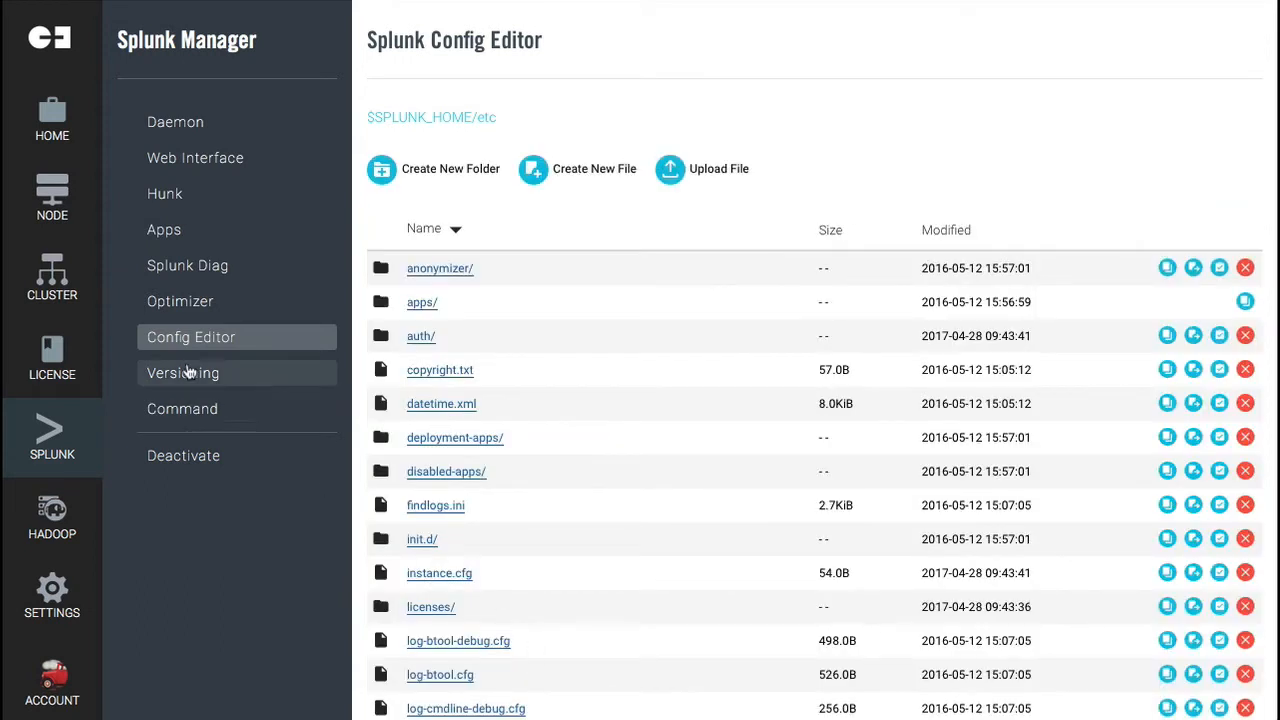
# - On the Versioning page, switch on the Splunk Configuration Repository, creating revision 1
pyautogui.click(184, 372)
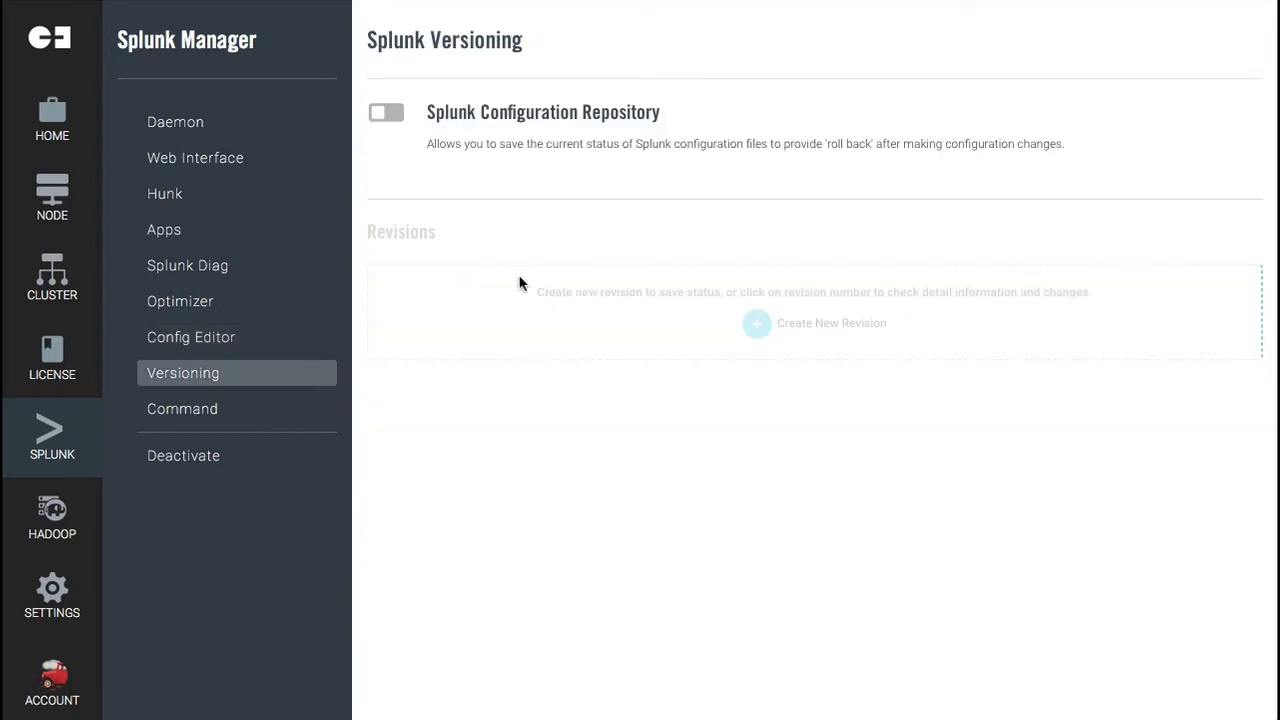
pyautogui.click(386, 112)
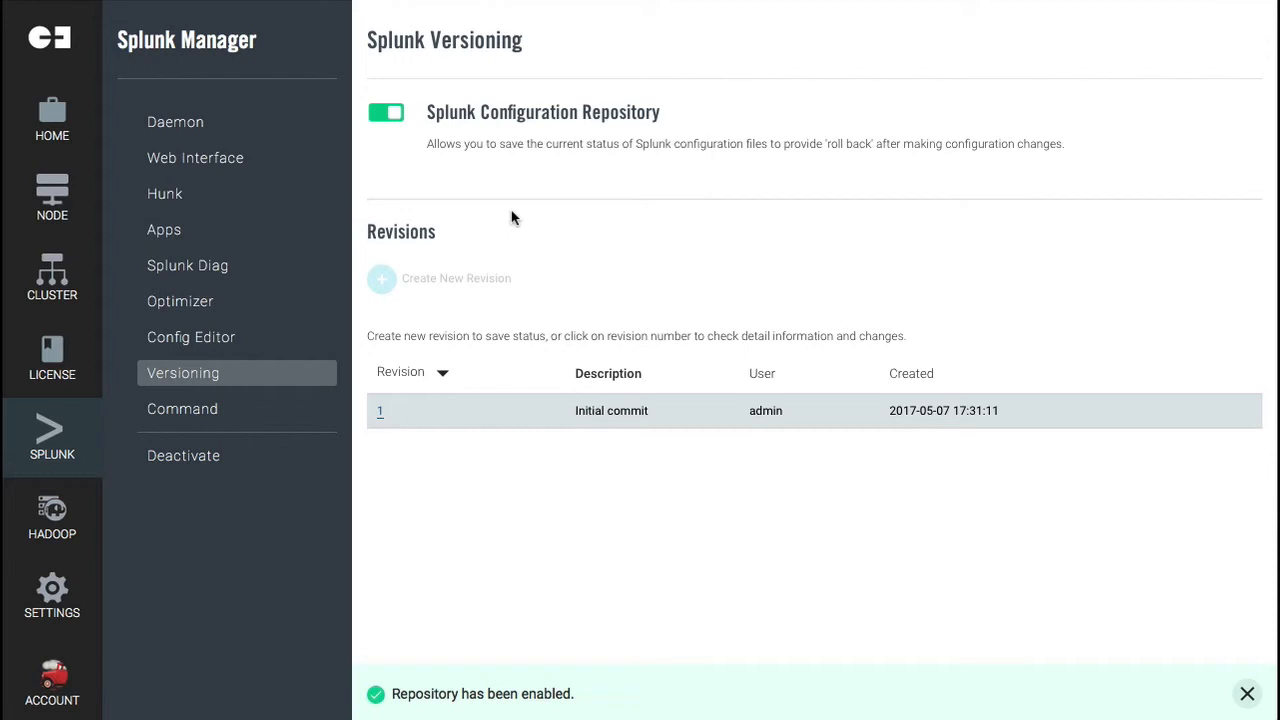
pyautogui.moveTo(420, 288)
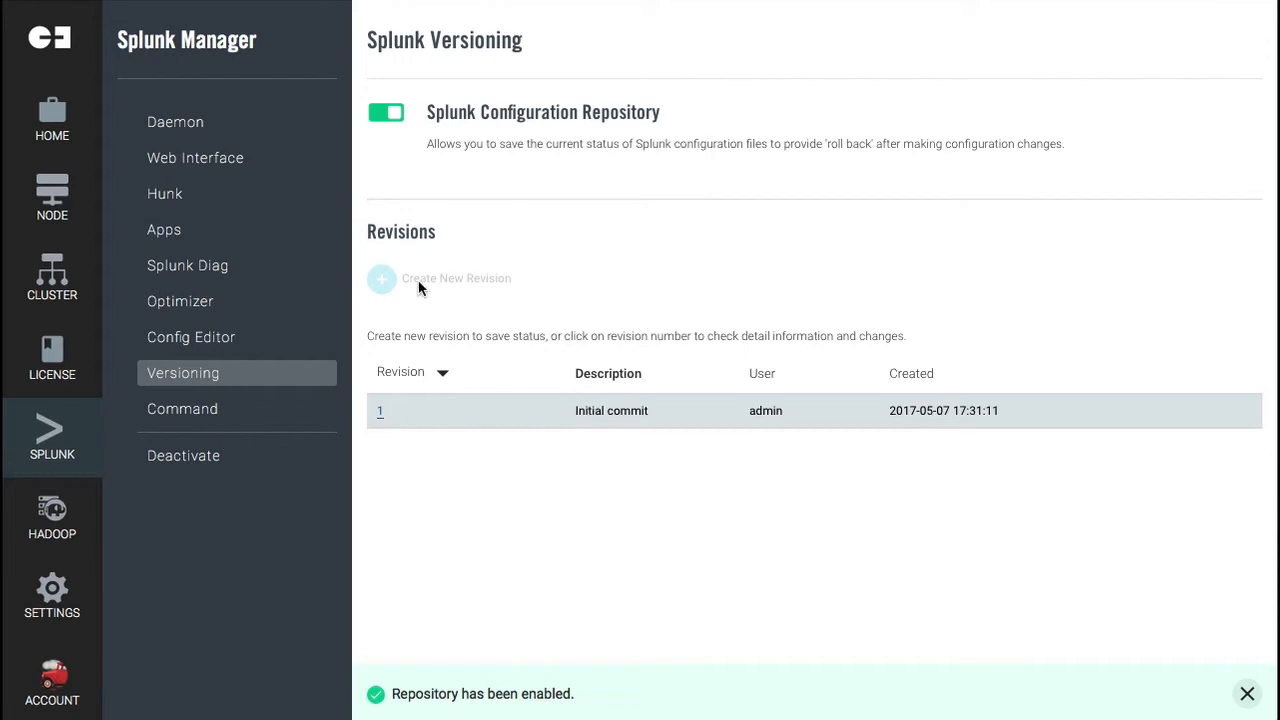
pyautogui.moveTo(646, 324)
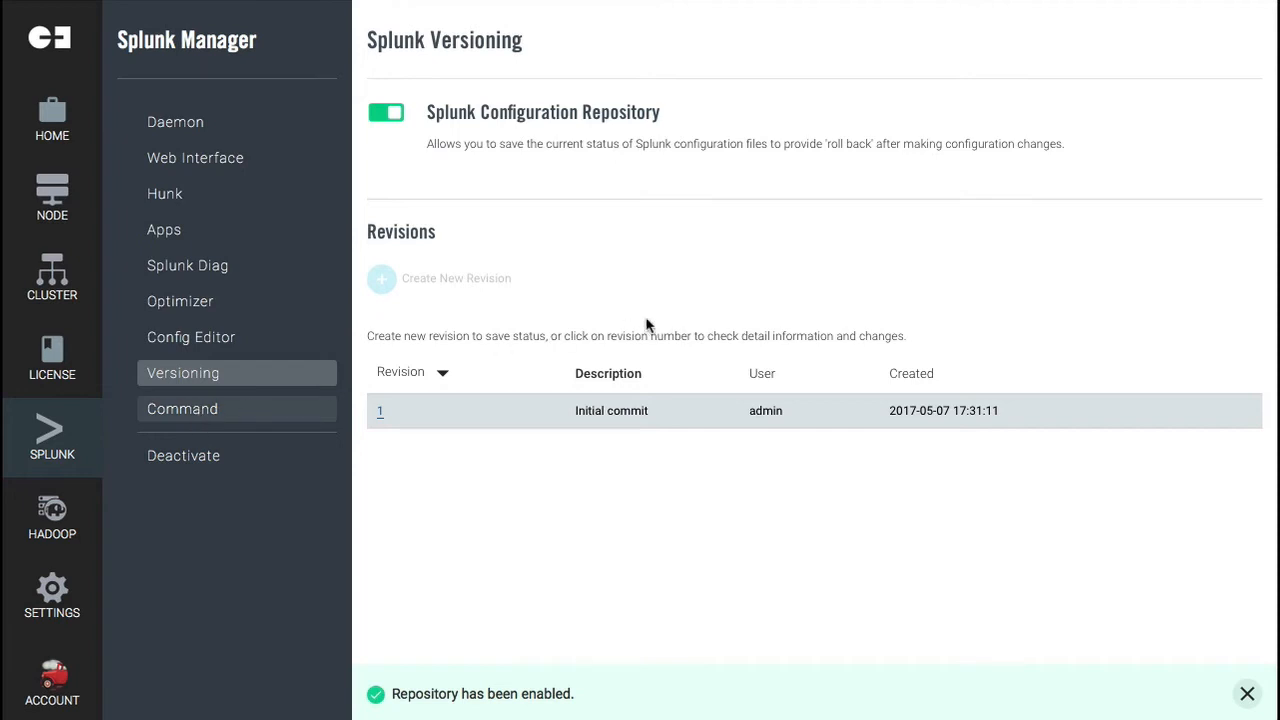
# - Execute the Splunk 'status' command, confirming splunkd and its helpers are running
pyautogui.click(182, 408)
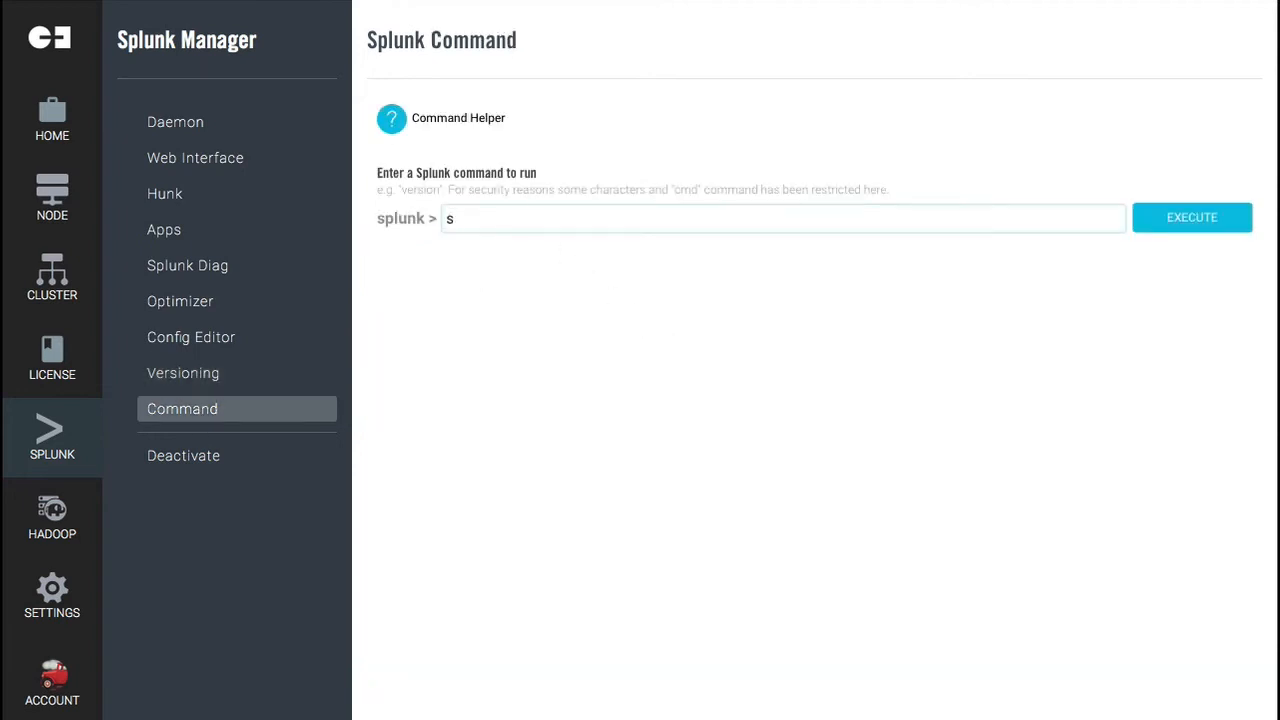
pyautogui.write('tatus')
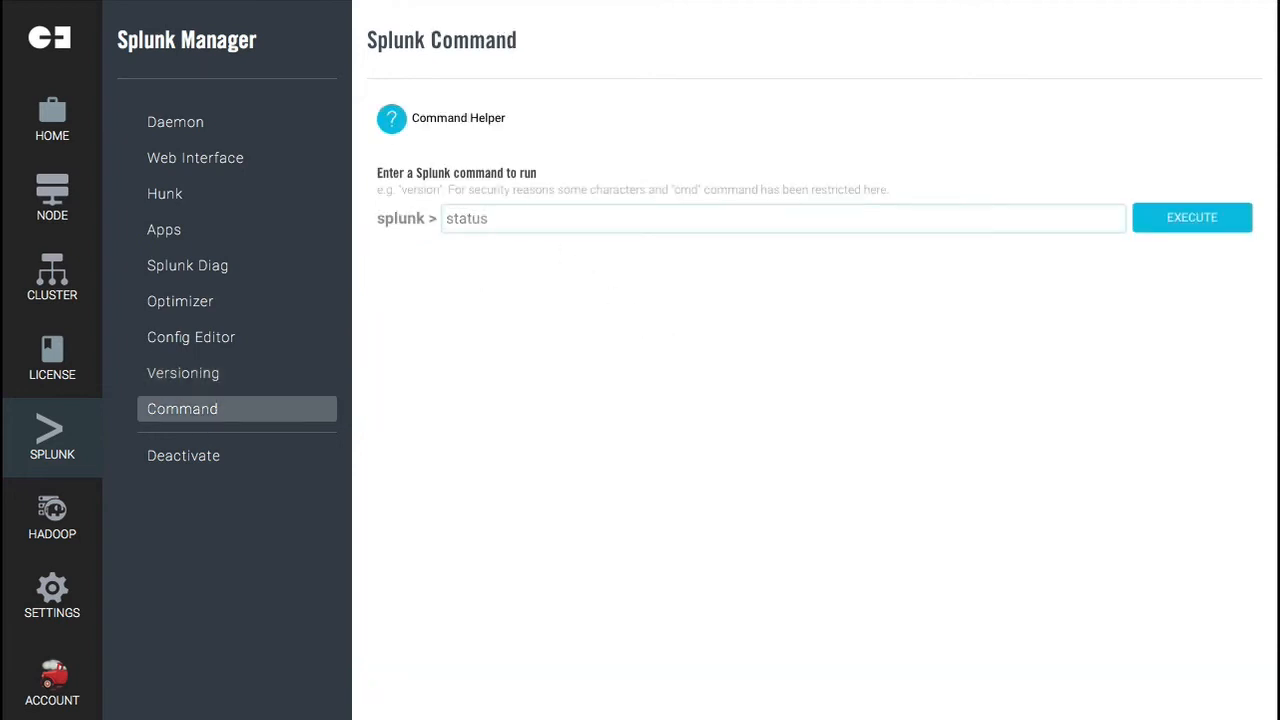
pyautogui.click(1192, 216)
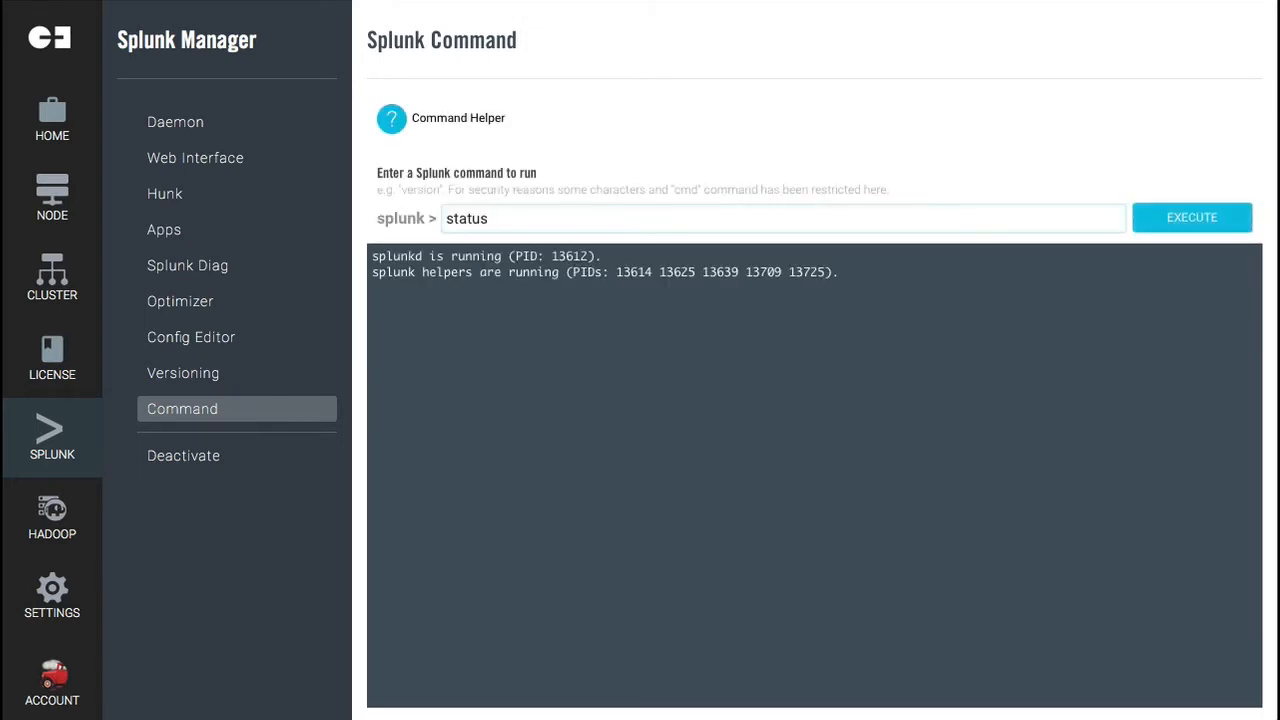
pyautogui.moveTo(190, 336)
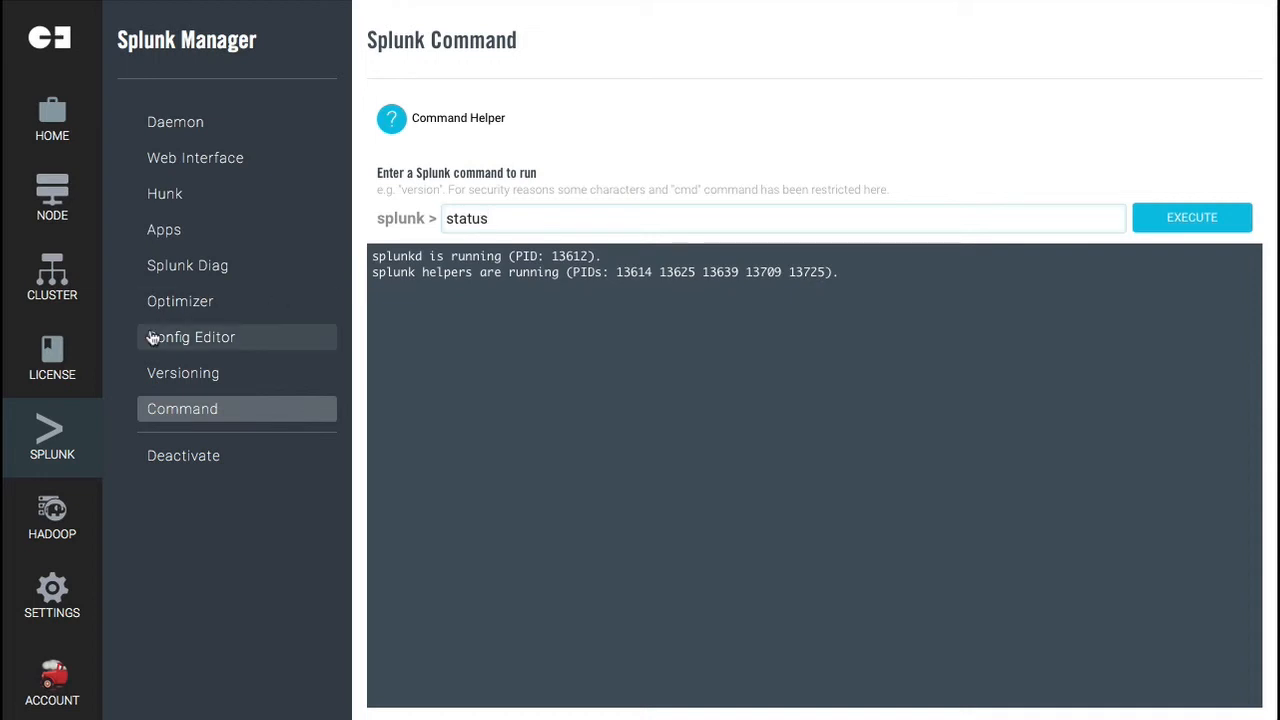
pyautogui.moveTo(76, 330)
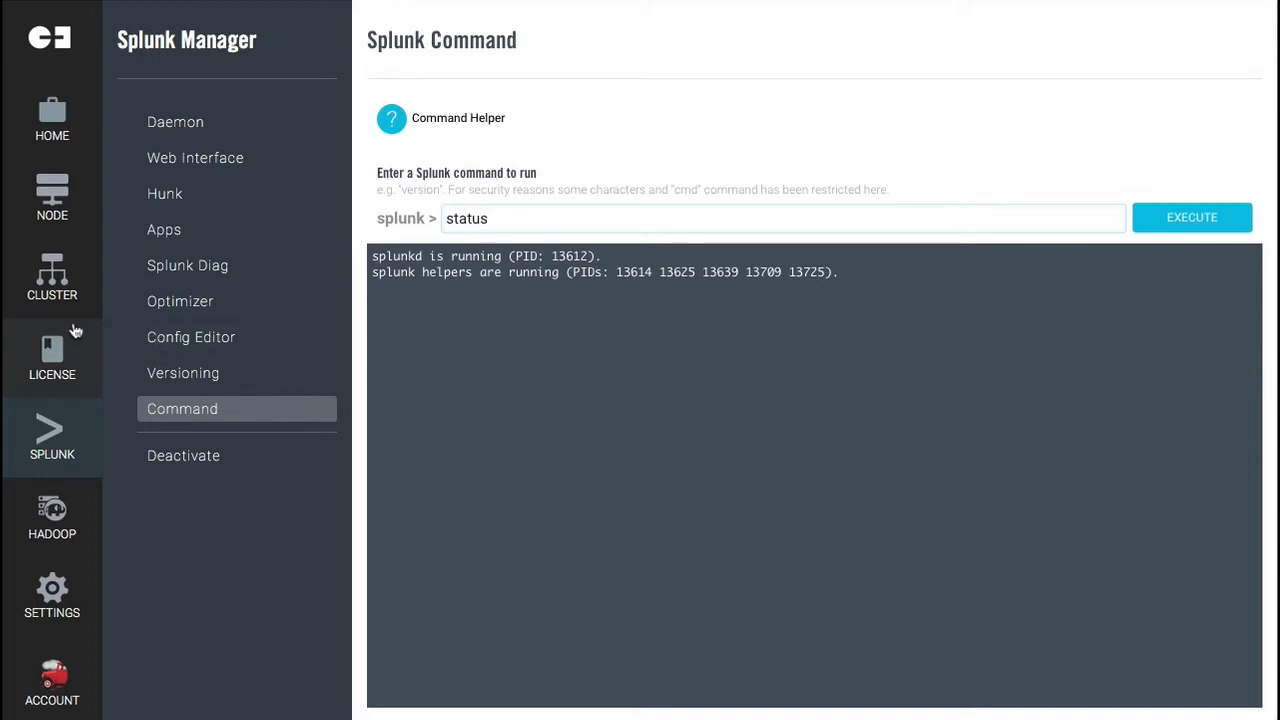
pyautogui.moveTo(52, 516)
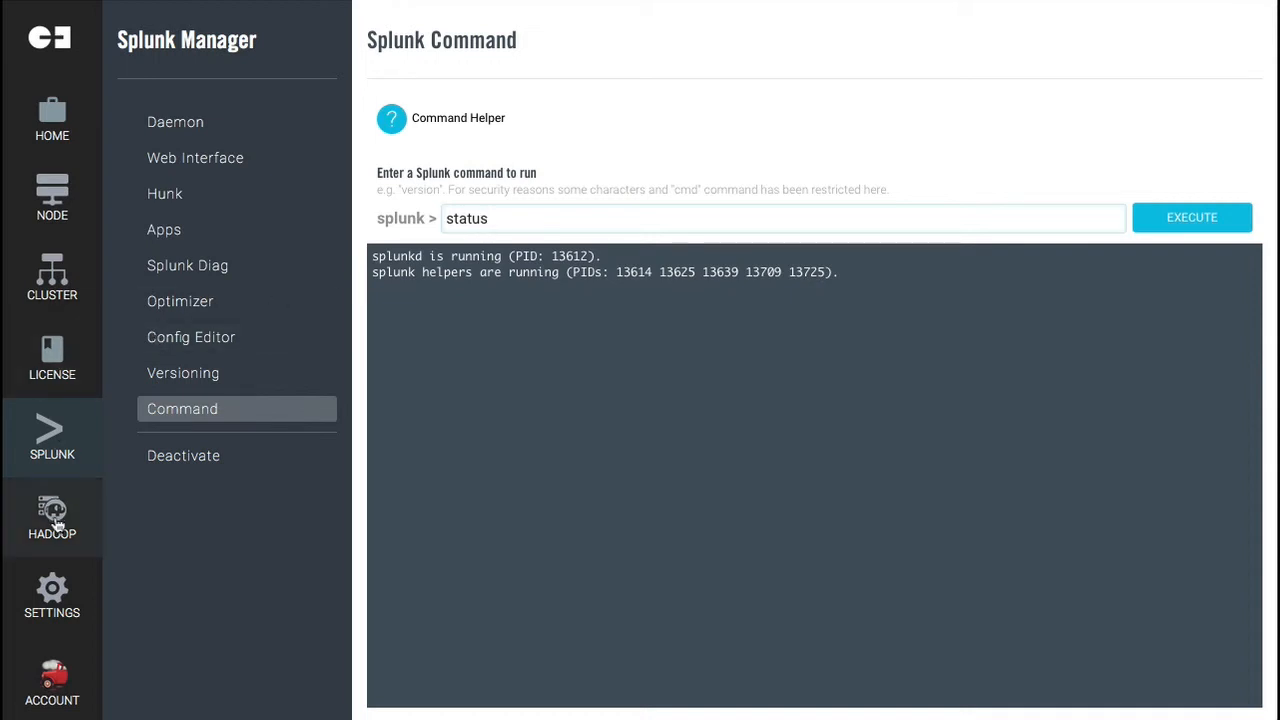
# - Go to the Hadoop area's Cloudera Deployment page with its empty Cloudera Manager FQDN
pyautogui.click(52, 516)
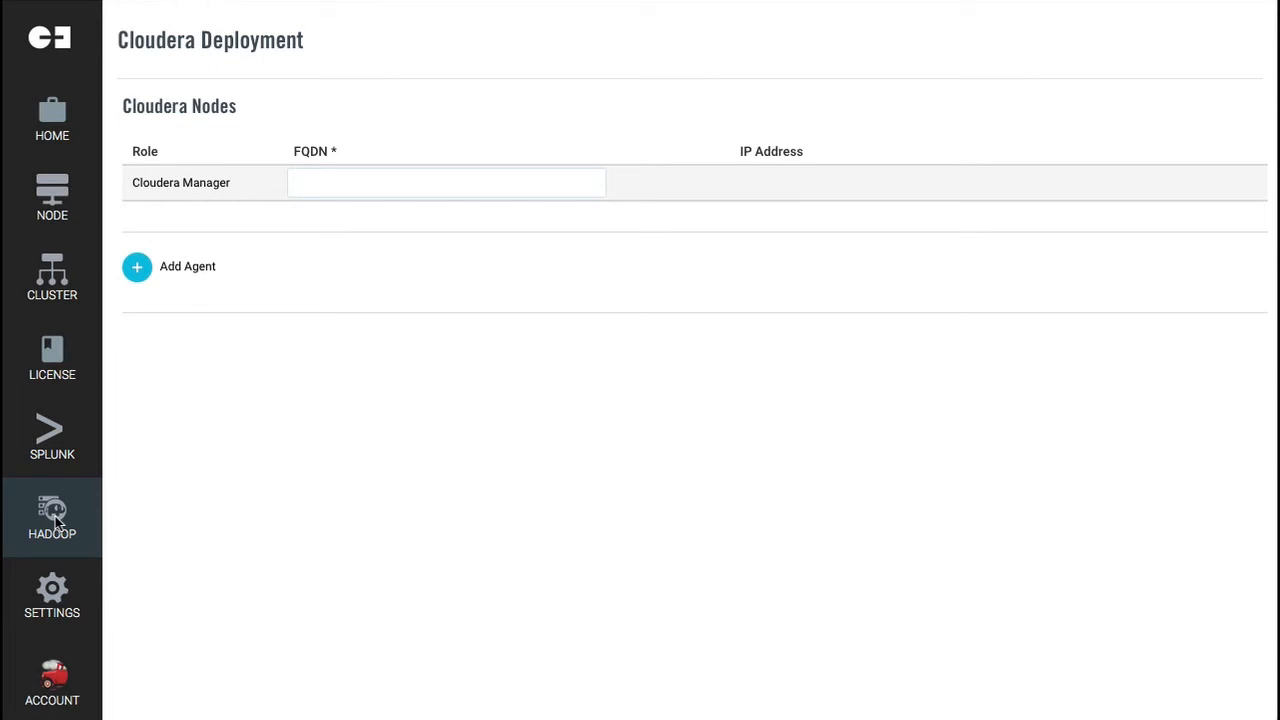
pyautogui.moveTo(144, 388)
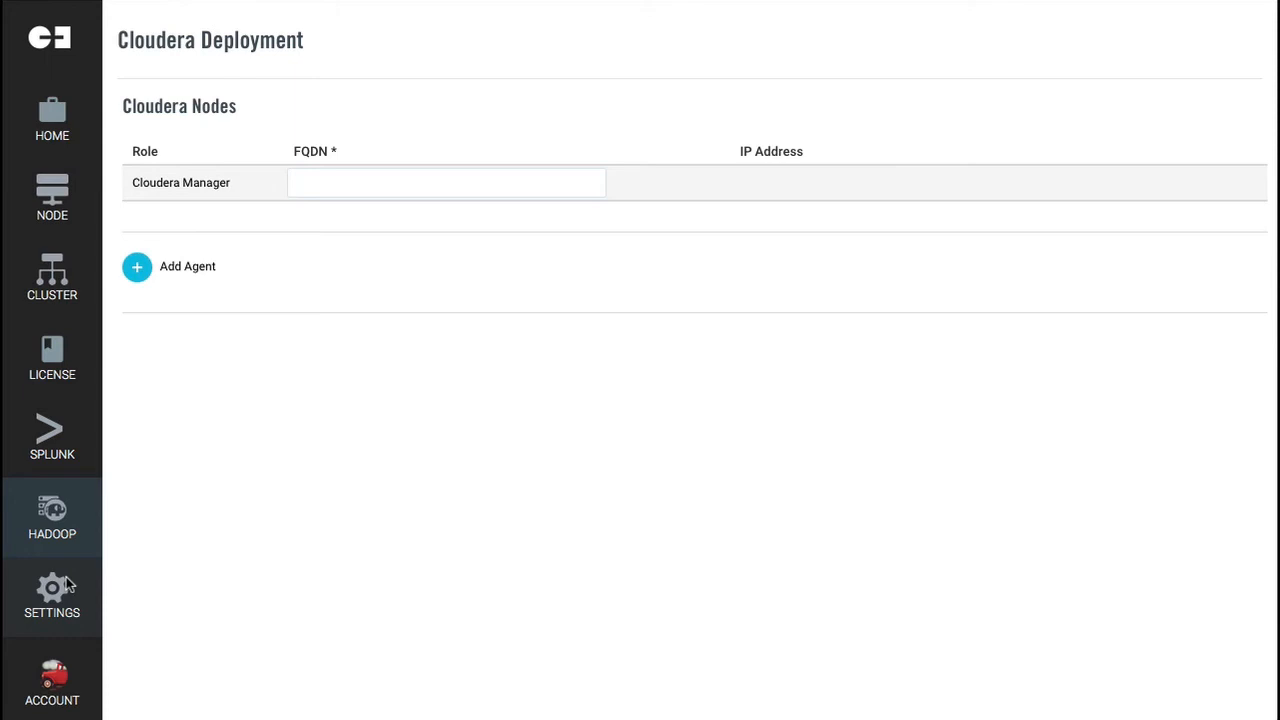
pyautogui.moveTo(78, 576)
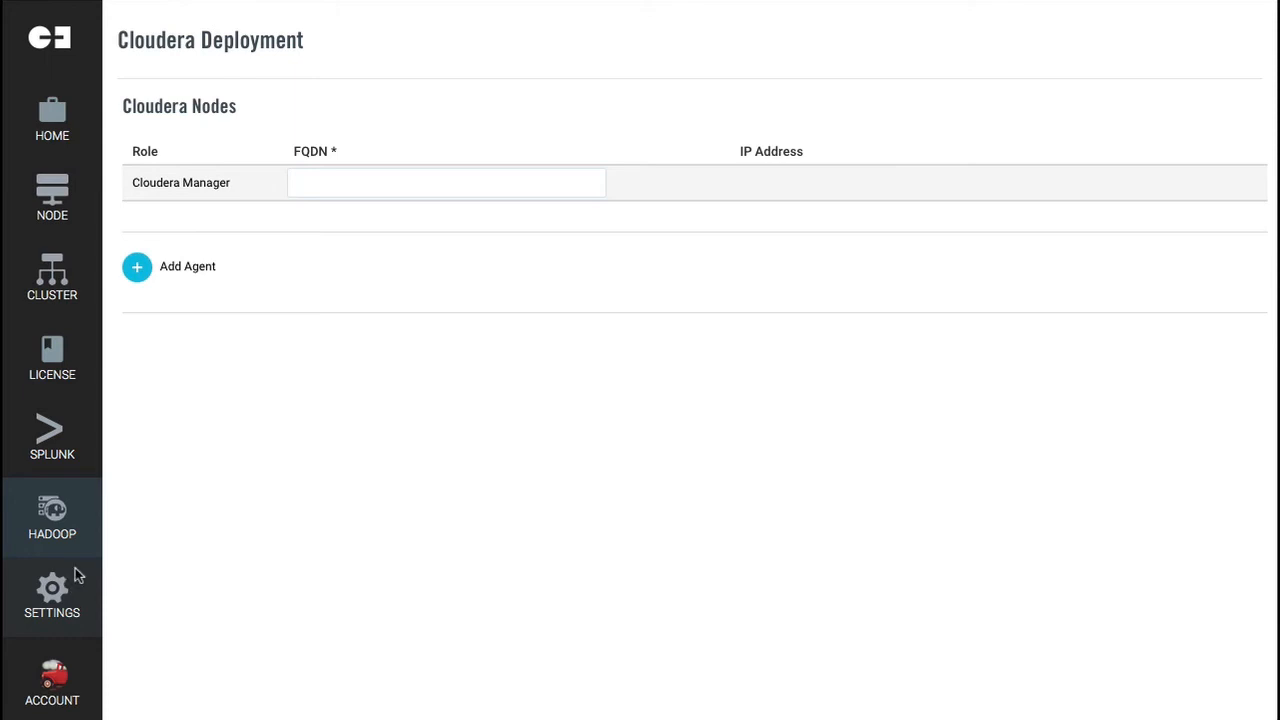
# - From Settings > Information, view the 2017-05-06 audit report for gemini-node1 and scroll its package licenses
pyautogui.click(52, 596)
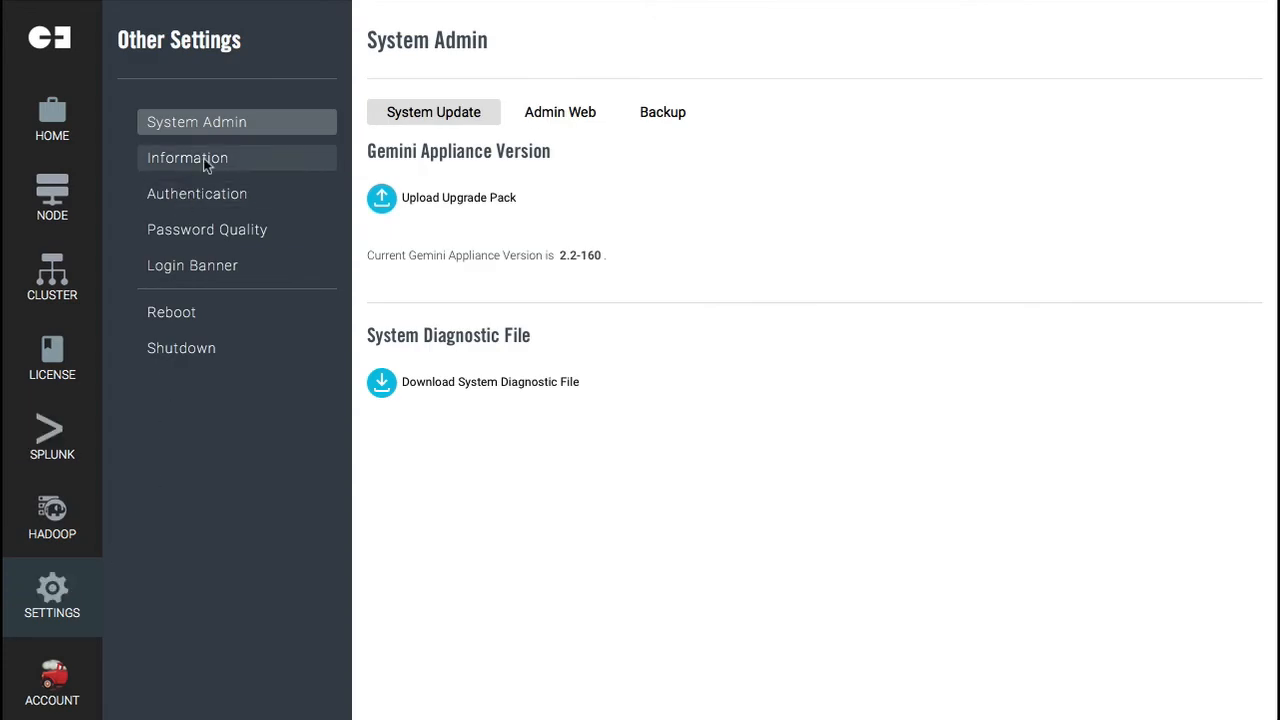
pyautogui.click(188, 156)
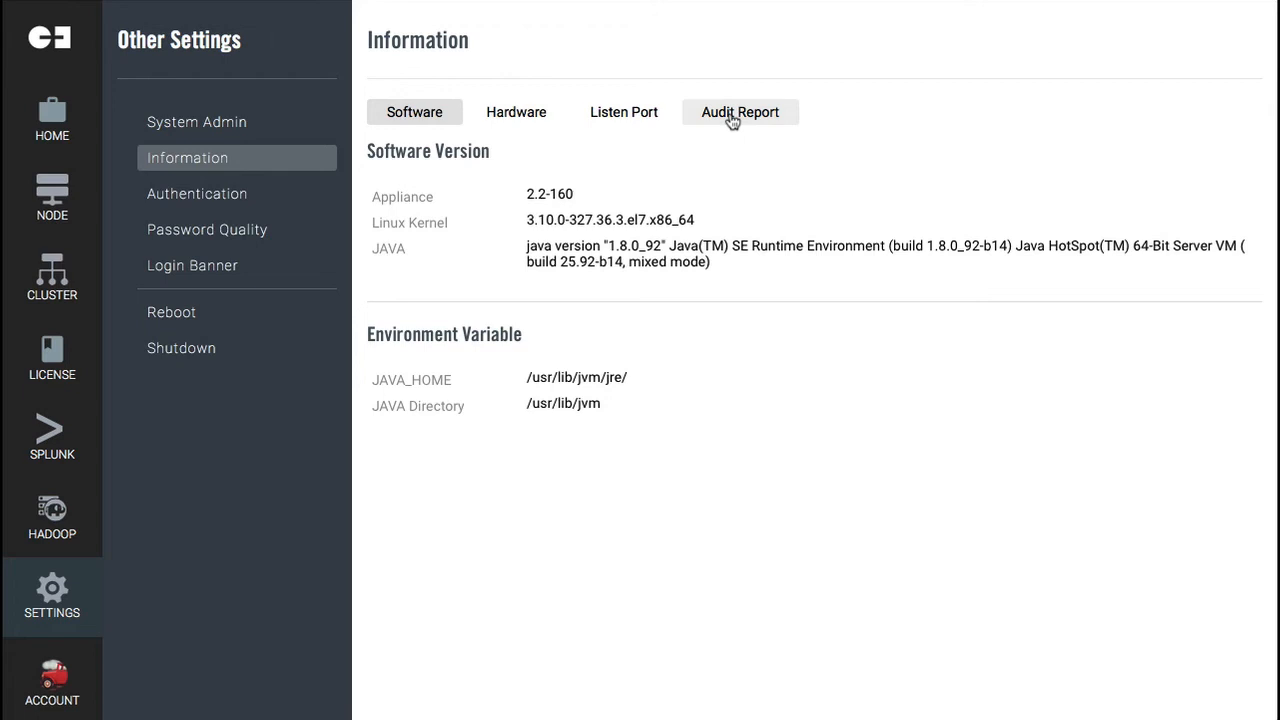
pyautogui.click(740, 112)
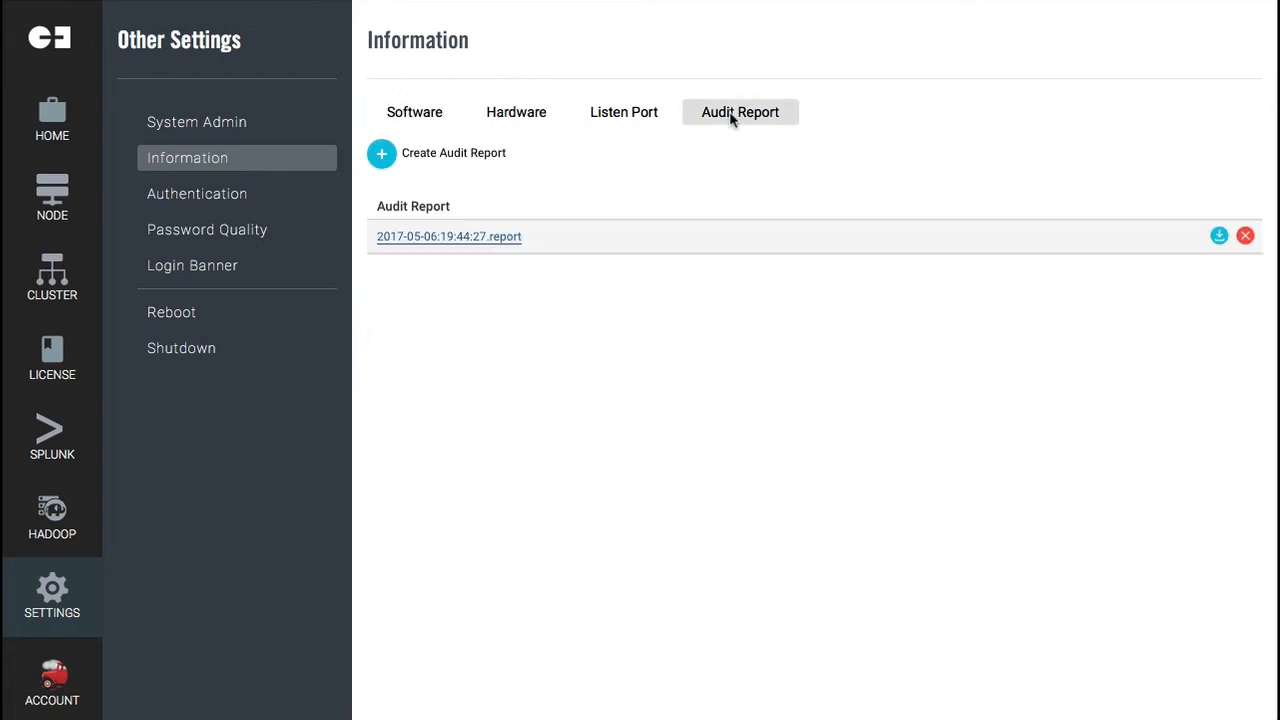
pyautogui.moveTo(492, 248)
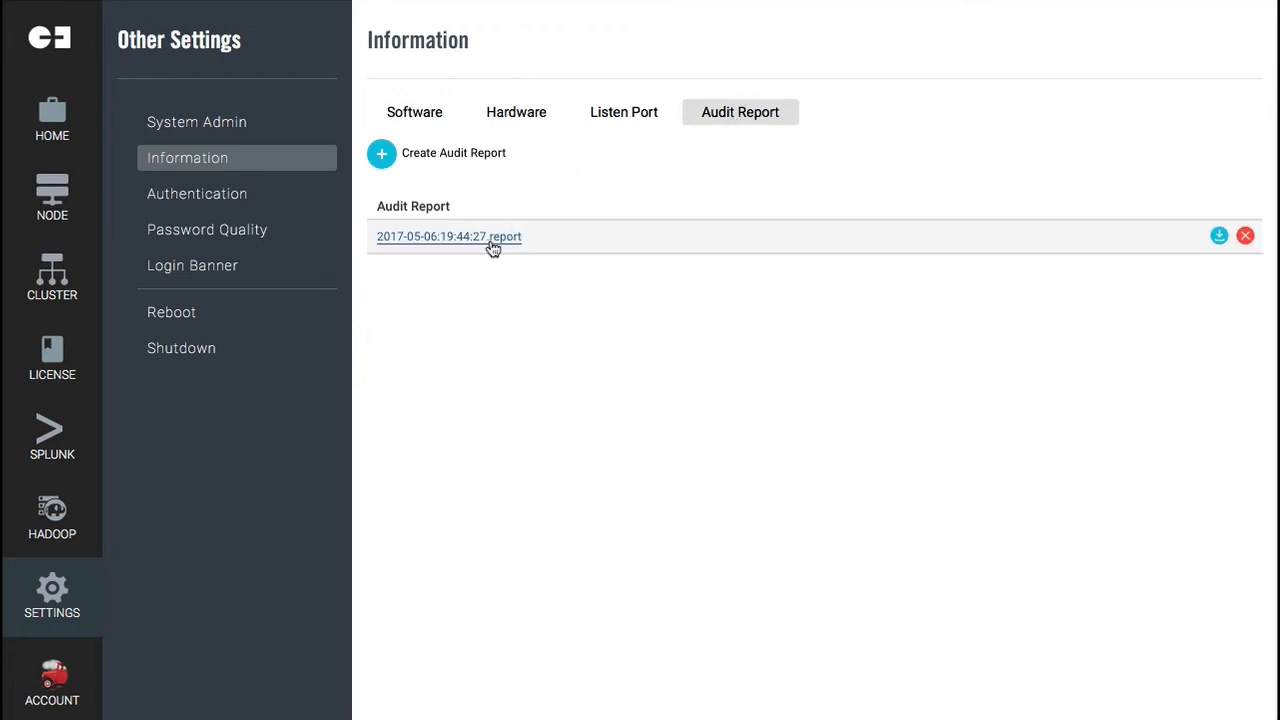
pyautogui.click(448, 236)
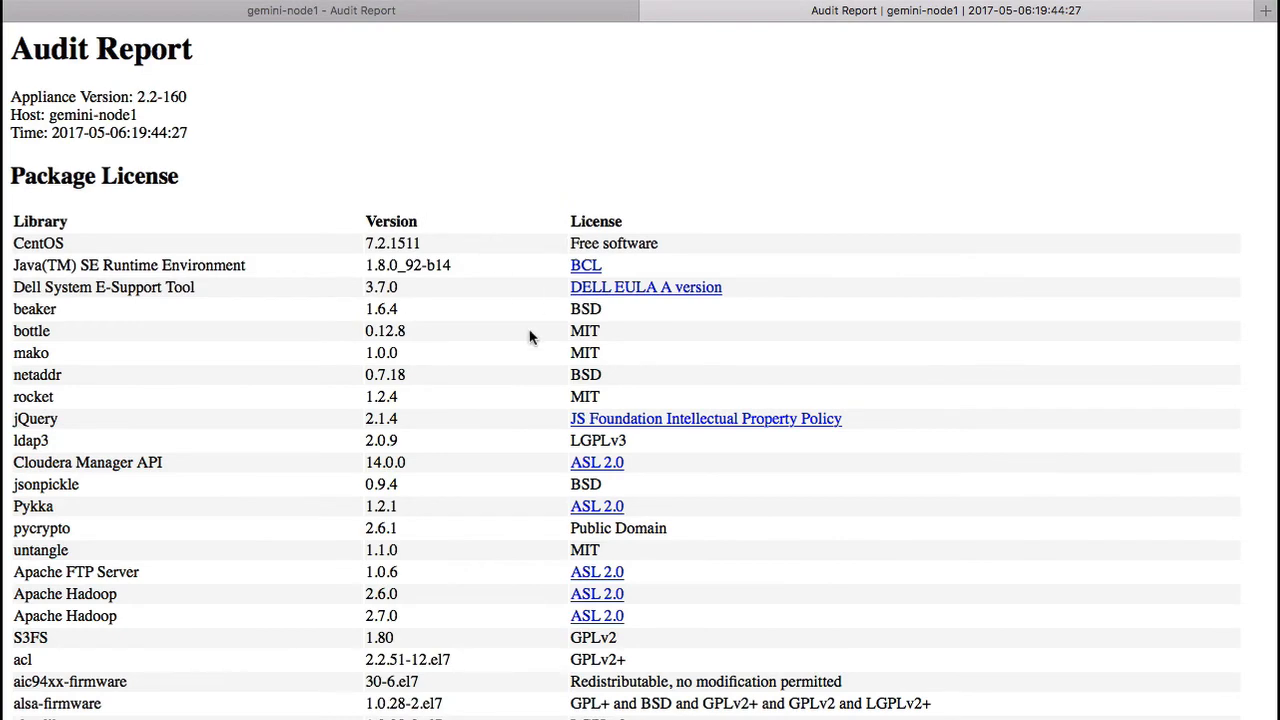
pyautogui.scroll(-3)
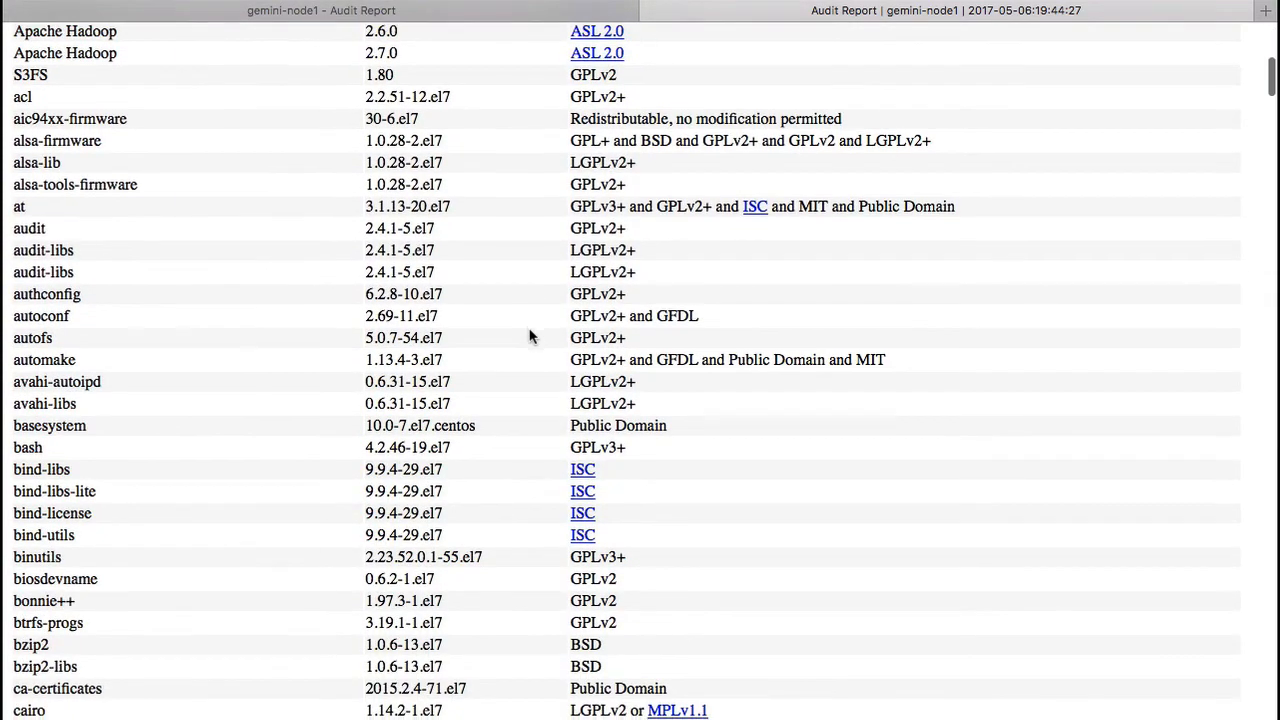
pyautogui.scroll(-3)
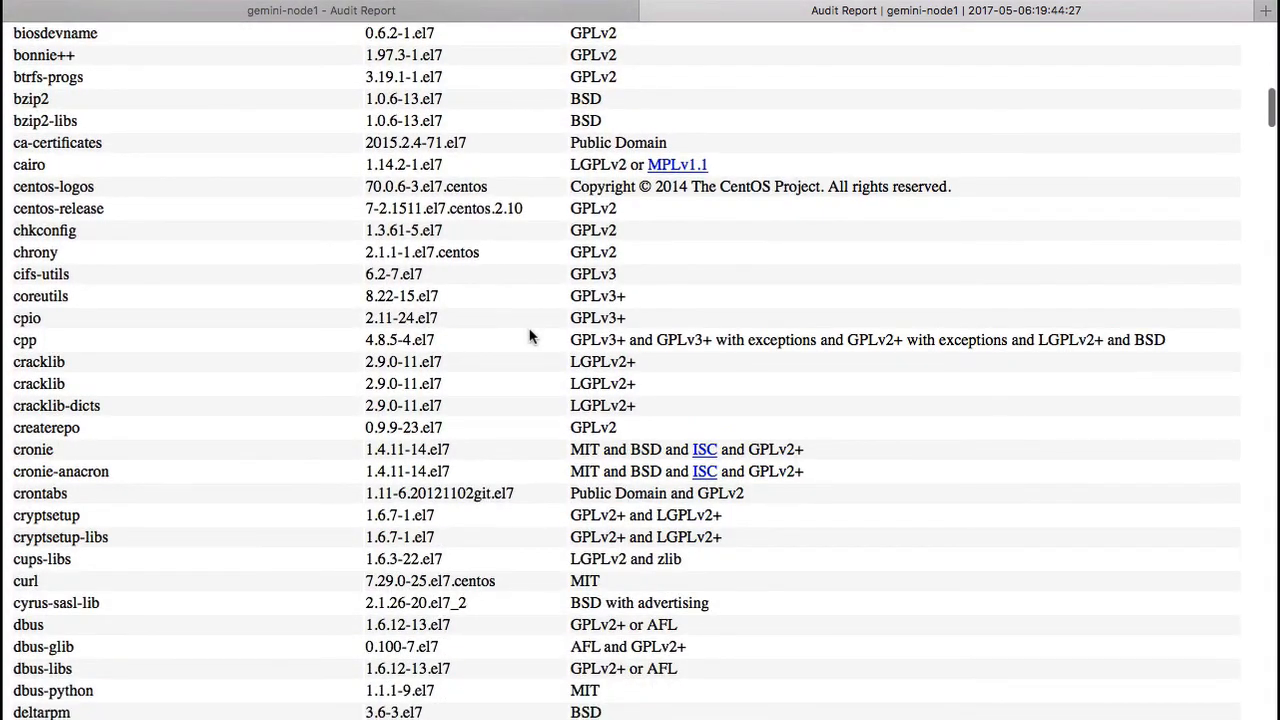